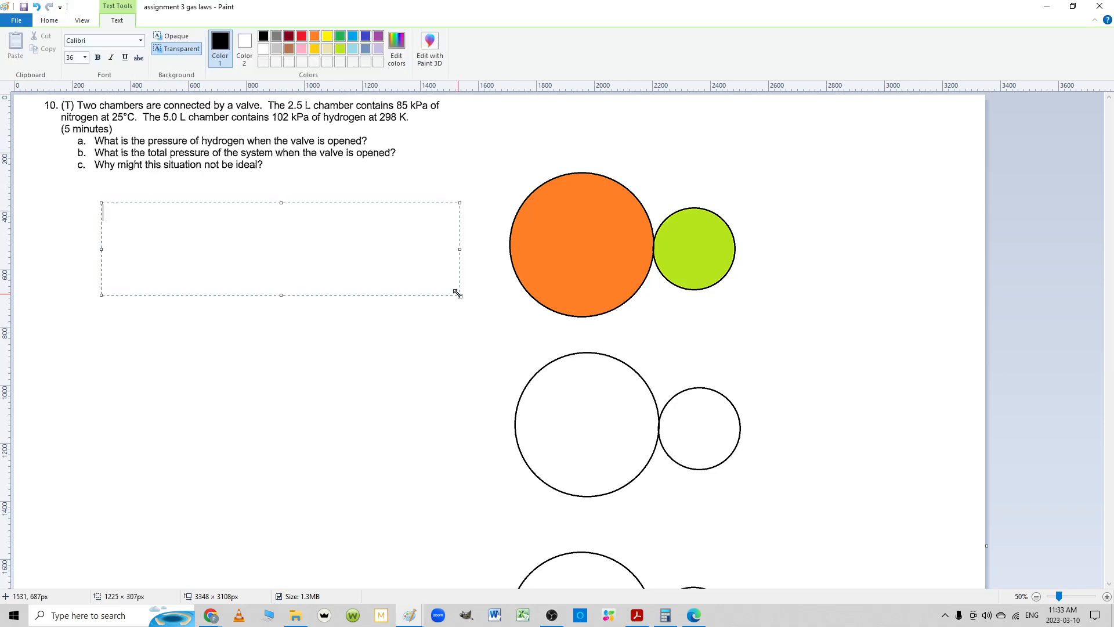
# Type '25 C = 298 K' and, on a new line, '25 + 273 = 298 K' beside question 10
pyautogui.write('25 C')
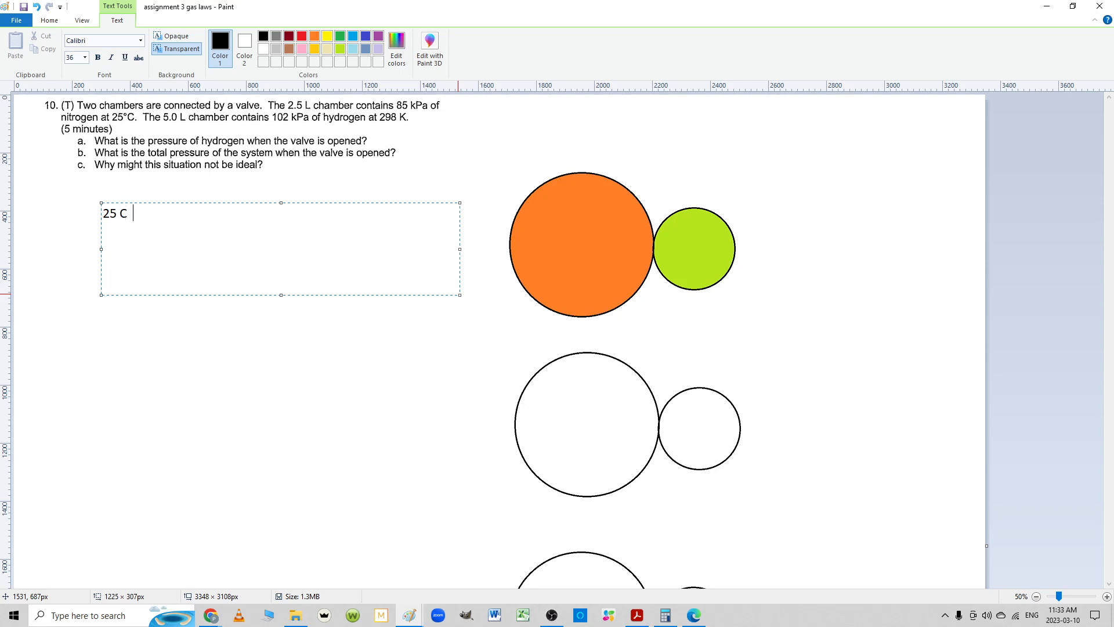
pyautogui.write('= 298 K')
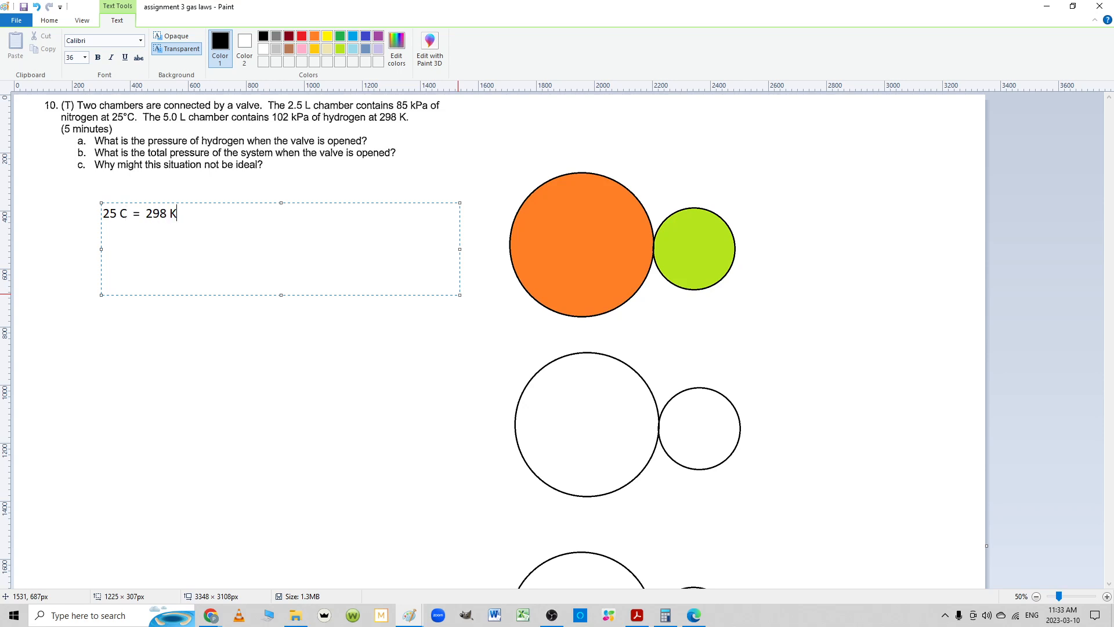
pyautogui.write('25 + 273 -')
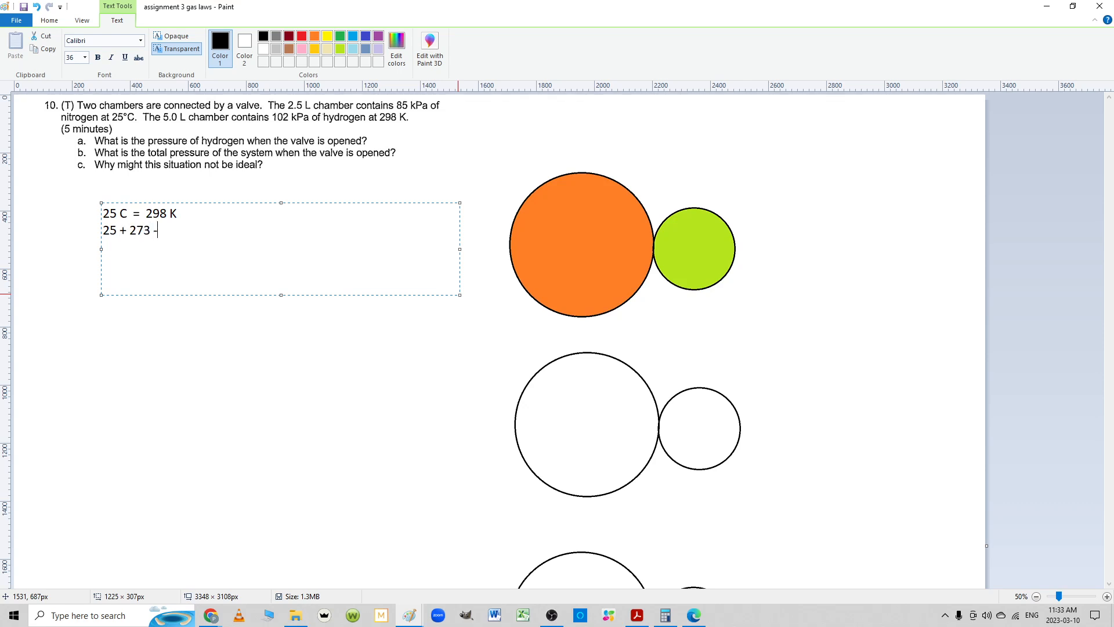
pyautogui.write('= 298')
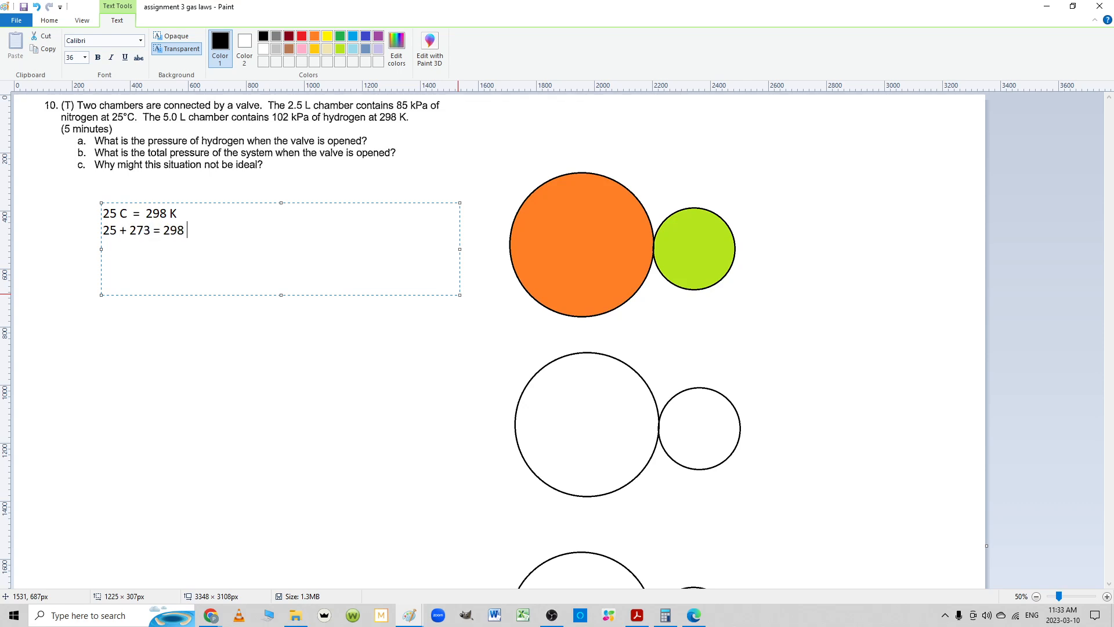
pyautogui.write('K')
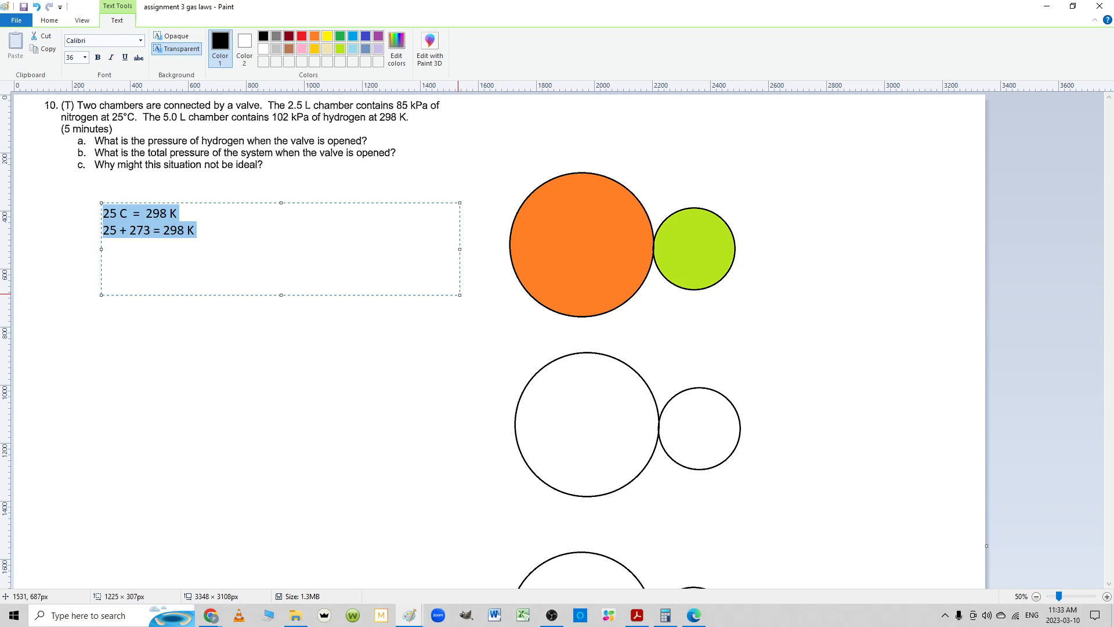
# Type notes on temperature, constant and moles, revising the equation's final term
pyautogui.write('temp')
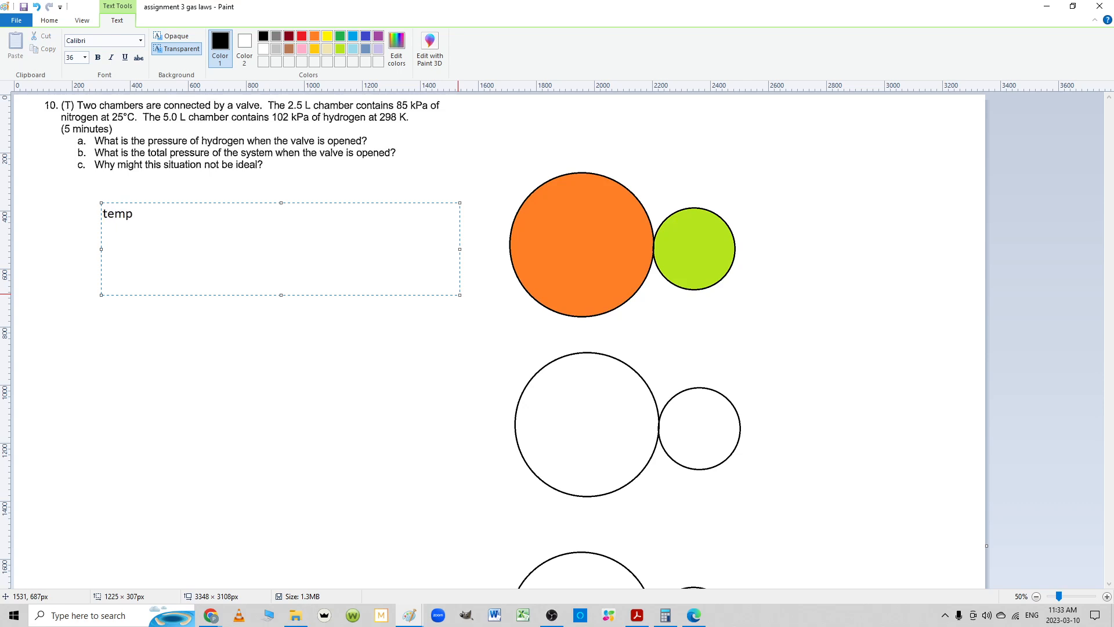
pyautogui.write('constant, mol')
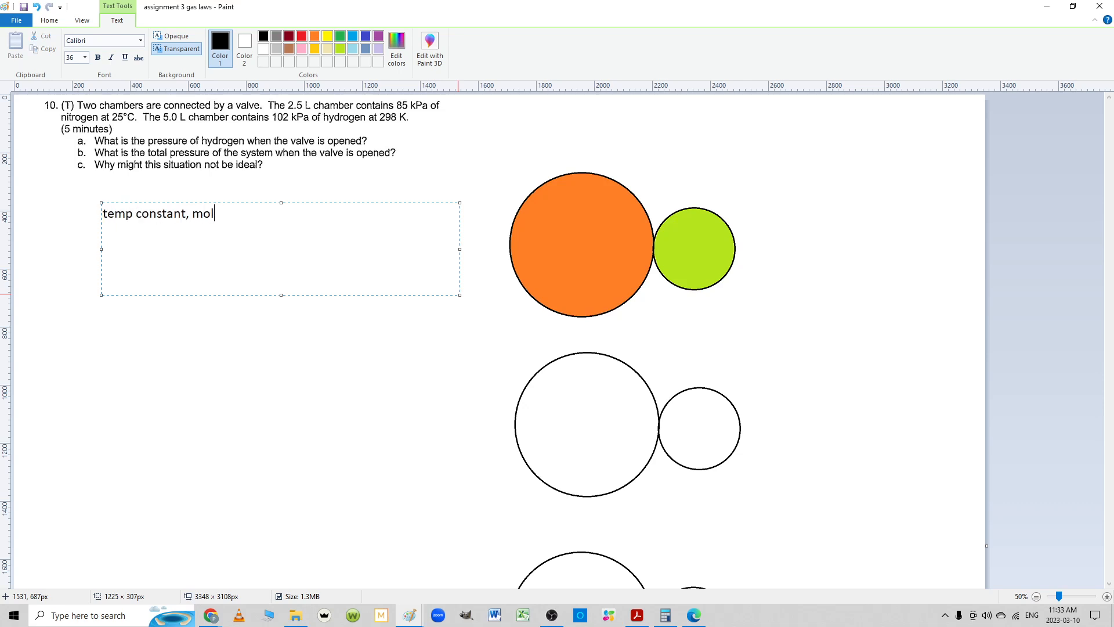
pyautogui.write('es constn')
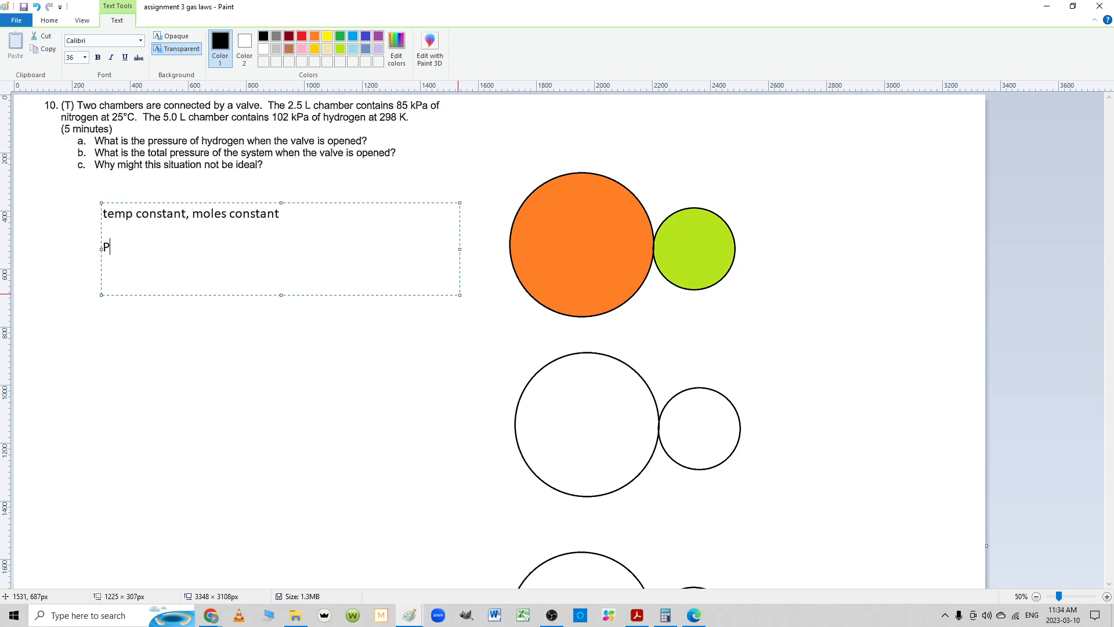
pyautogui.write('V=')
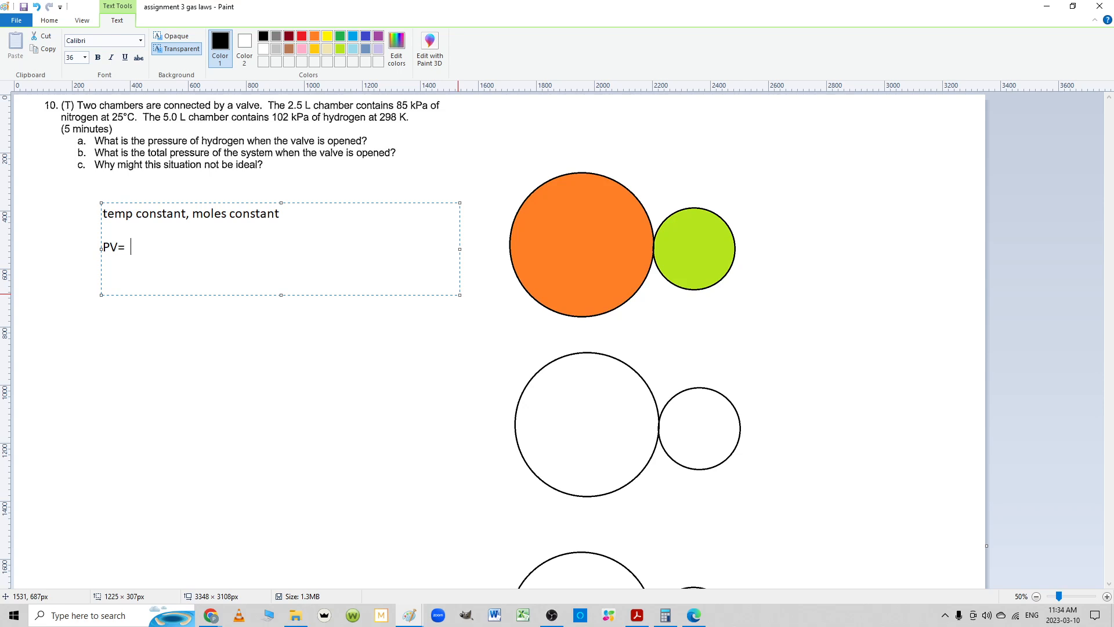
pyautogui.write('K')
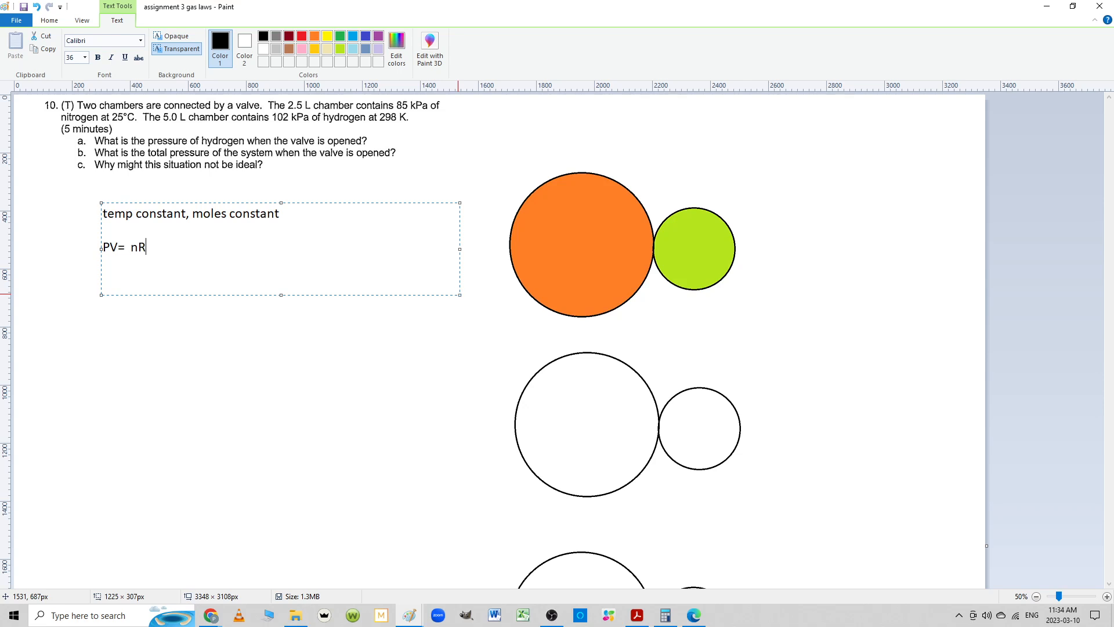
pyautogui.write('T')
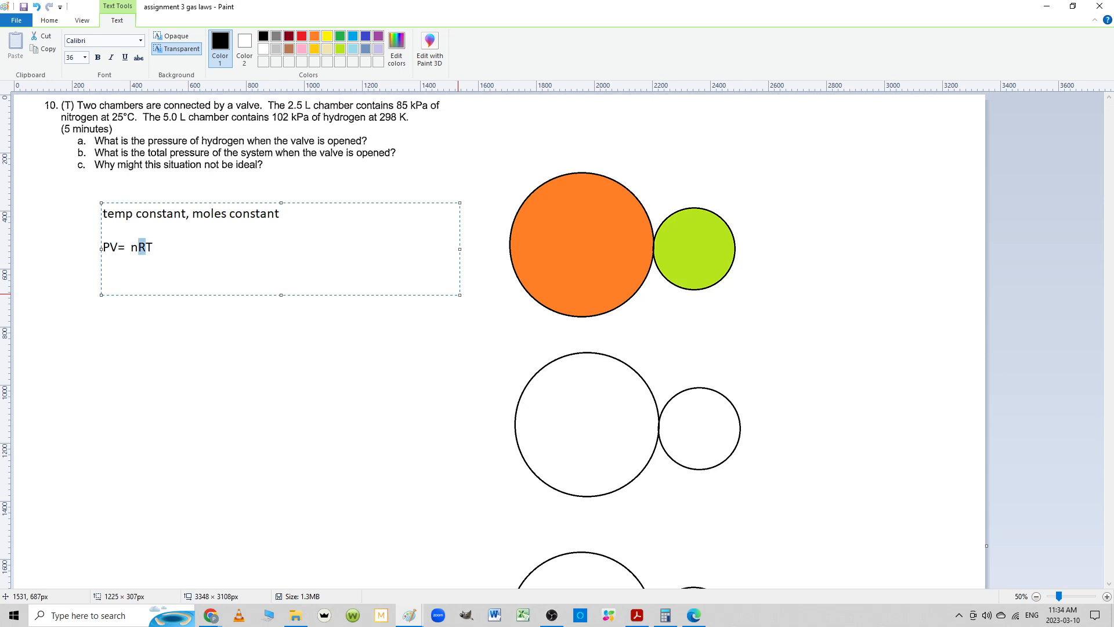
pyautogui.press('Backspace')
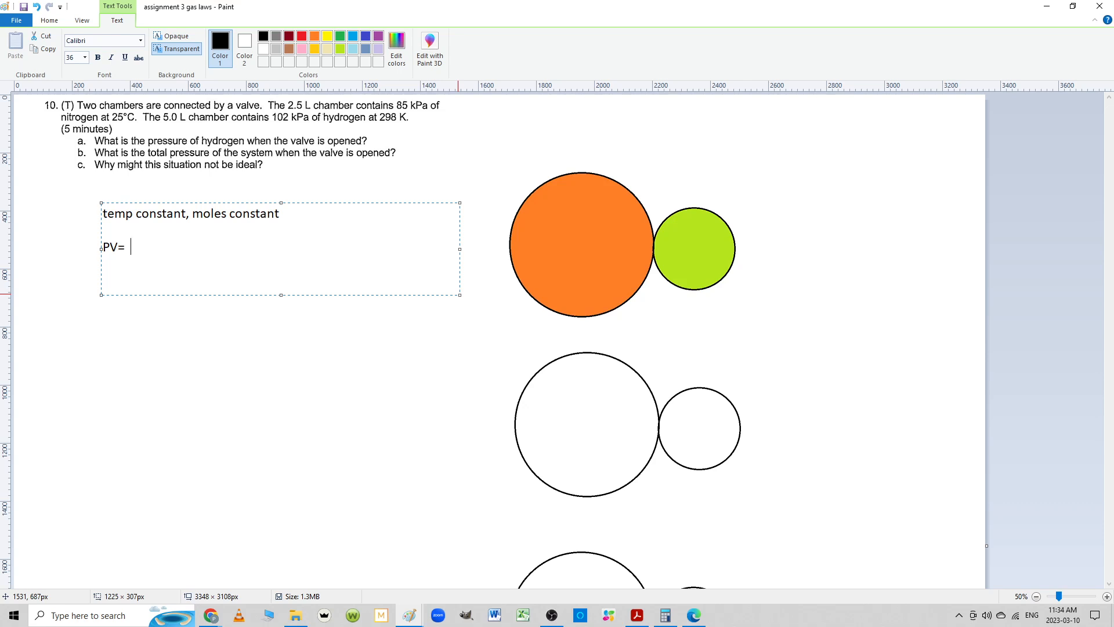
pyautogui.write('T')
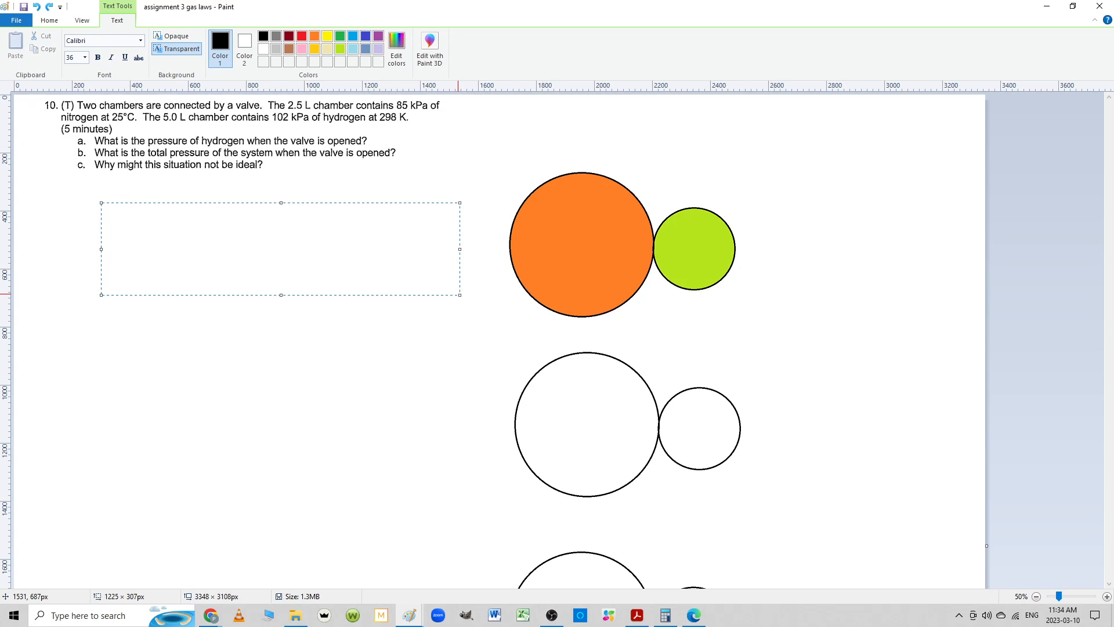
# Write PV= nRT with PV over nT = K beneath it, and commit the text
pyautogui.write('PV=')
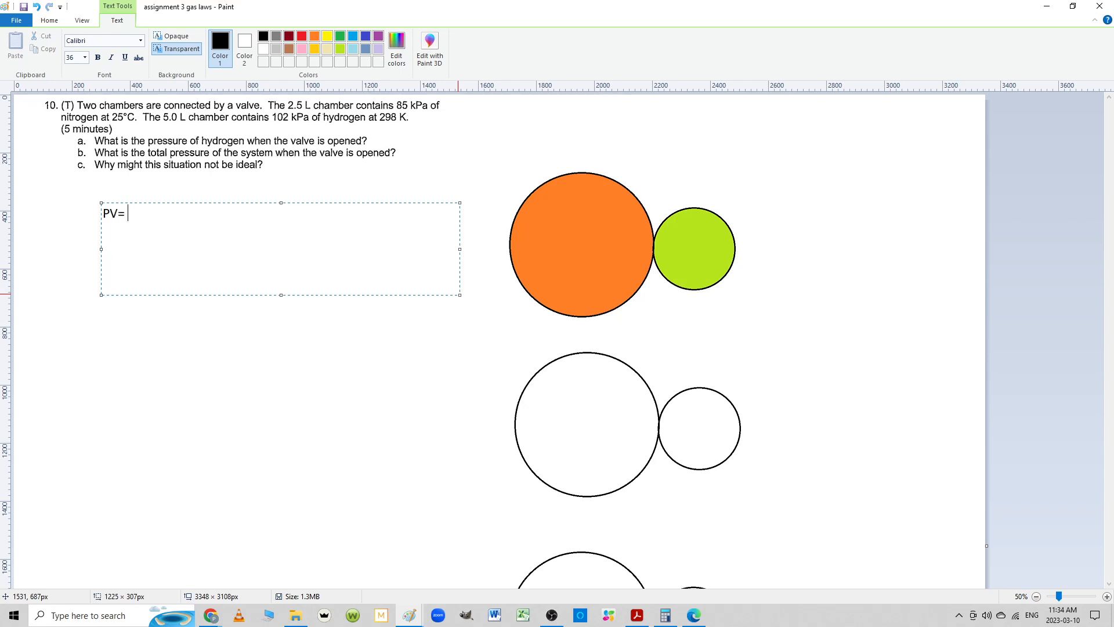
pyautogui.write('nRT')
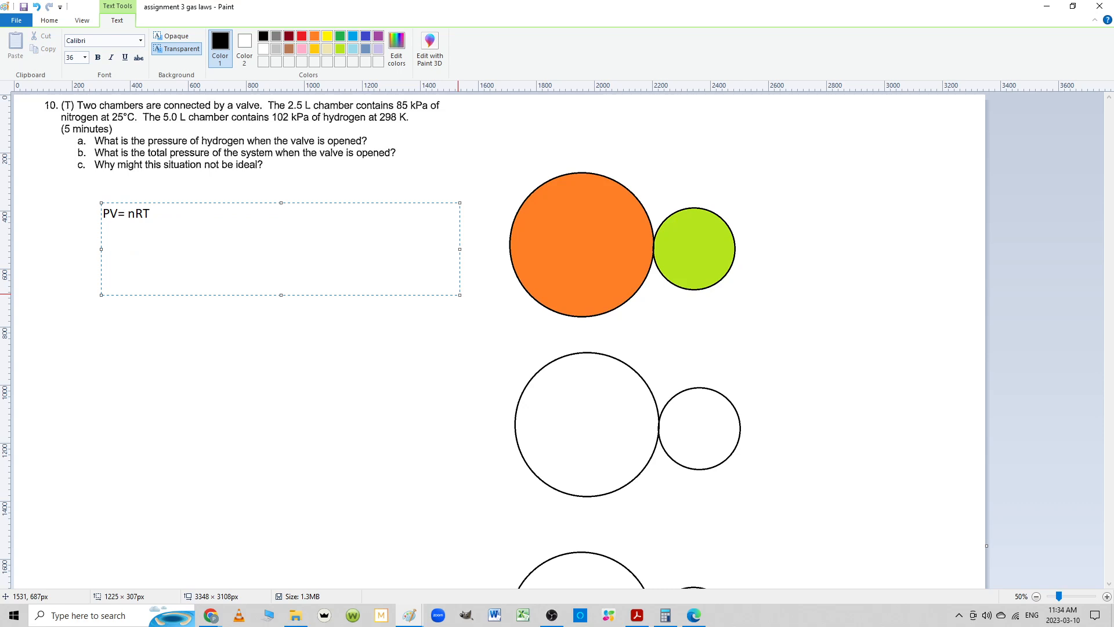
pyautogui.press('Return')
pyautogui.write('PV')
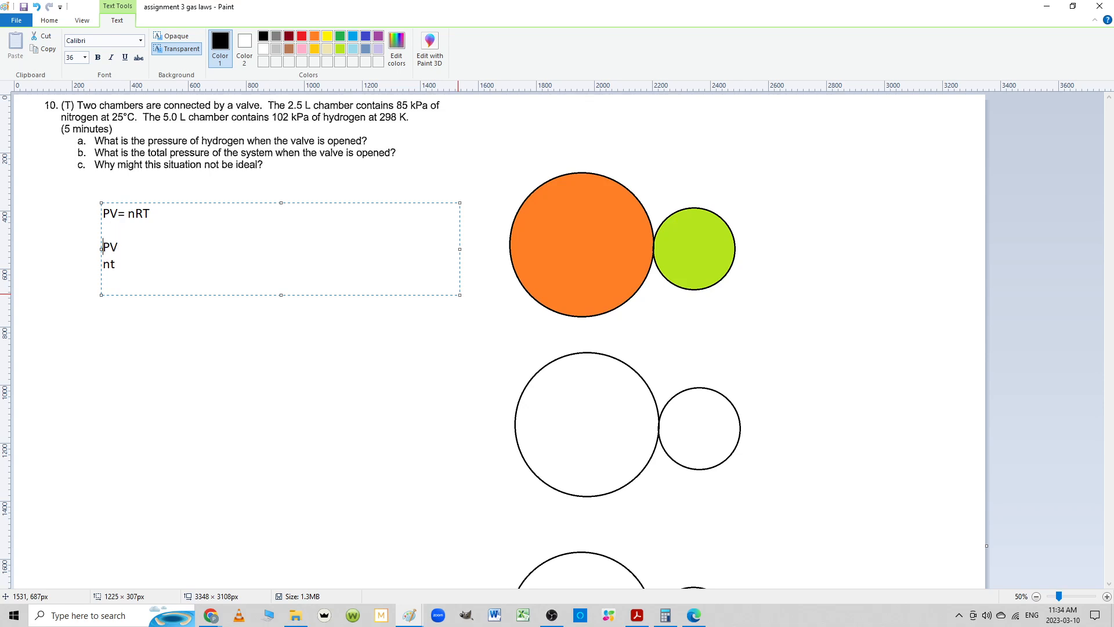
pyautogui.write('T')
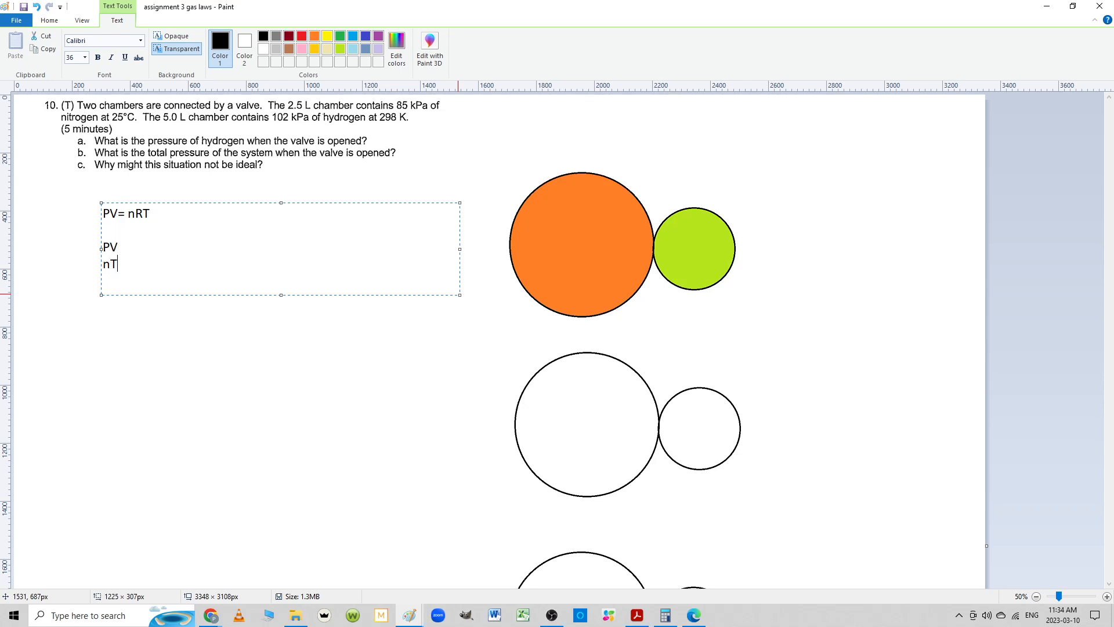
pyautogui.write('= K')
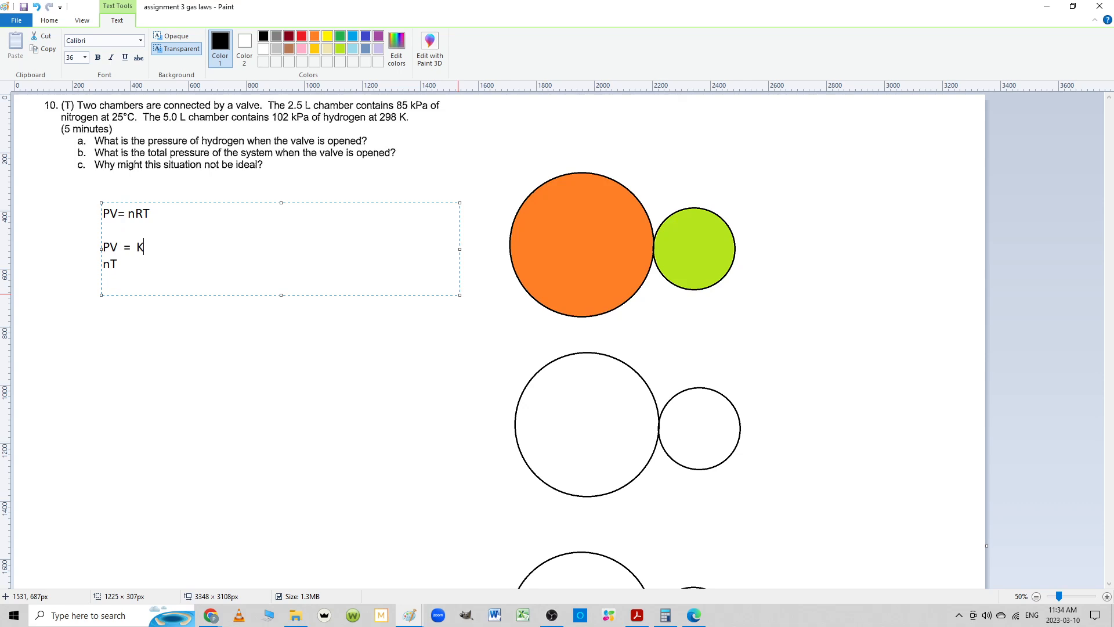
pyautogui.click(240, 127)
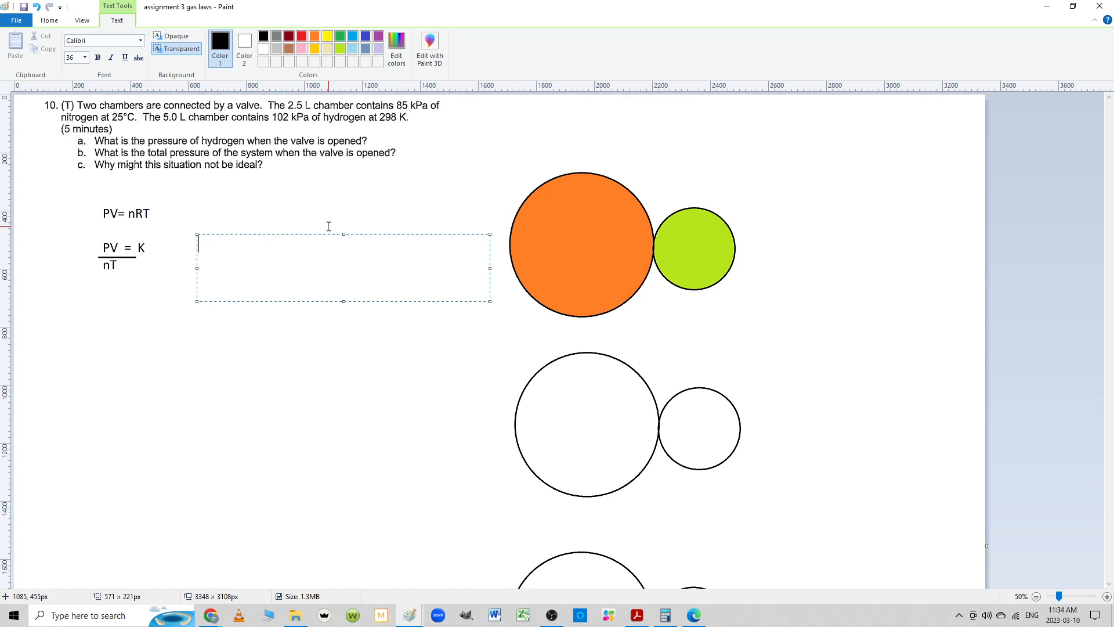
# Type a larger red 'PV' over 'nT' '= K' beside the black equation
pyautogui.write('P2')
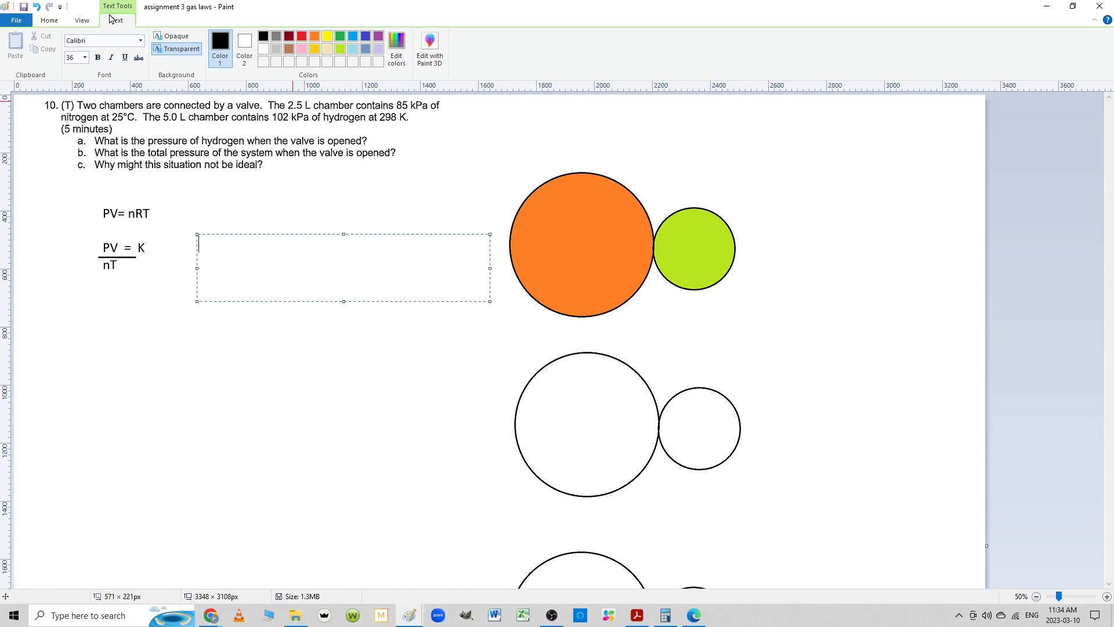
pyautogui.click(83, 57)
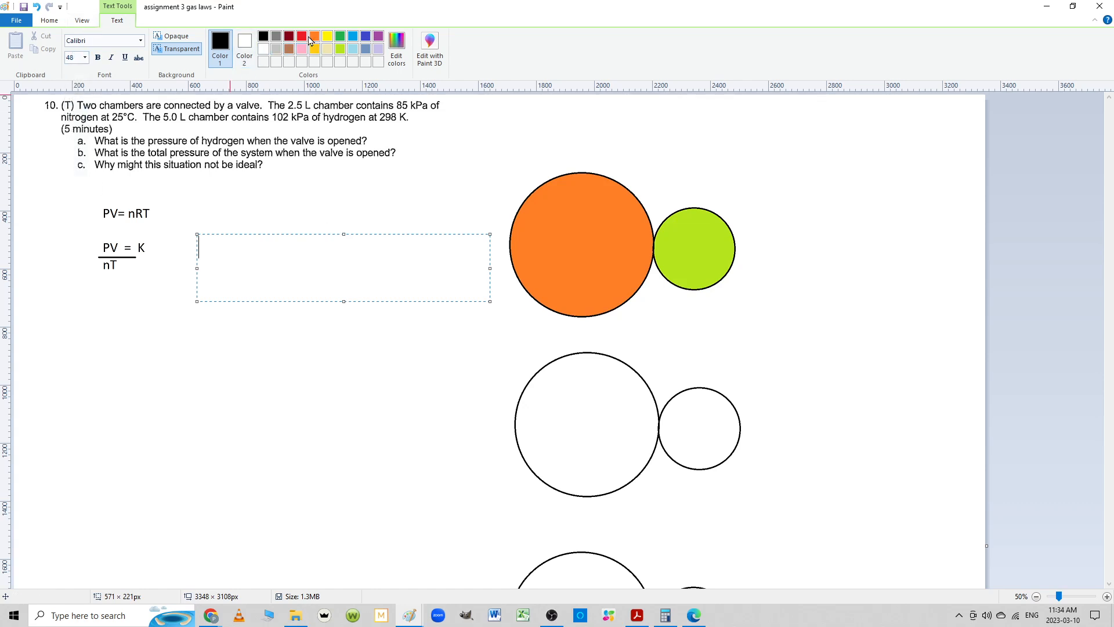
pyautogui.write('PV')
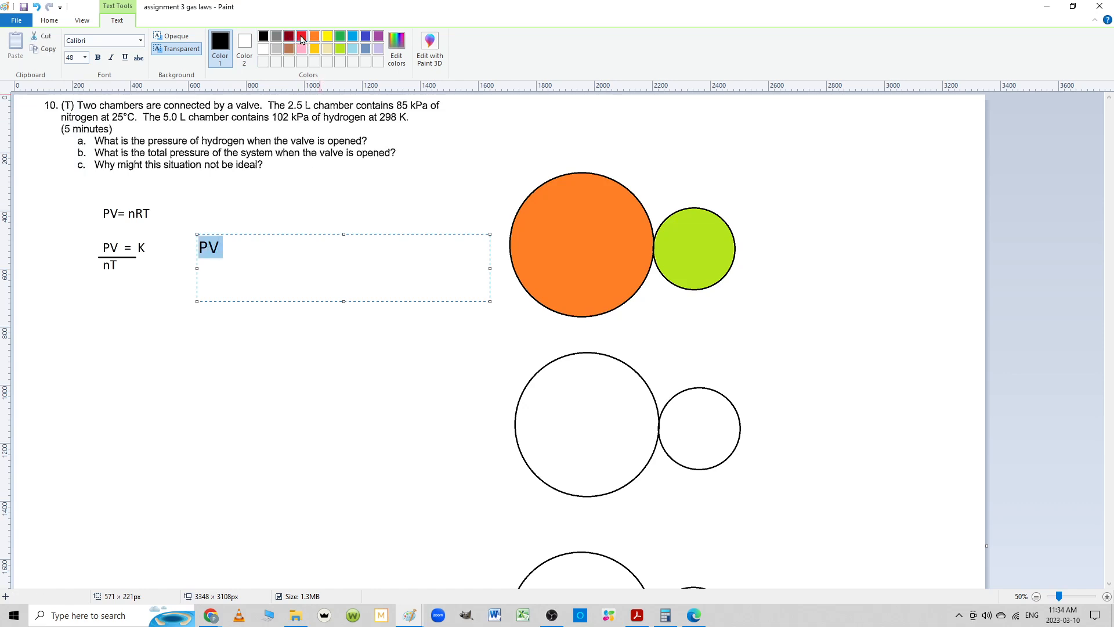
pyautogui.click(301, 36)
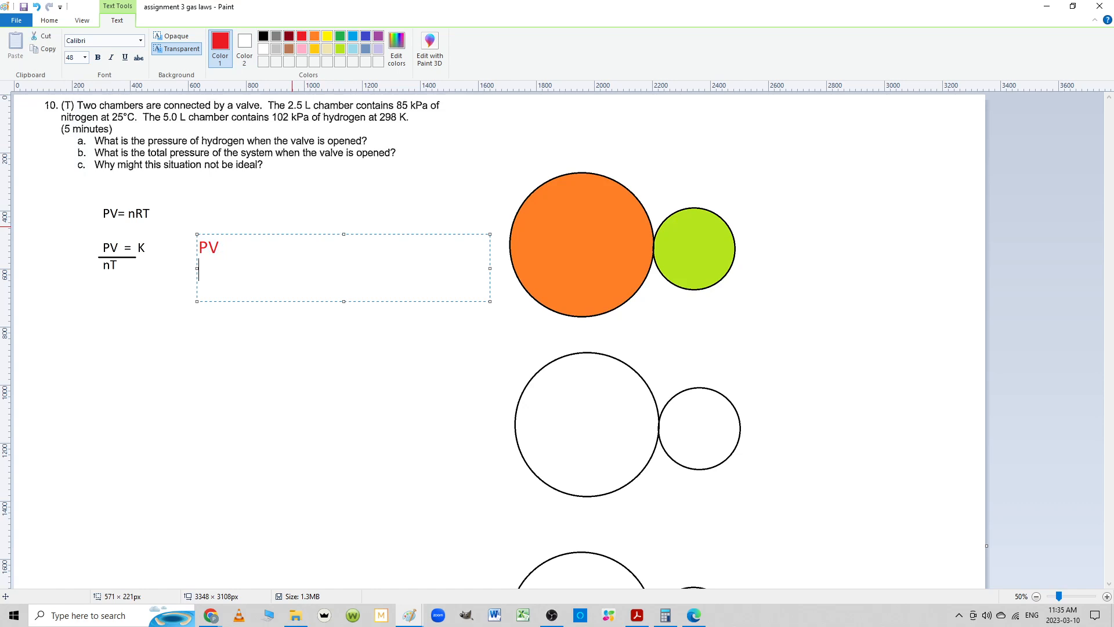
pyautogui.write('nT')
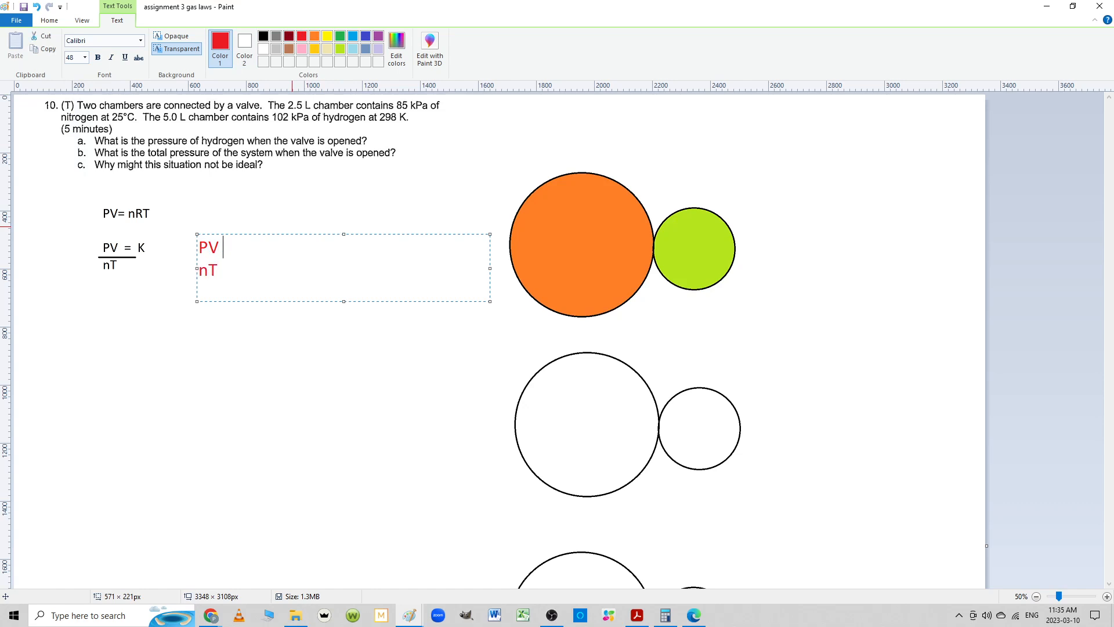
pyautogui.write('= K')
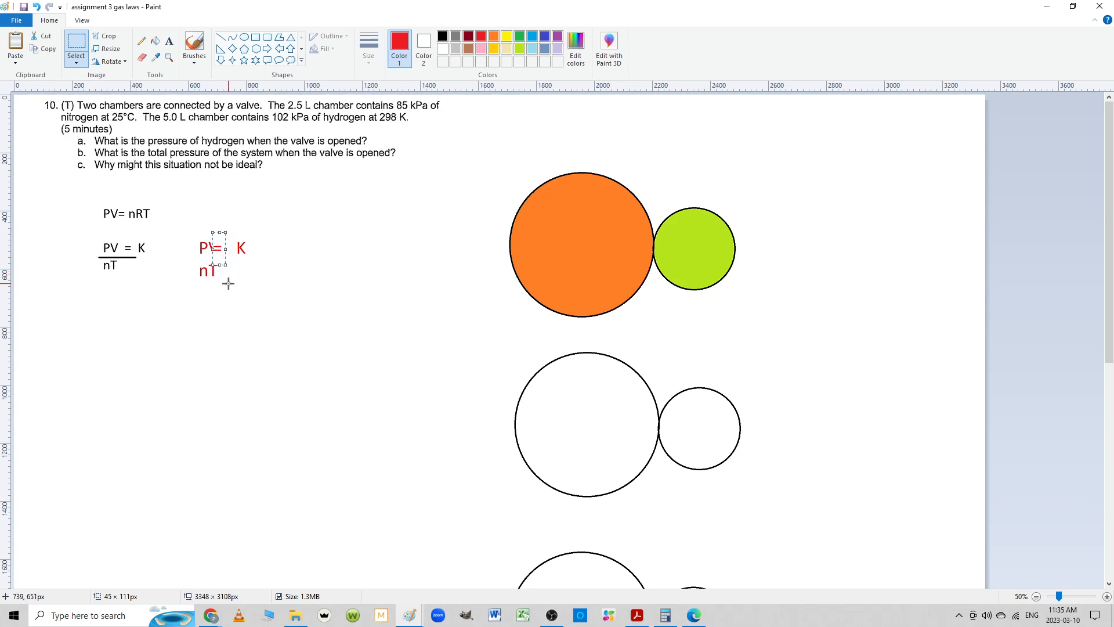
# Move the red equals sign, place R over the black K, and shift the red fraction left
pyautogui.moveTo(216, 249); pyautogui.dragTo(181, 249)
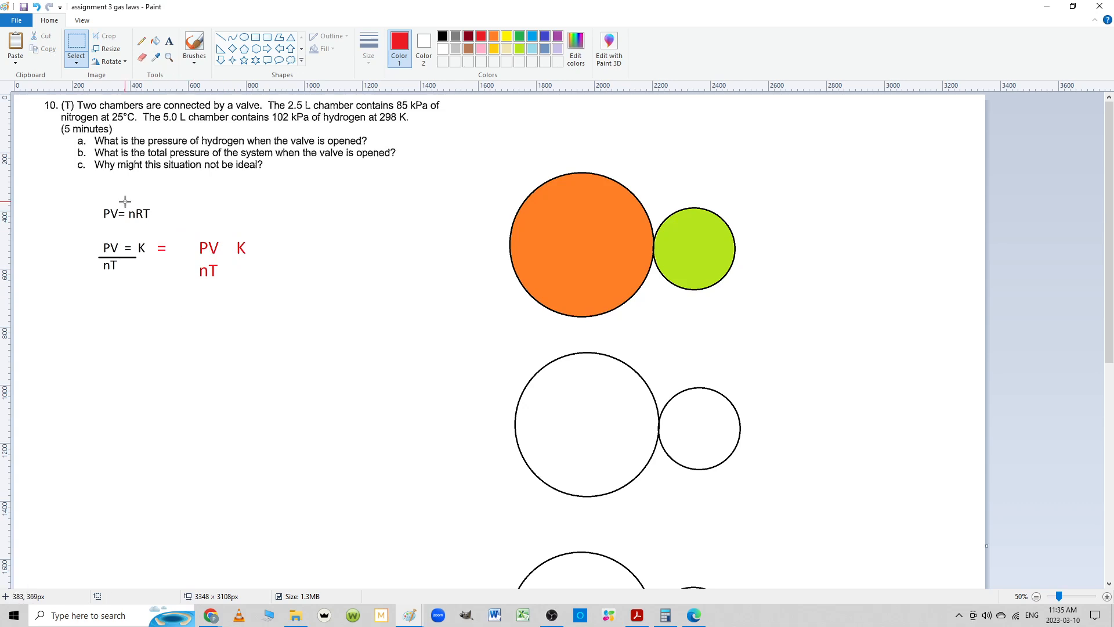
pyautogui.moveTo(133, 205); pyautogui.dragTo(146, 228)
pyautogui.write('R')
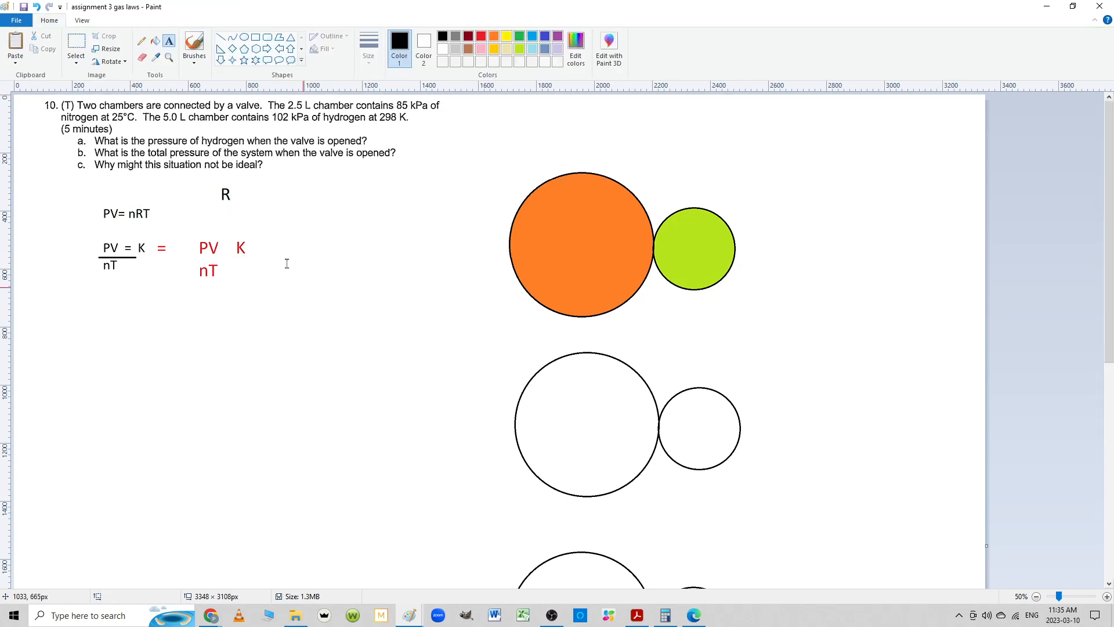
pyautogui.click(75, 50)
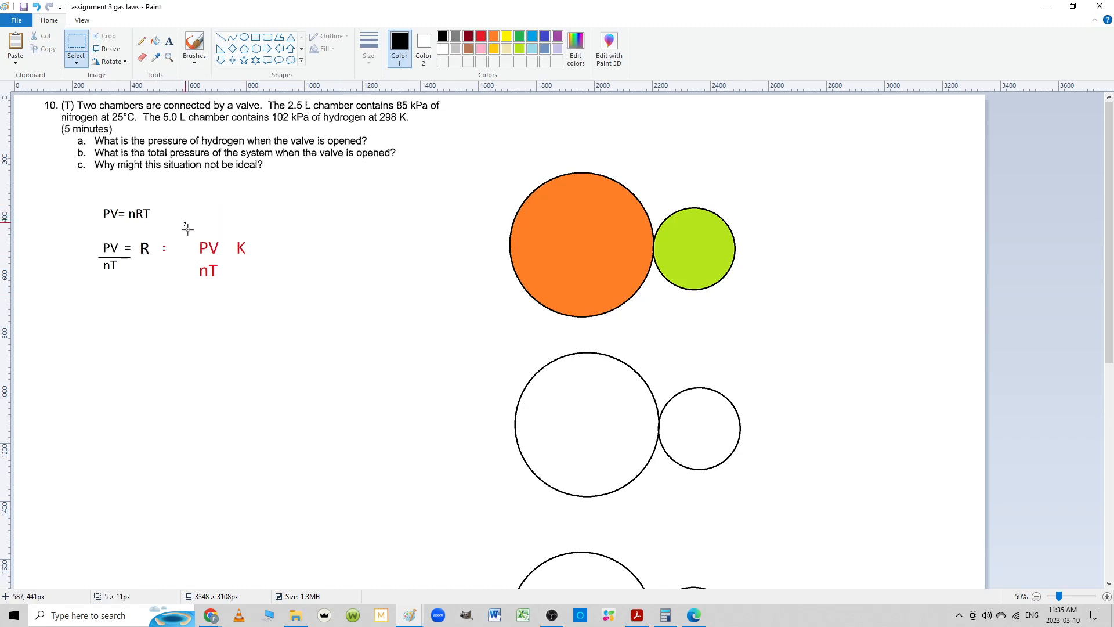
pyautogui.moveTo(178, 222); pyautogui.dragTo(225, 297)
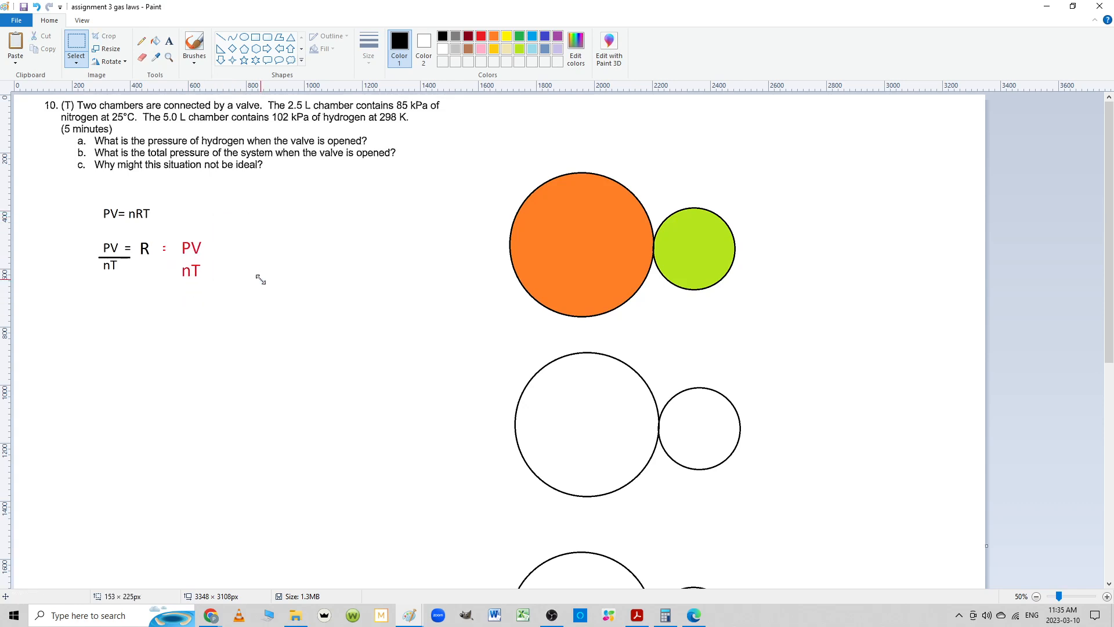
pyautogui.moveTo(244, 307)
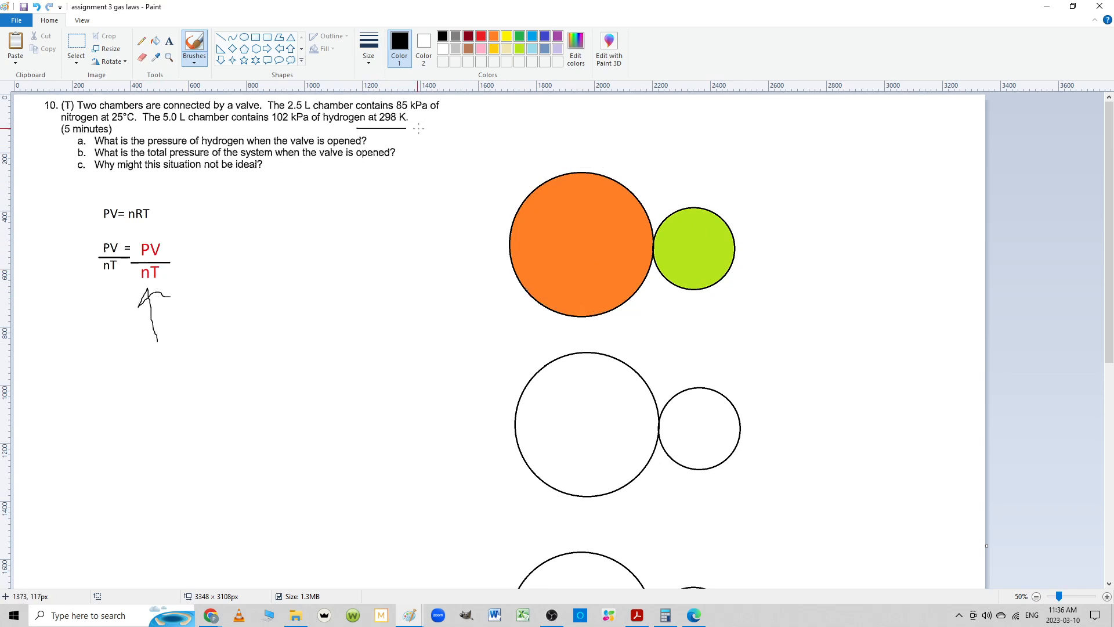
pyautogui.moveTo(82, 6)
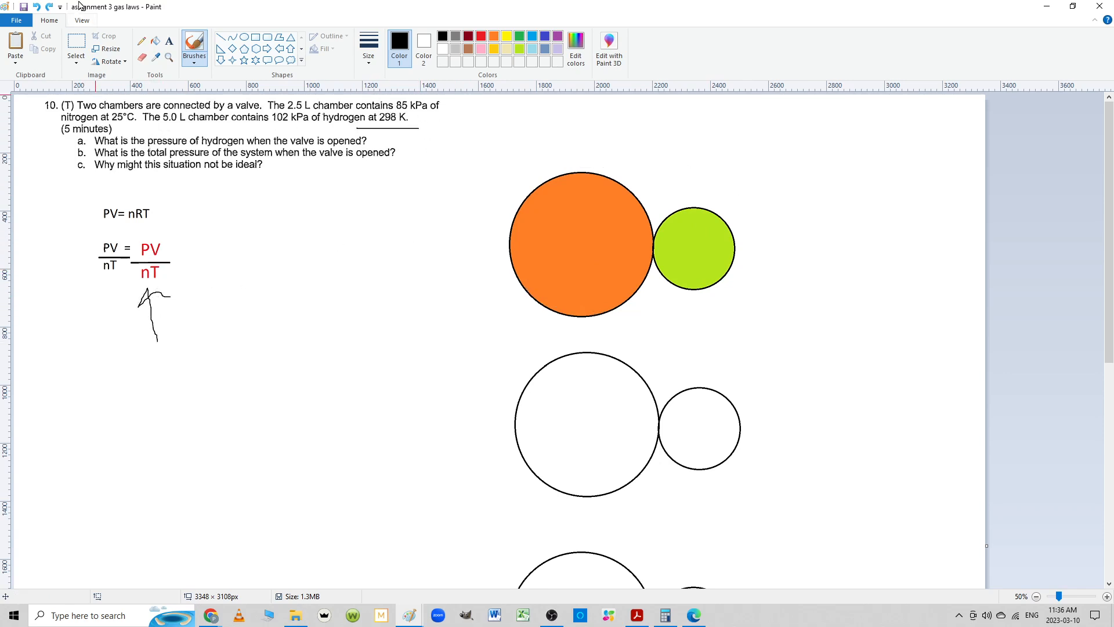
# Rework the handwritten equation down to PV = PV and return to freehand drawing
pyautogui.click(76, 48)
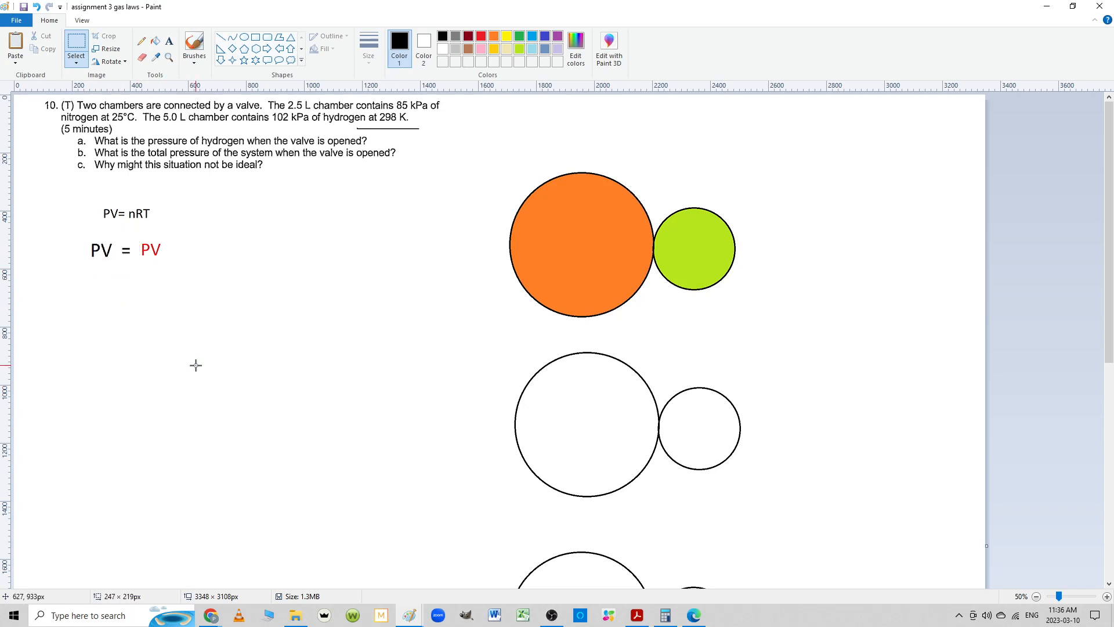
pyautogui.click(194, 45)
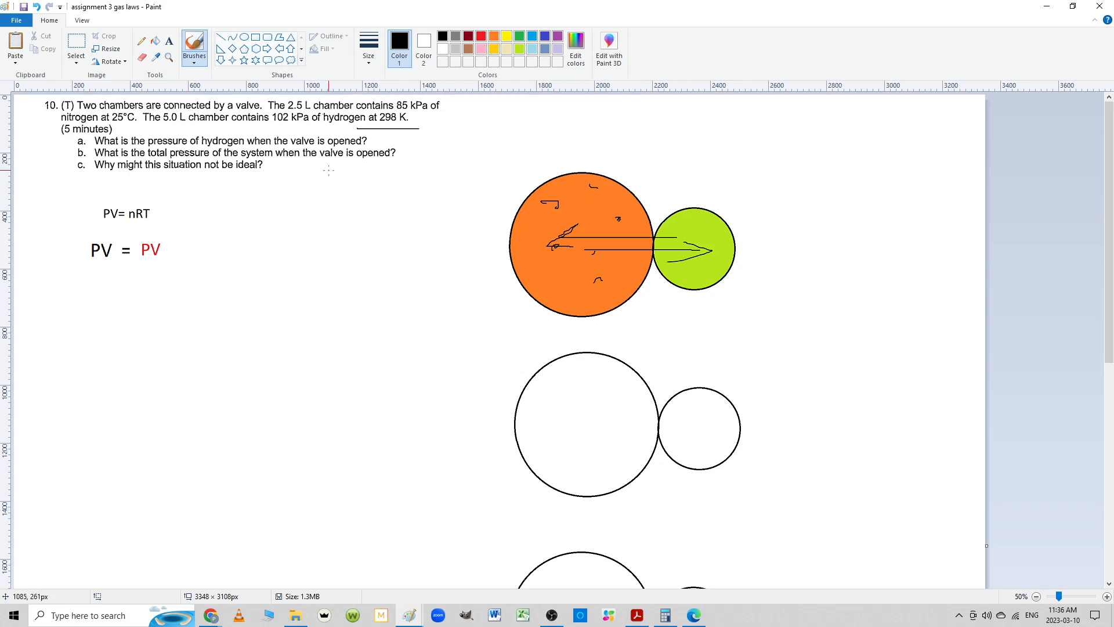
# Draw a gas-flow arrow between the chambers and choose orange as the colour
pyautogui.moveTo(288, 167); pyautogui.dragTo(75, 174)
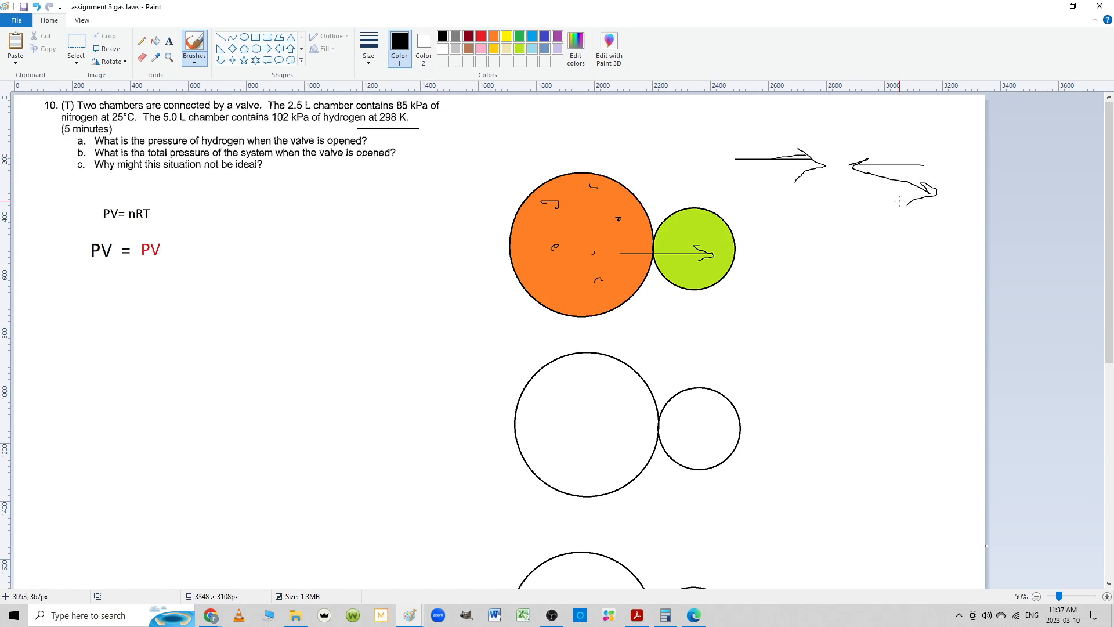
pyautogui.moveTo(879, 199)
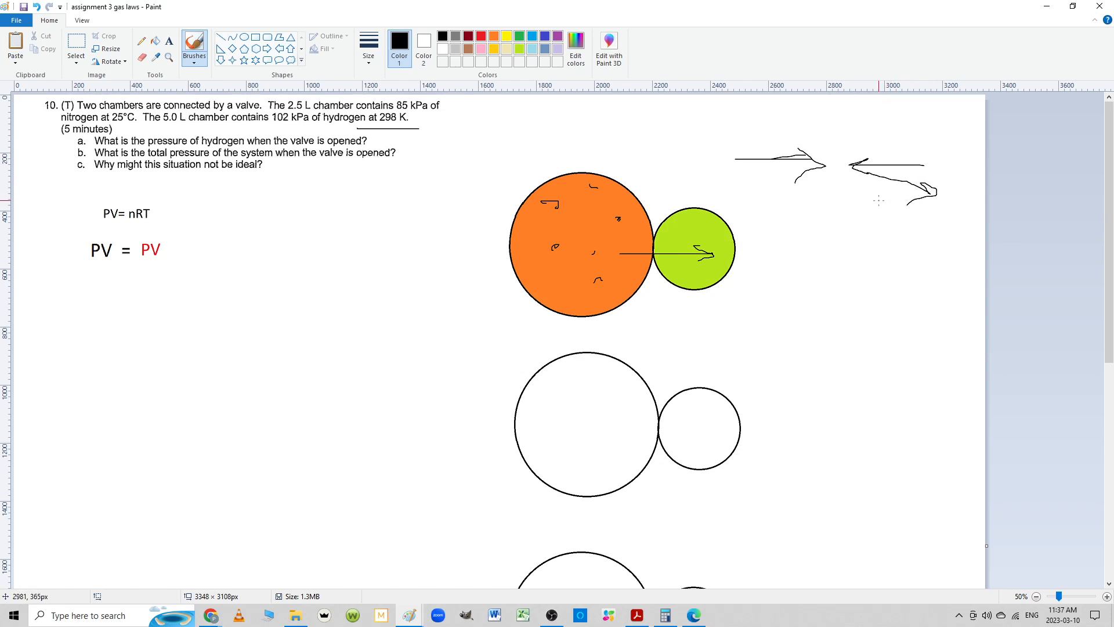
pyautogui.moveTo(828, 196)
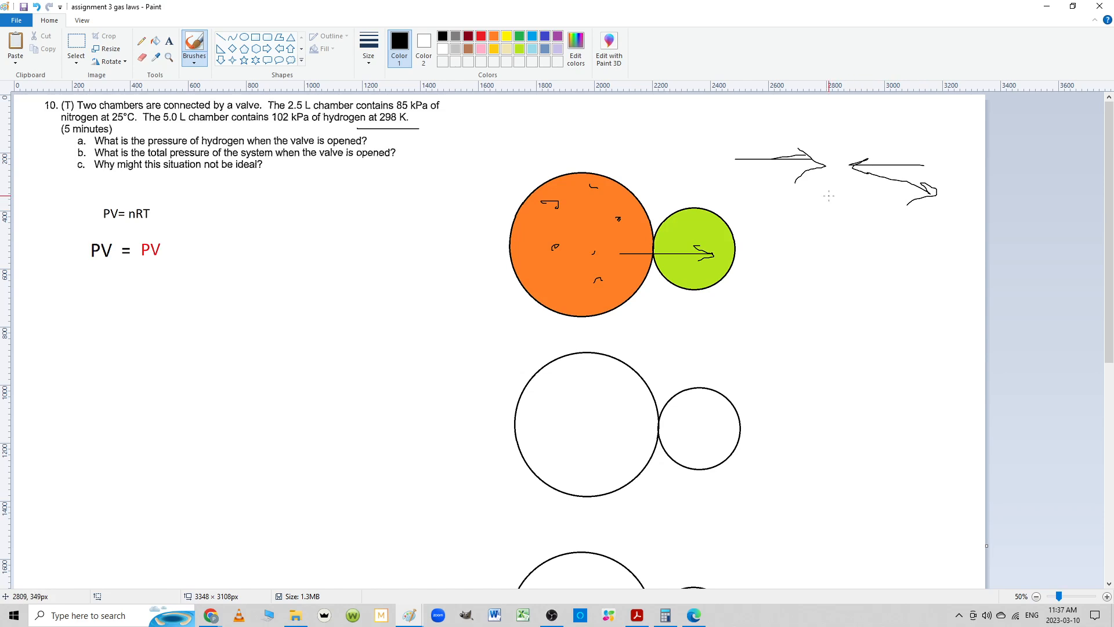
pyautogui.moveTo(269, 183)
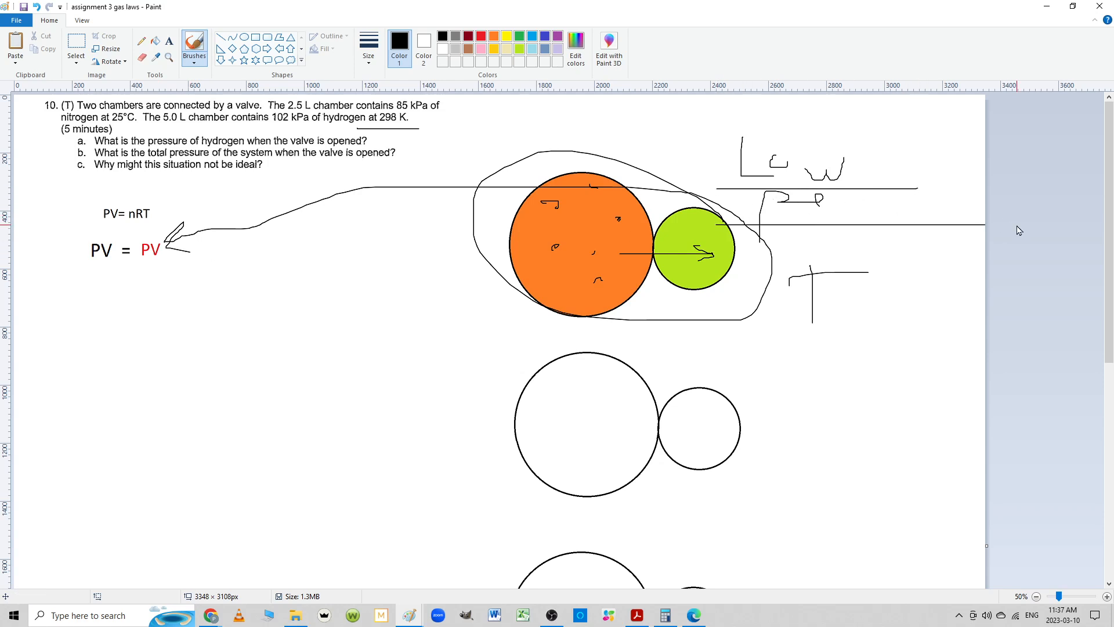
pyautogui.moveTo(902, 220)
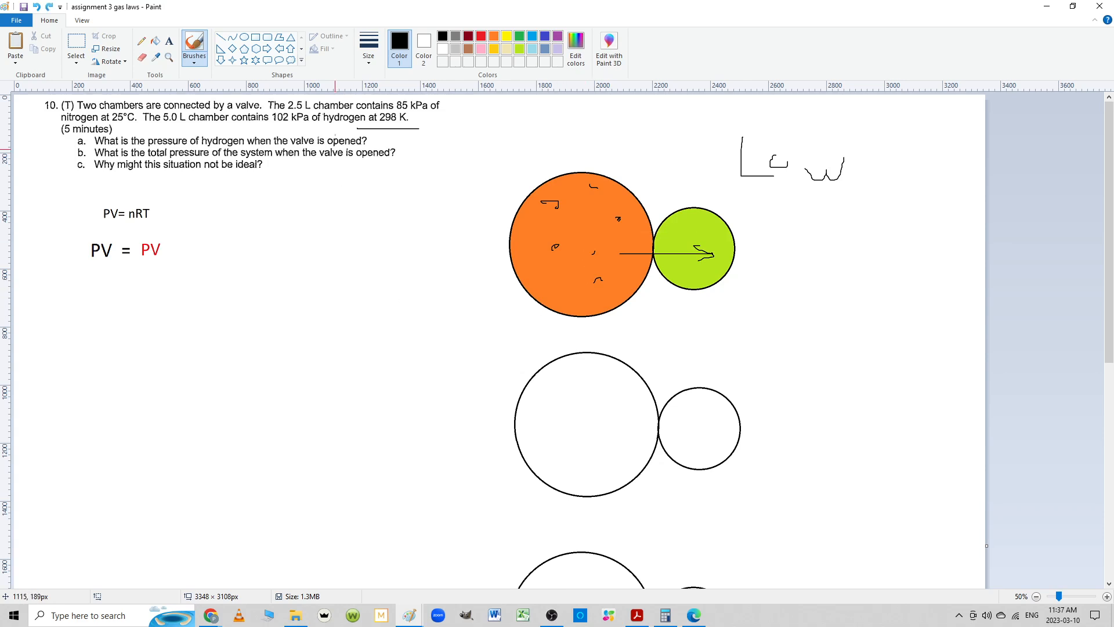
pyautogui.click(480, 35)
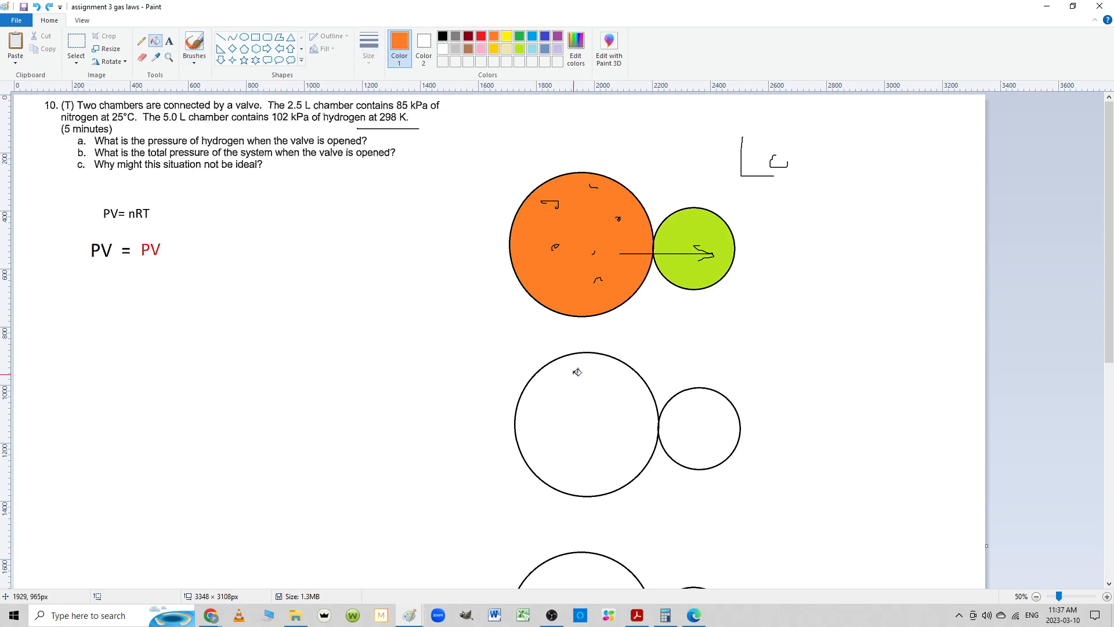
# Fill the second large circle orange and select the 5.0 L hydrogen chamber sentence
pyautogui.click(586, 424)
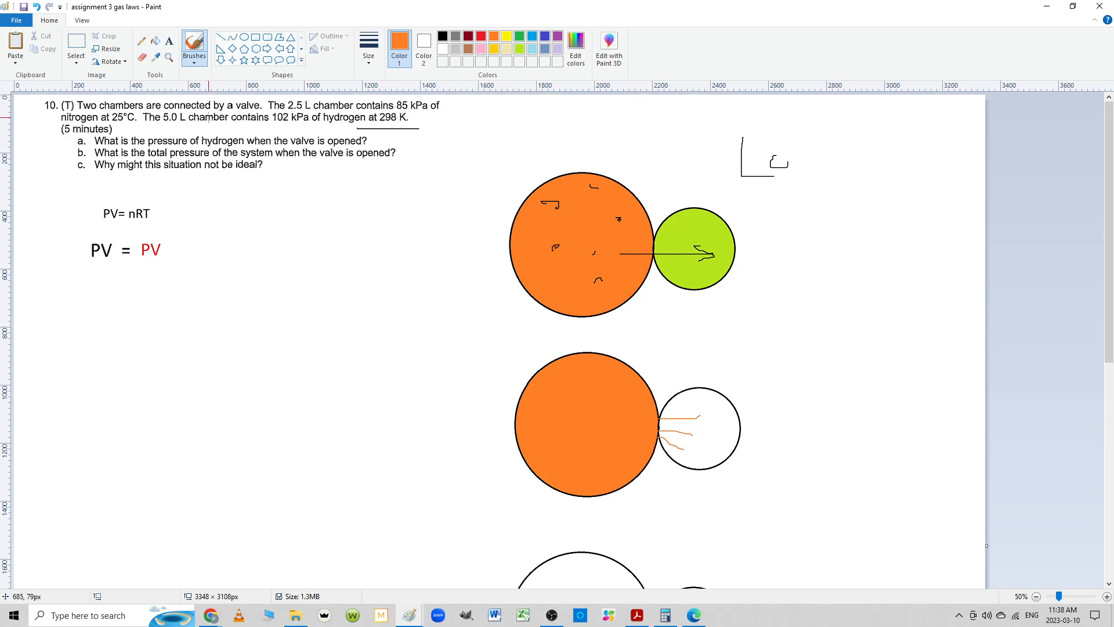
pyautogui.click(76, 53)
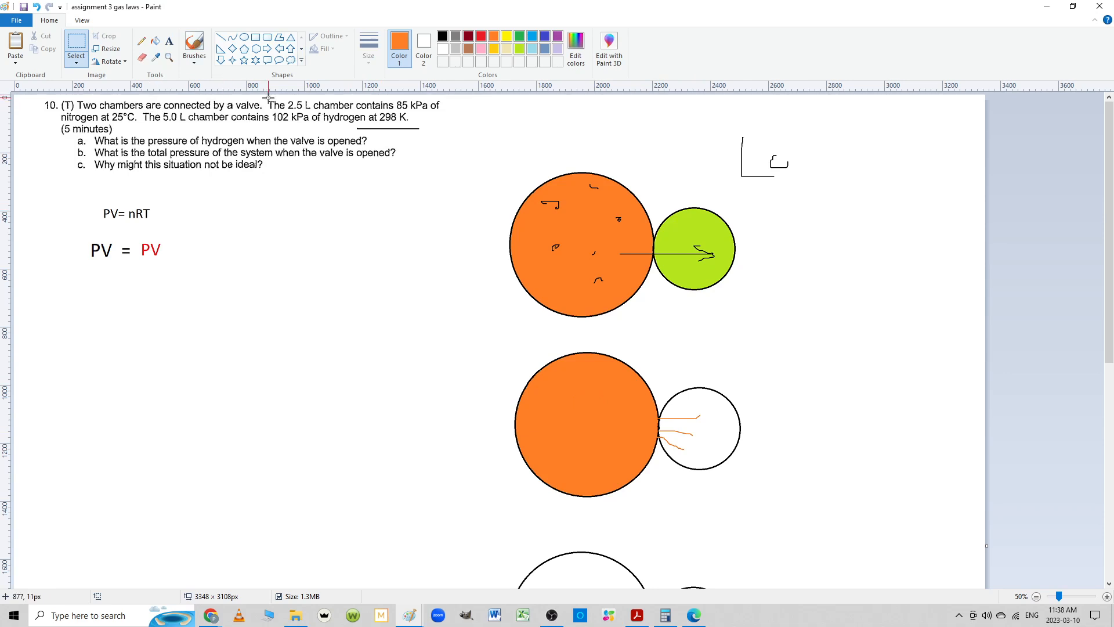
pyautogui.moveTo(136, 110); pyautogui.dragTo(206, 128)
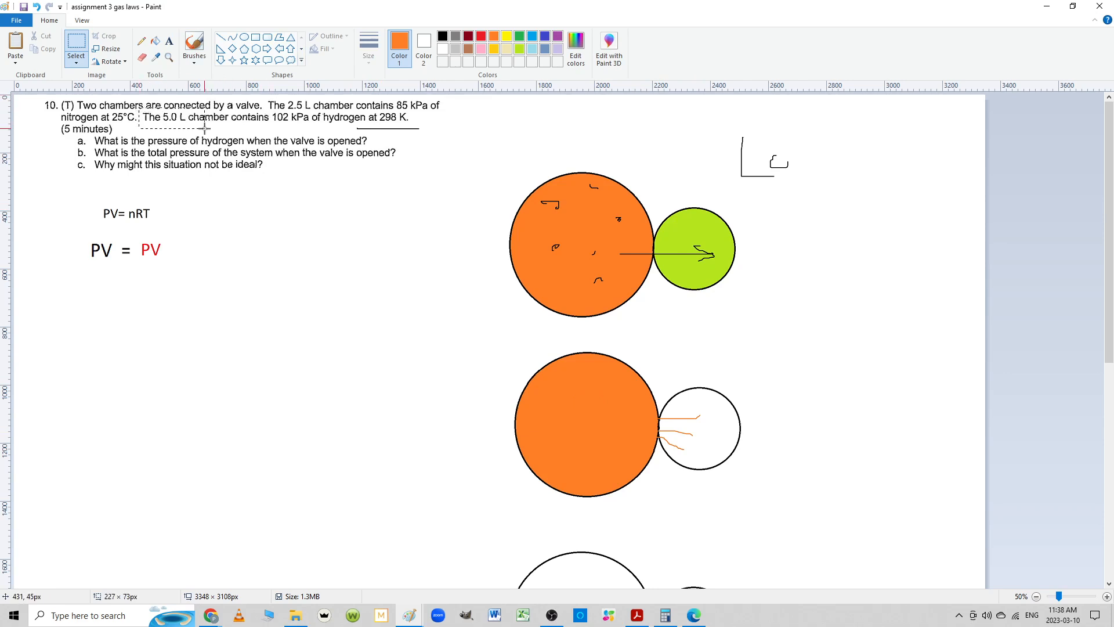
pyautogui.moveTo(206, 128); pyautogui.dragTo(342, 132)
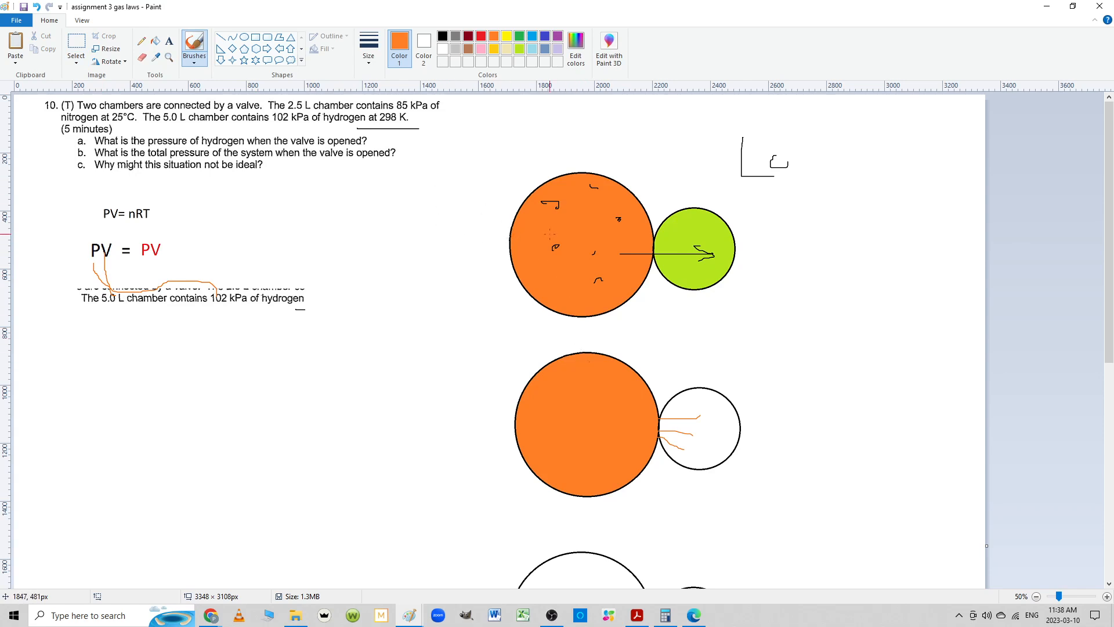
# Open a new text entry below the copied hydrogen sentence
pyautogui.click(442, 34)
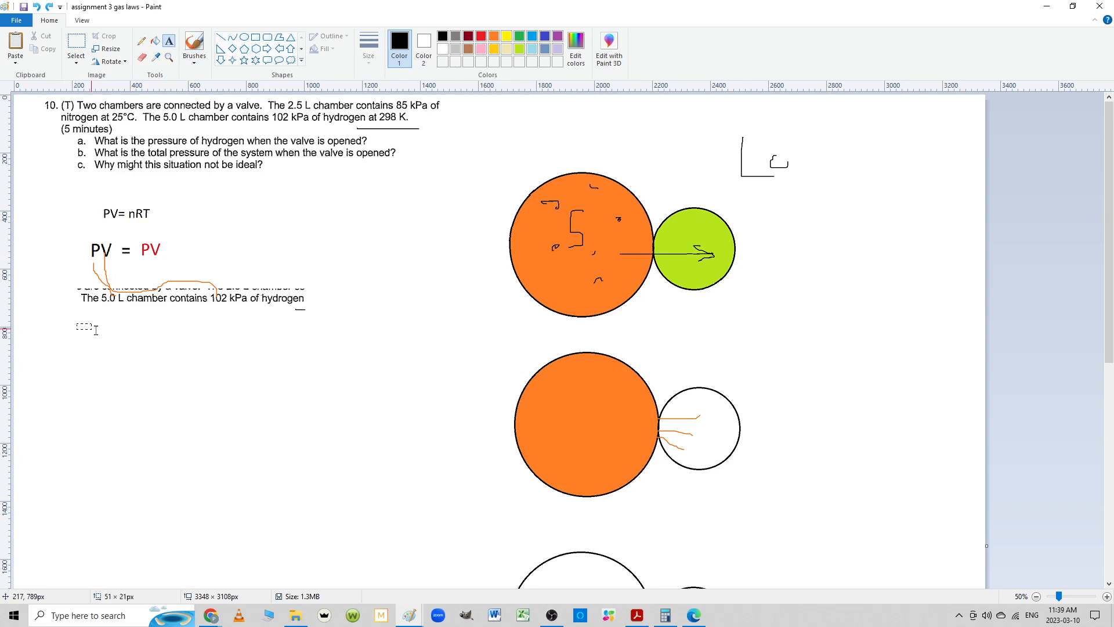
# Type the equation (102kPa)*5.0 L = P*(7.5 L)
pyautogui.write('1')
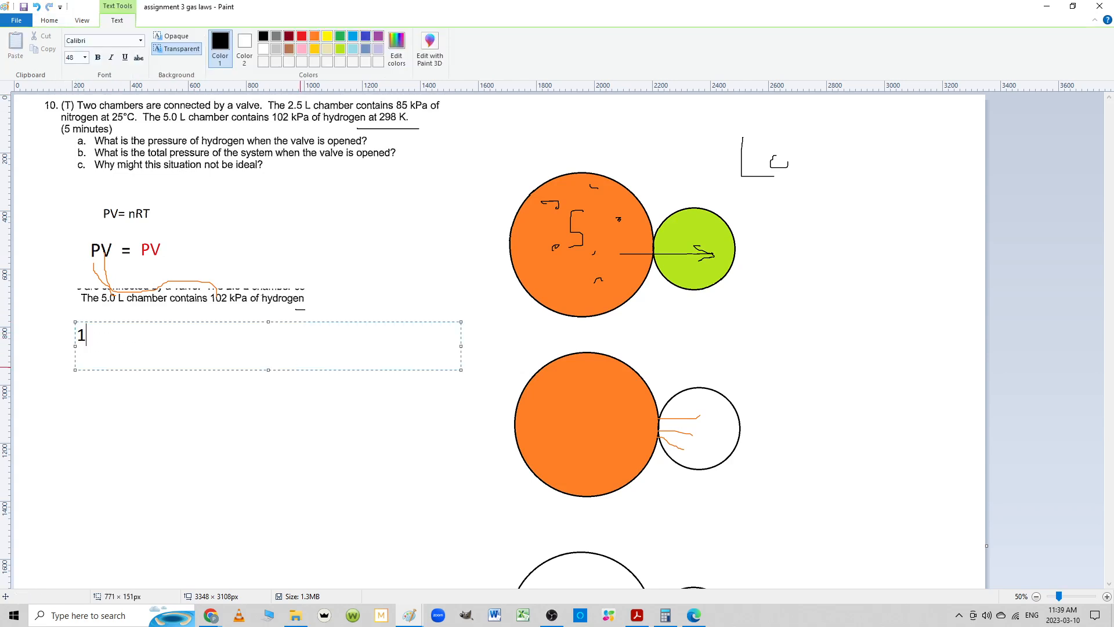
pyautogui.write('02K')
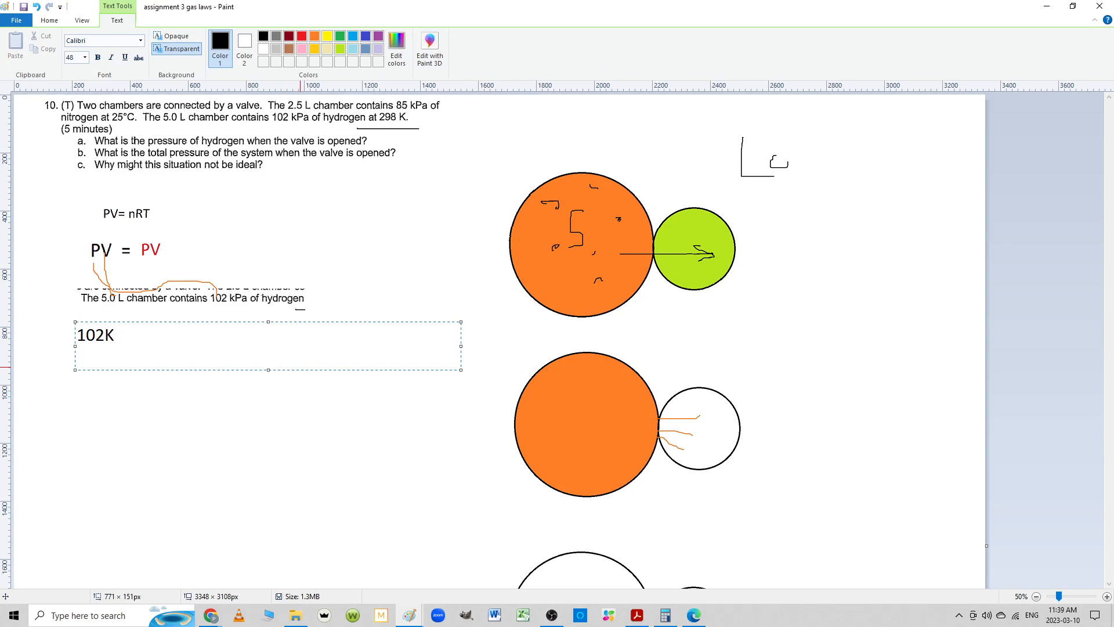
pyautogui.write('Pa')
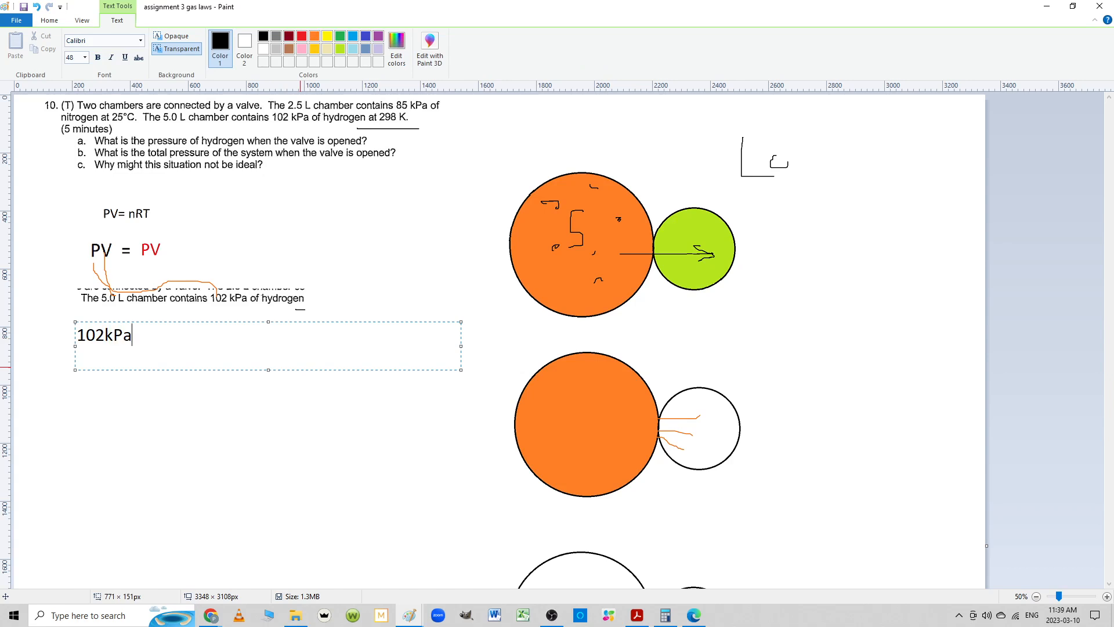
pyautogui.write(')')
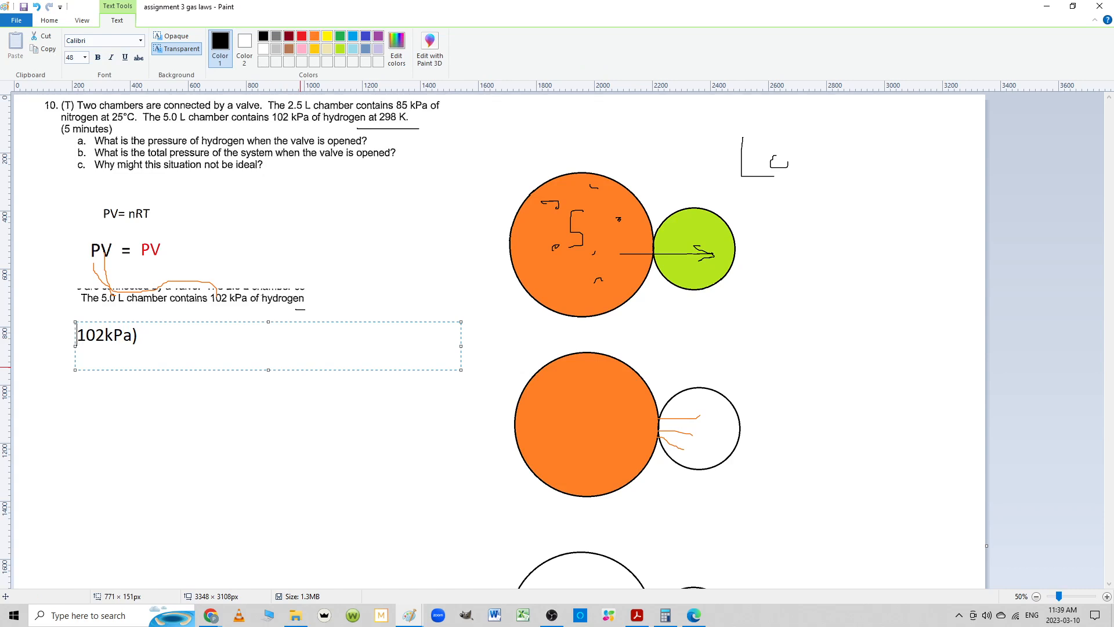
pyautogui.write('(')
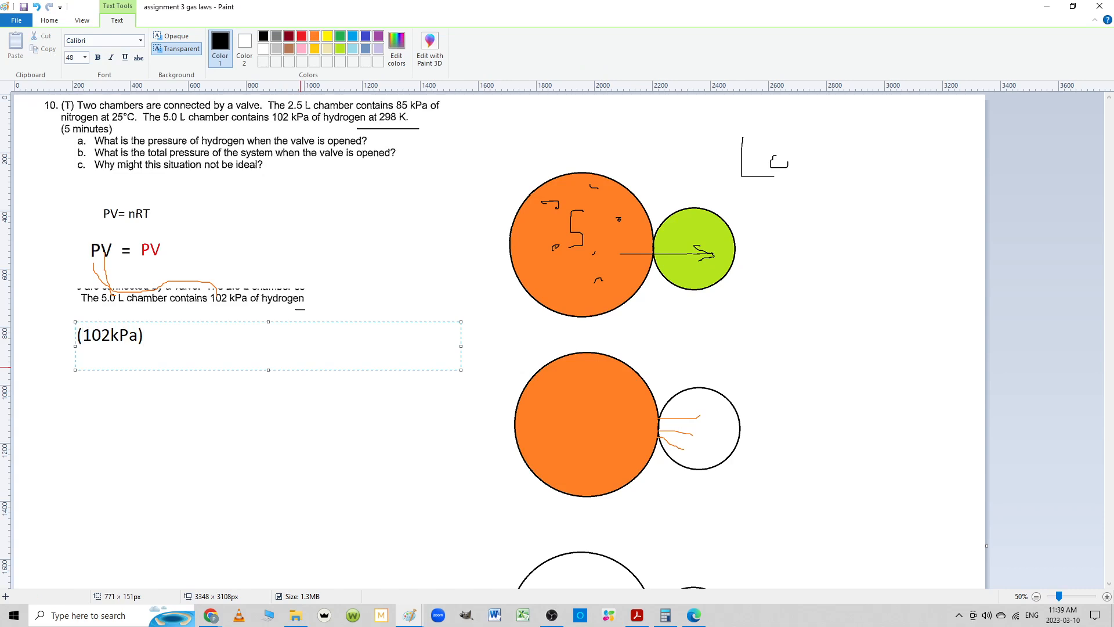
pyautogui.write('*')
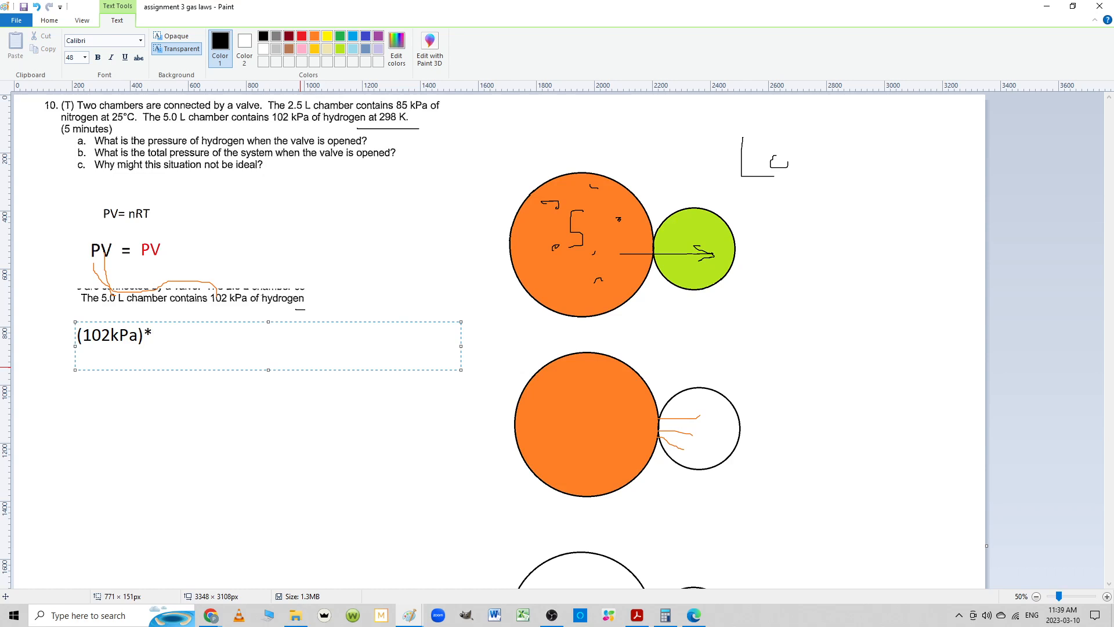
pyautogui.write('5.0')
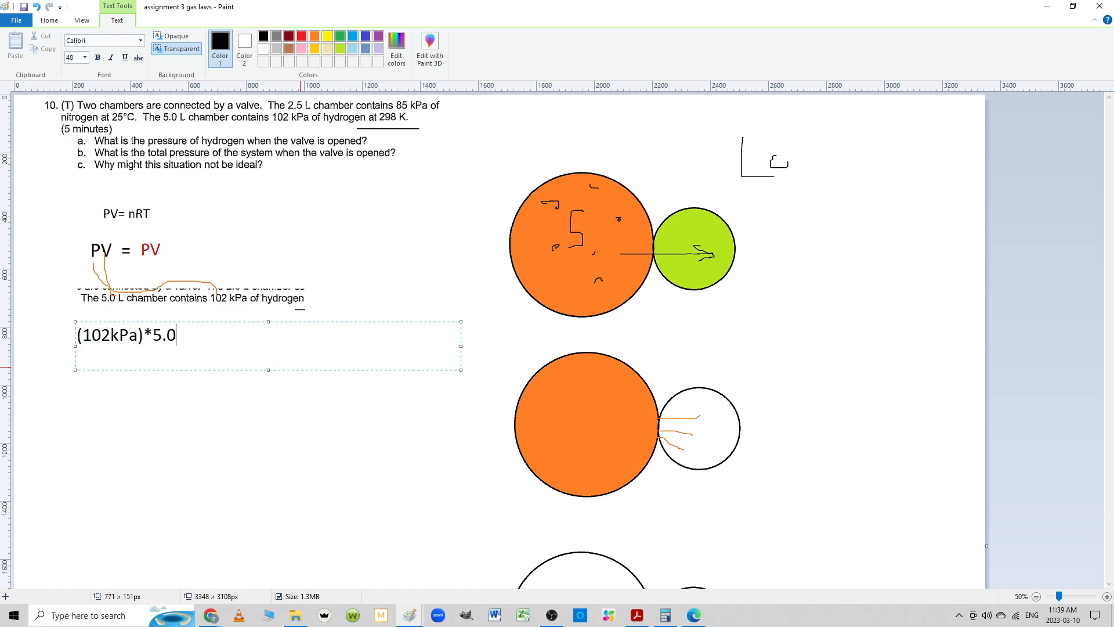
pyautogui.write('L =')
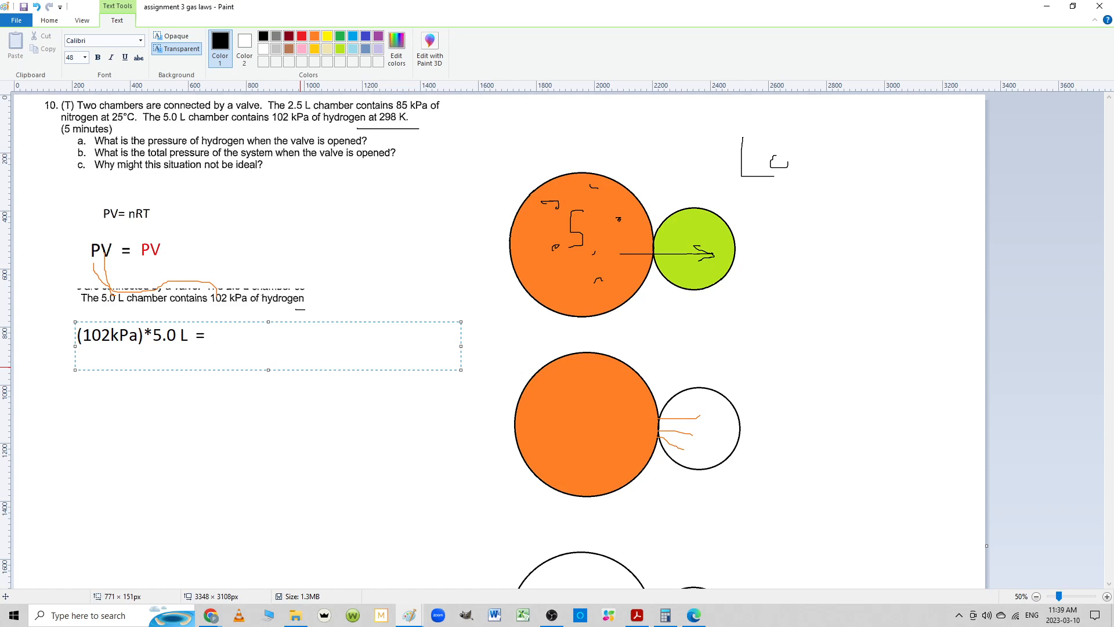
pyautogui.write('P')
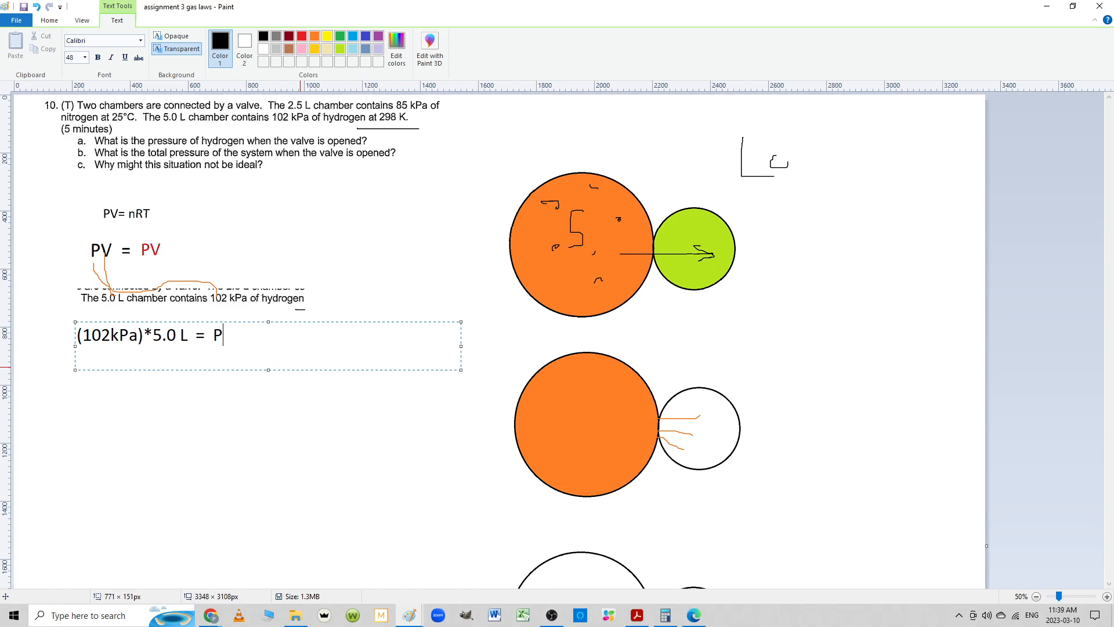
pyautogui.write('* (')
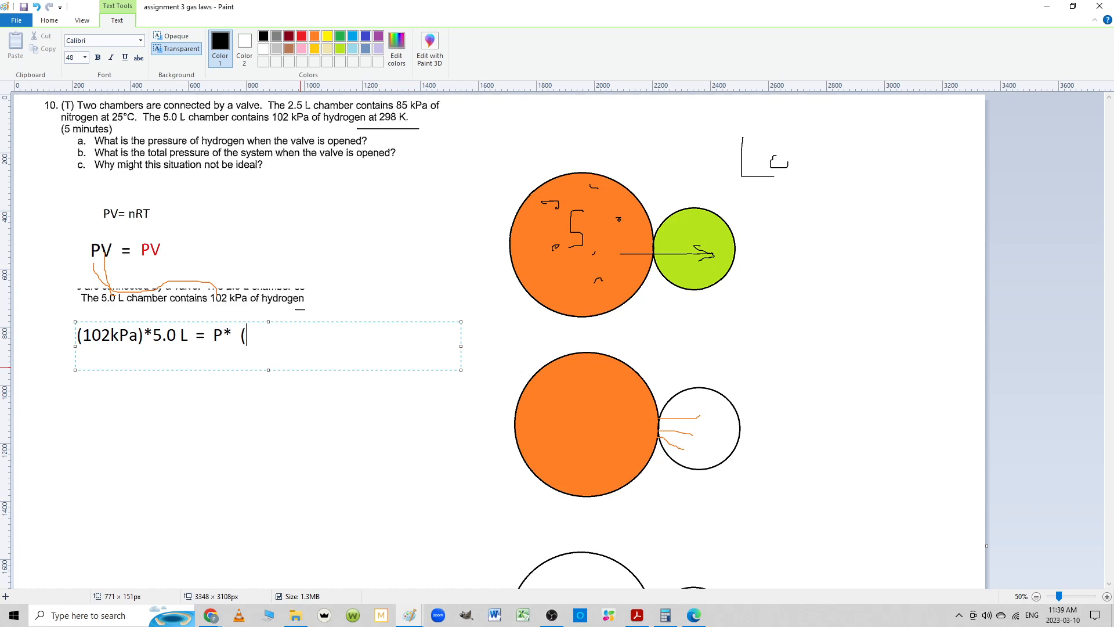
pyautogui.write('7.5)')
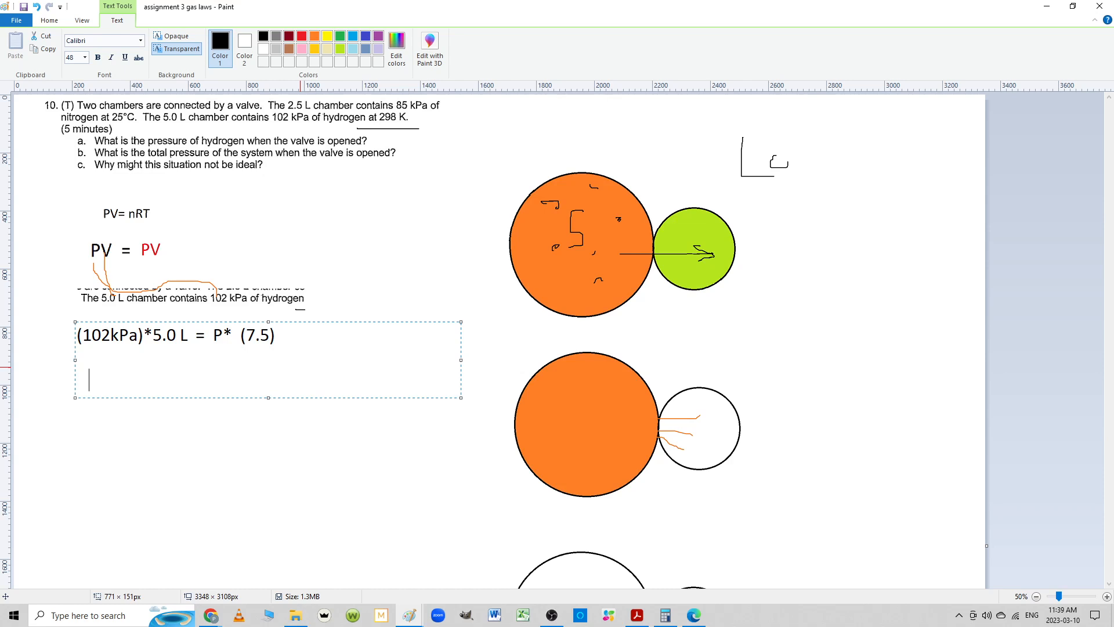
# Write 510KPa.L over 7.5 L = P and cross out the L units
pyautogui.write('510')
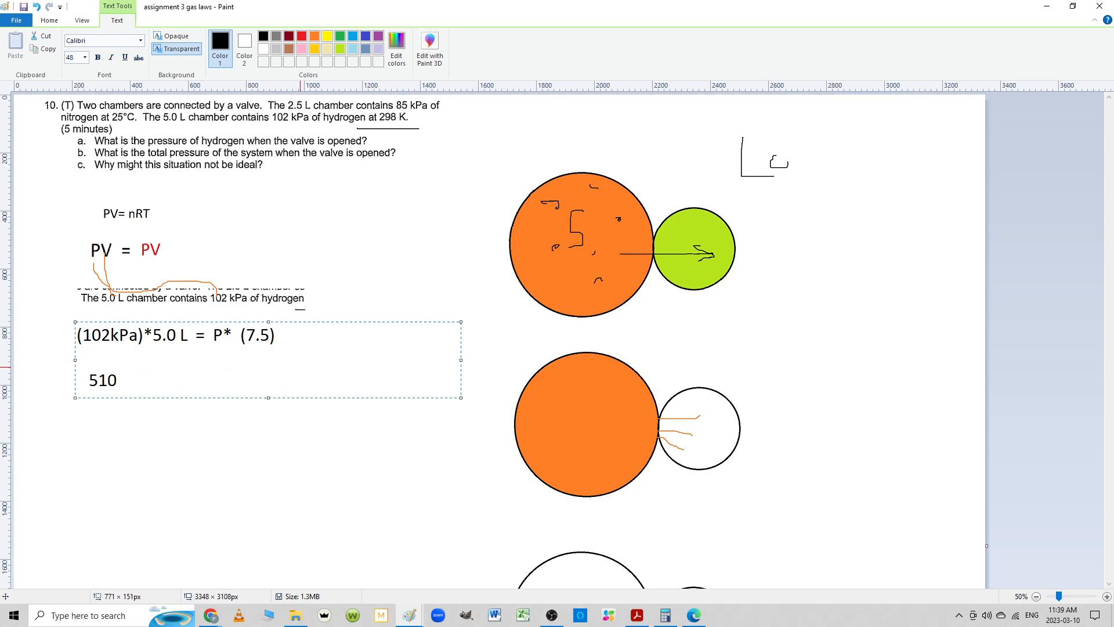
pyautogui.write('KPa')
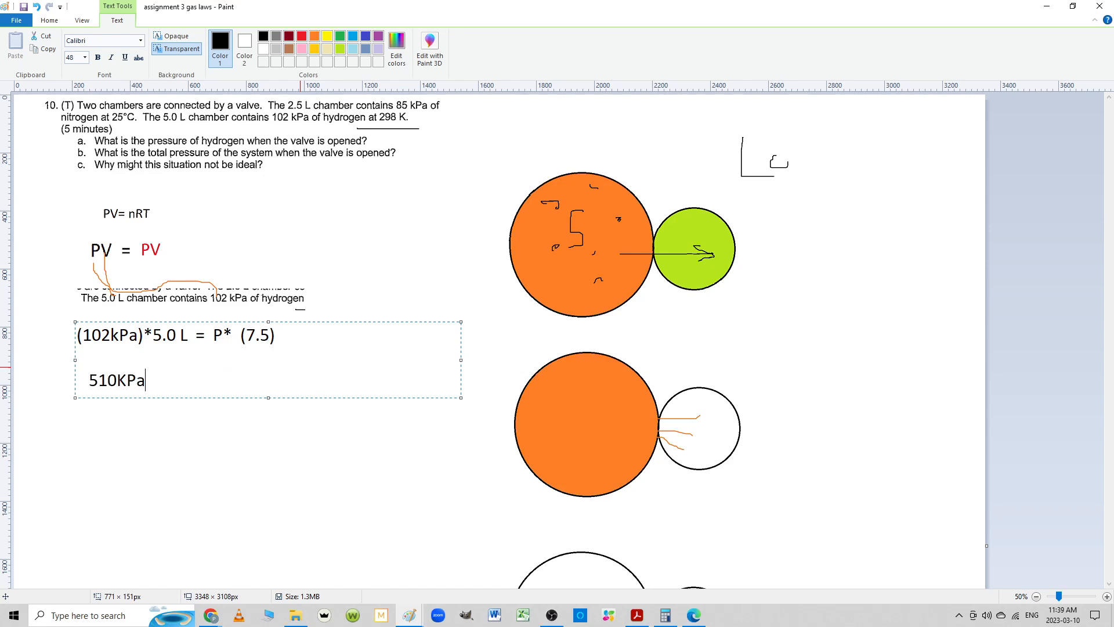
pyautogui.write('.L')
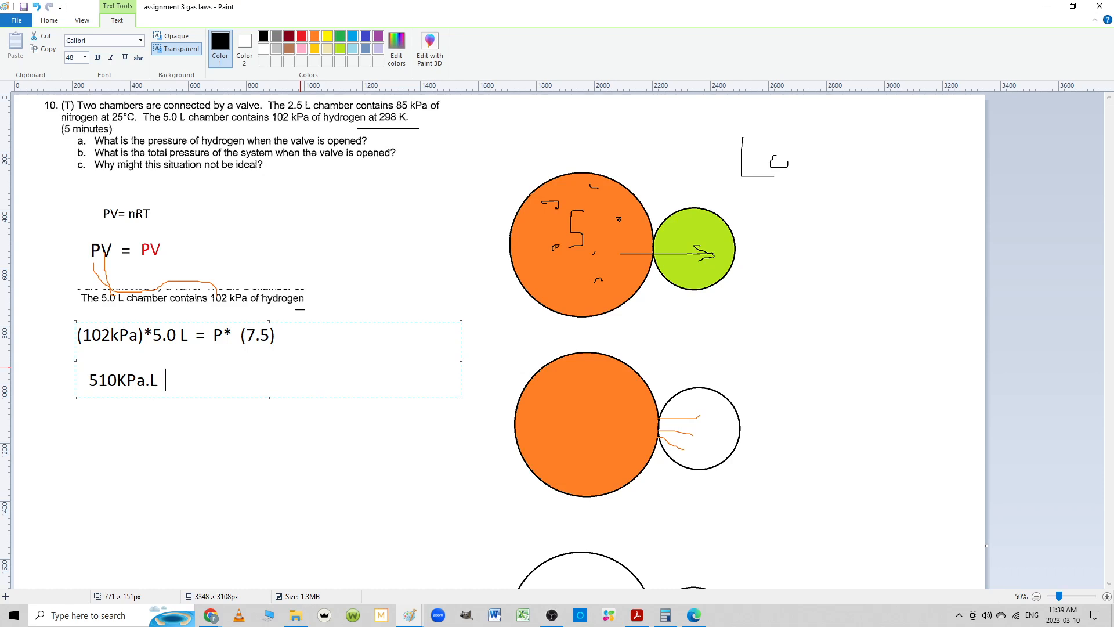
pyautogui.write('=')
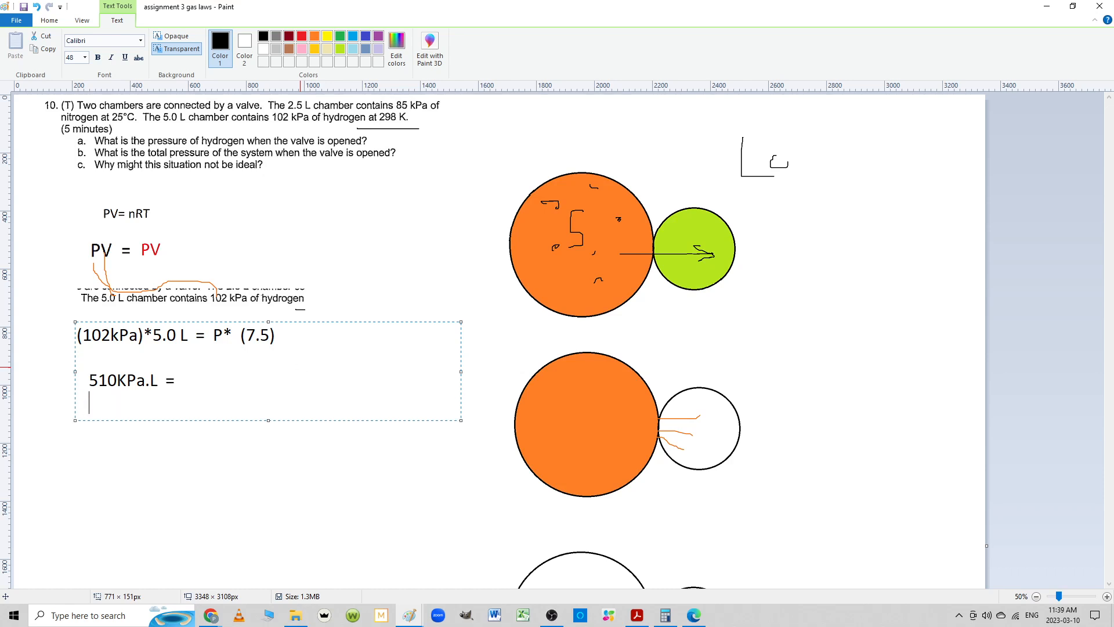
pyautogui.write('7.5')
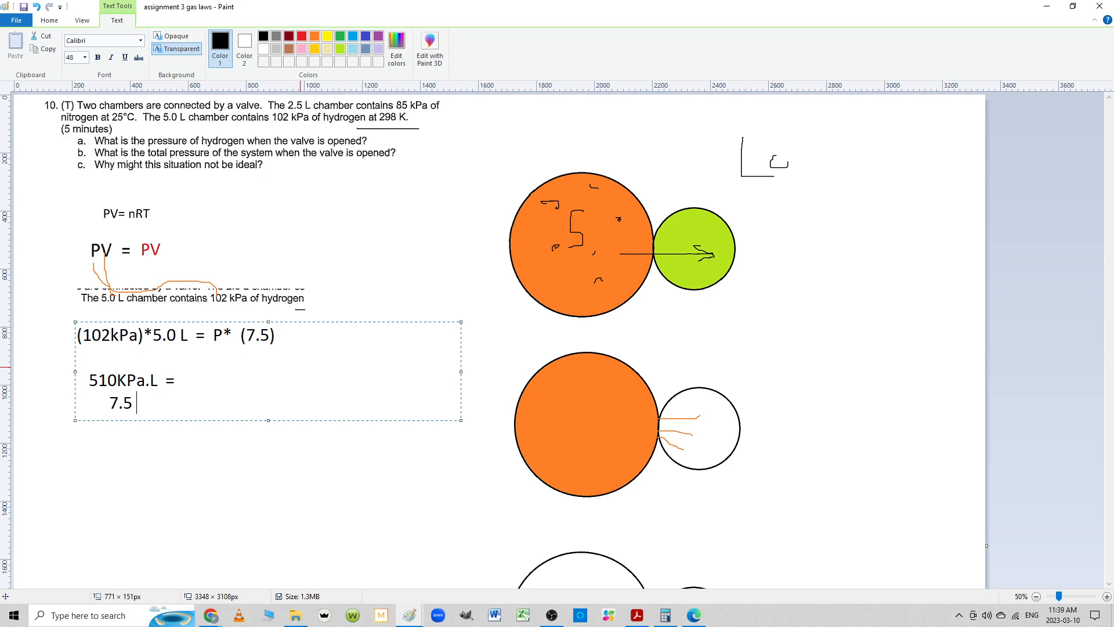
pyautogui.write('L')
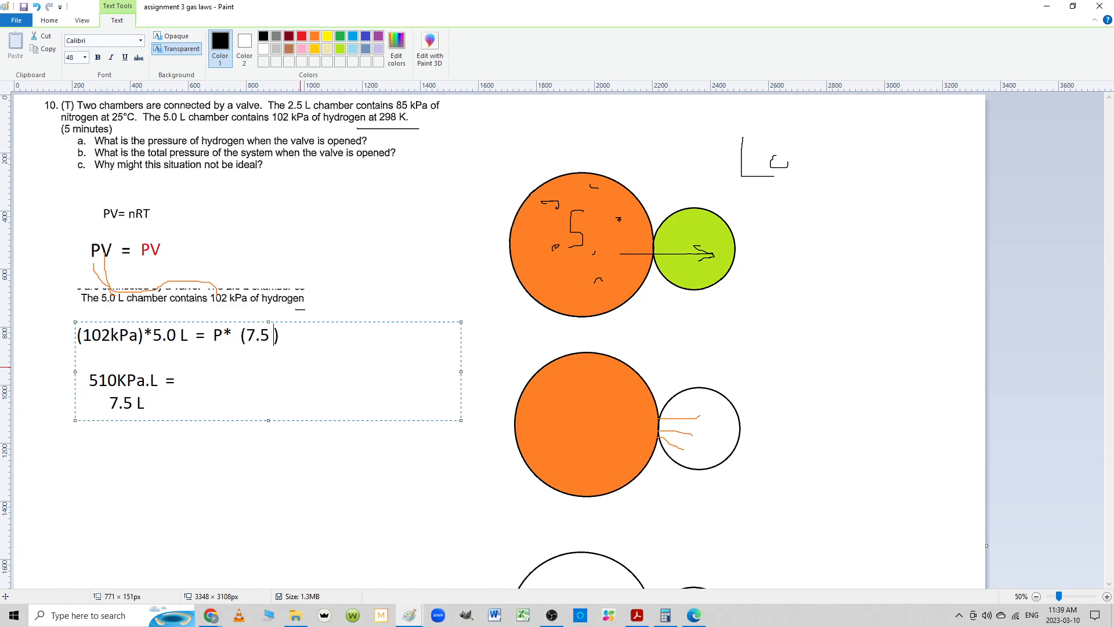
pyautogui.write('L')
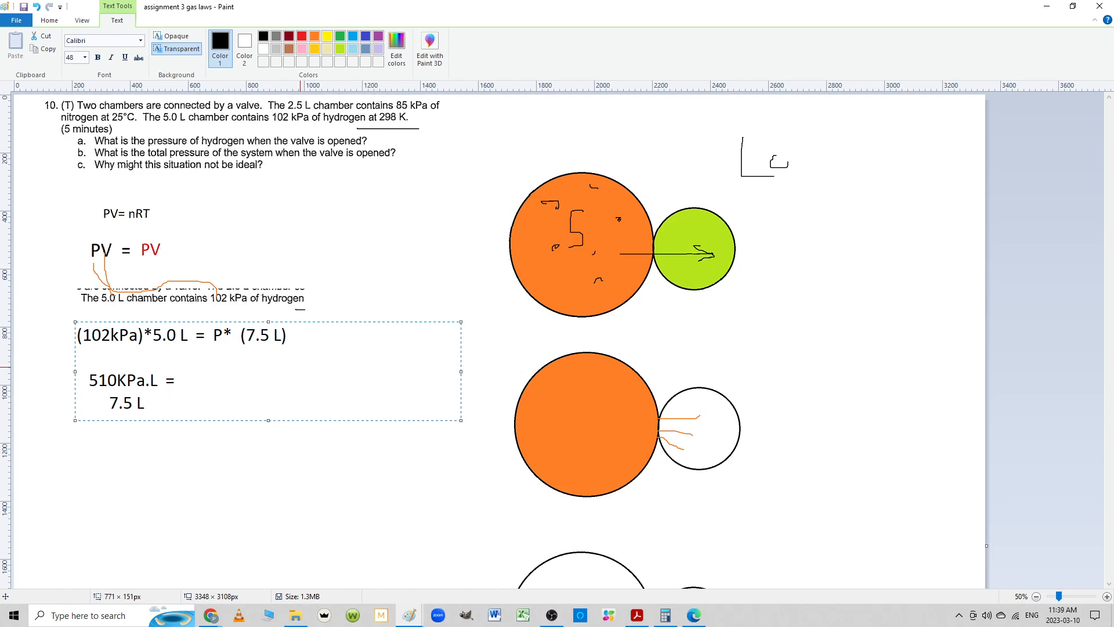
pyautogui.write('P')
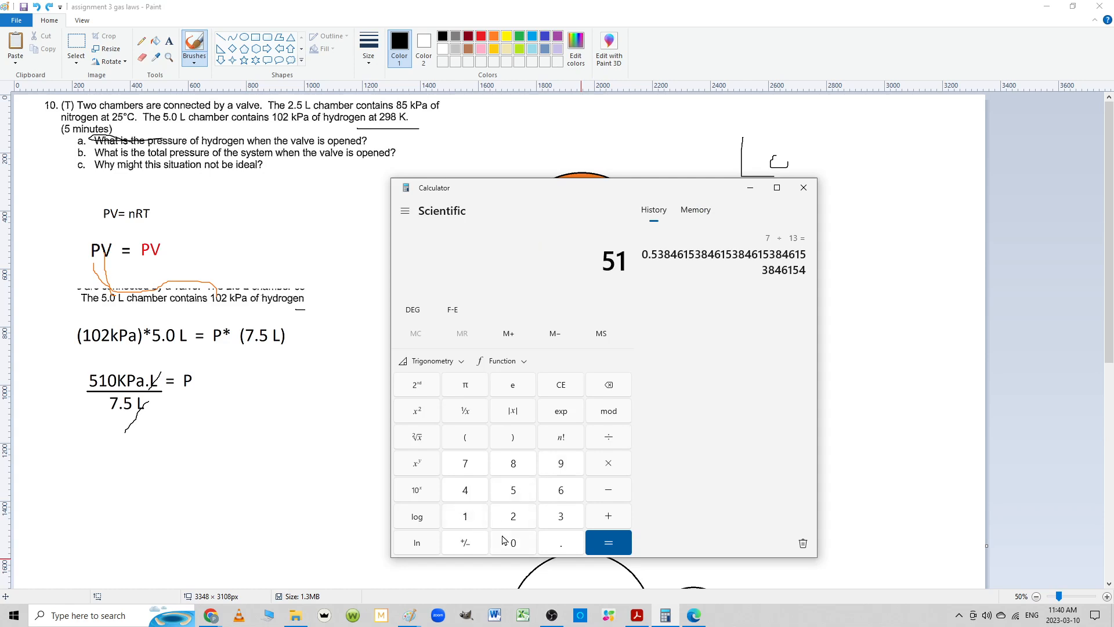
# Calculate 510 ÷ 7.5 in Calculator for the hydrogen pressure
pyautogui.click(465, 463)
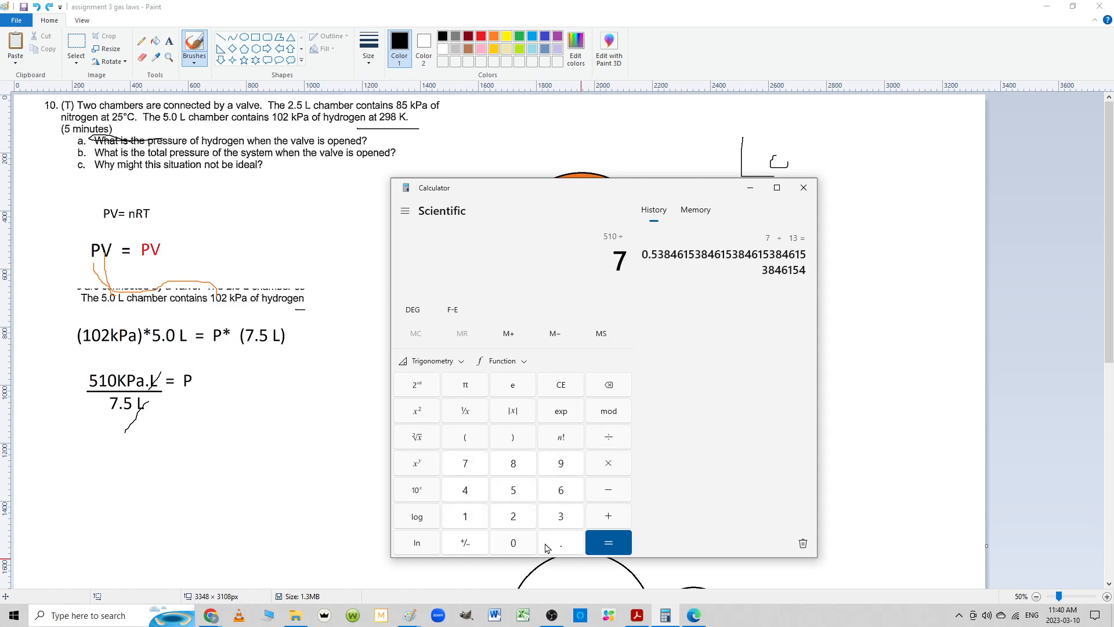
pyautogui.click(608, 542)
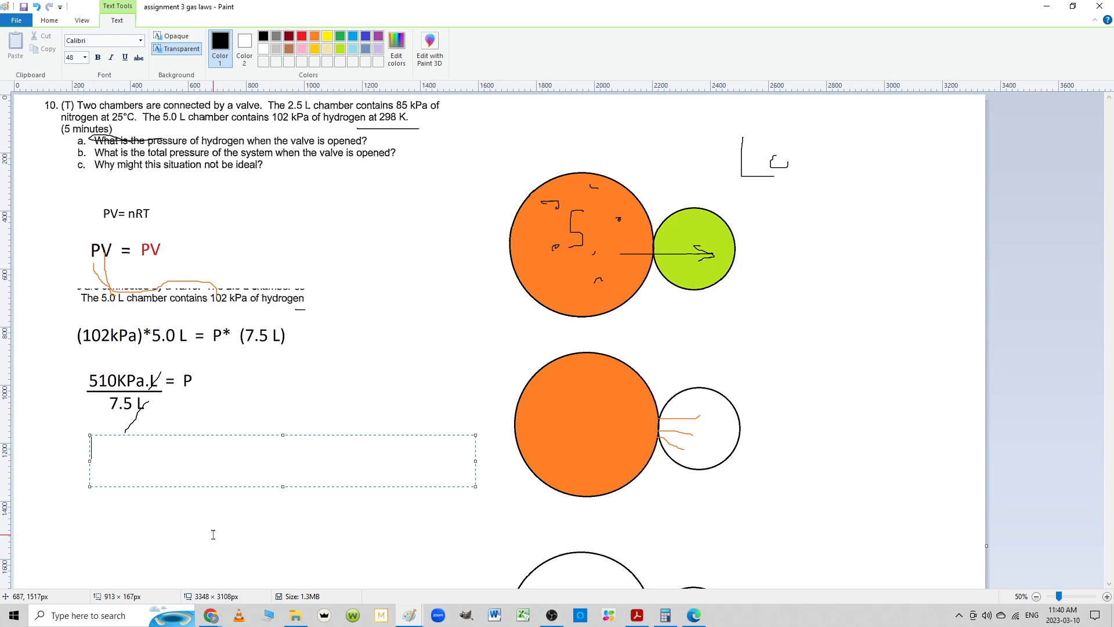
# Type and commit '68 KPa partial pressure hydrogen (P1)' beneath the fraction
pyautogui.write('68 K')
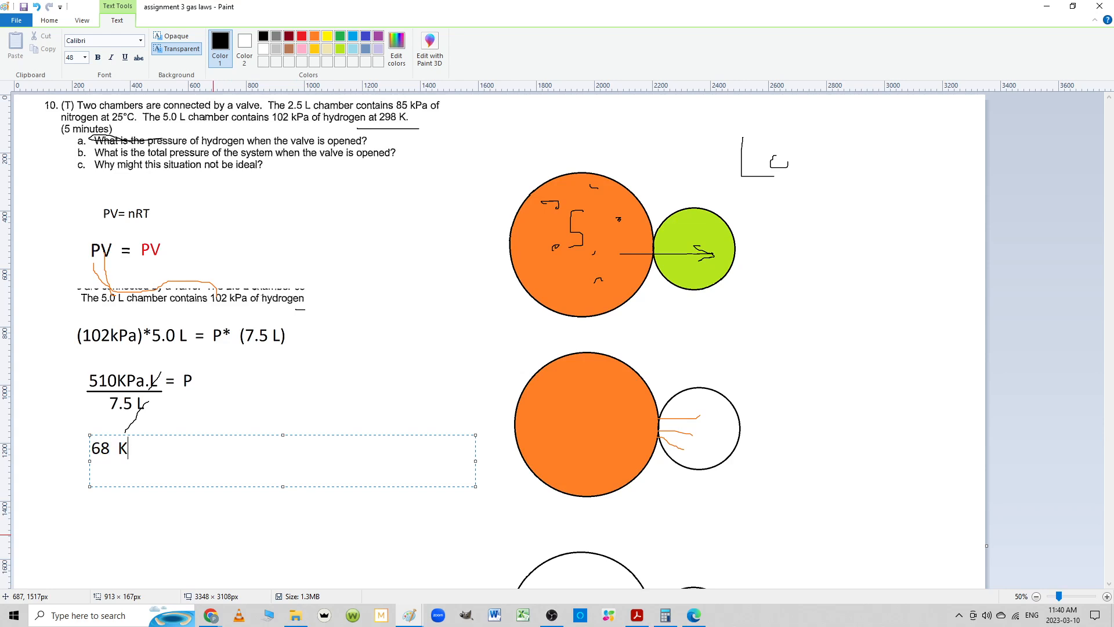
pyautogui.write('Pa part')
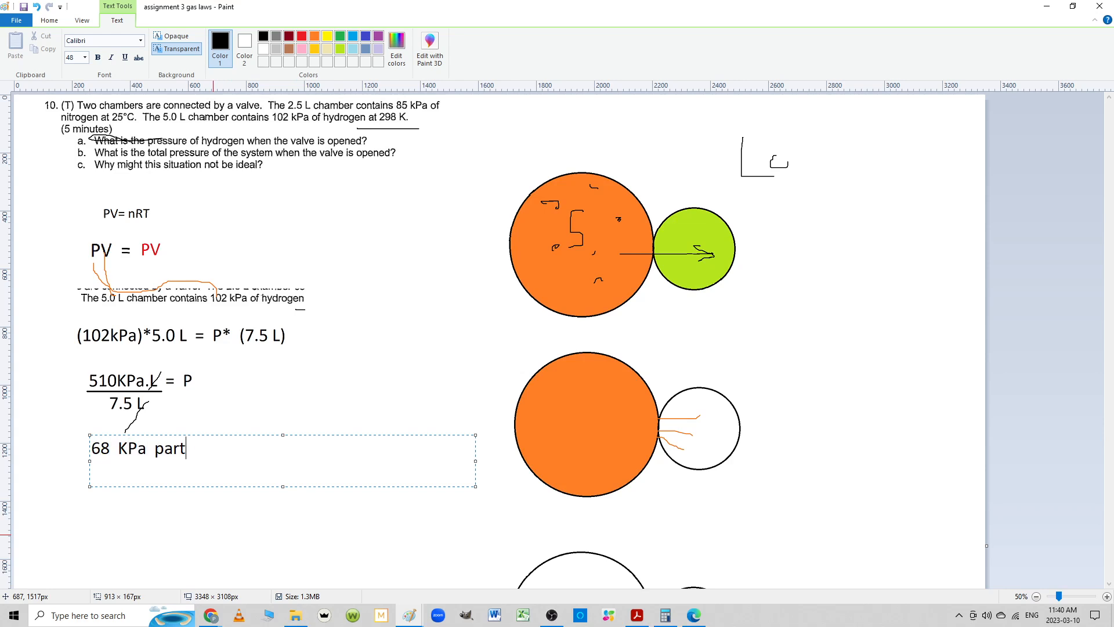
pyautogui.write('ial pressure h')
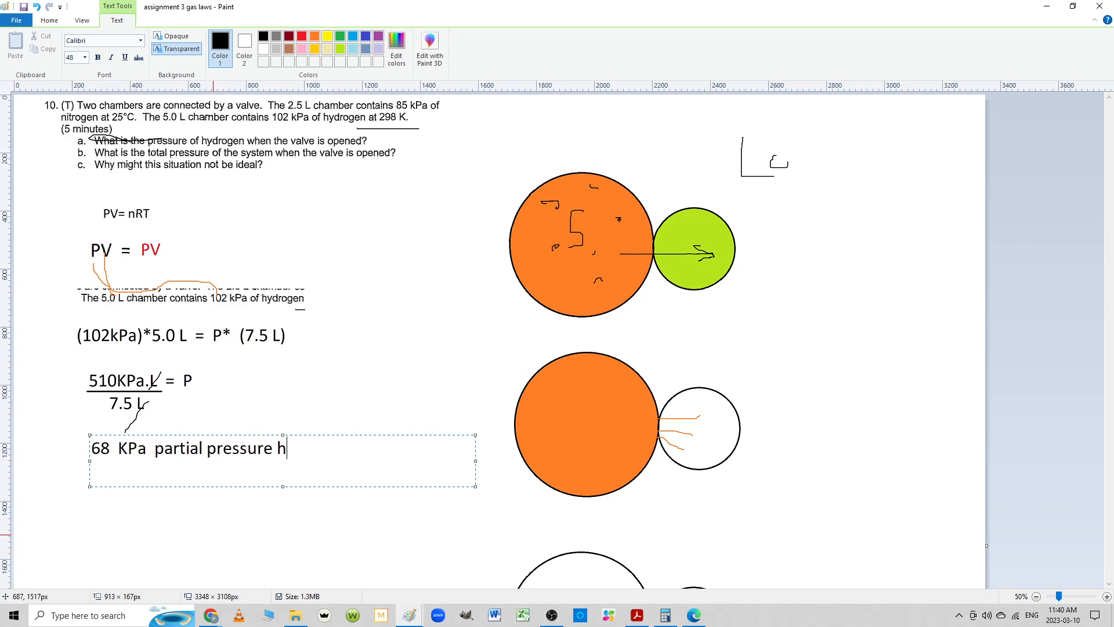
pyautogui.write('ydrogen')
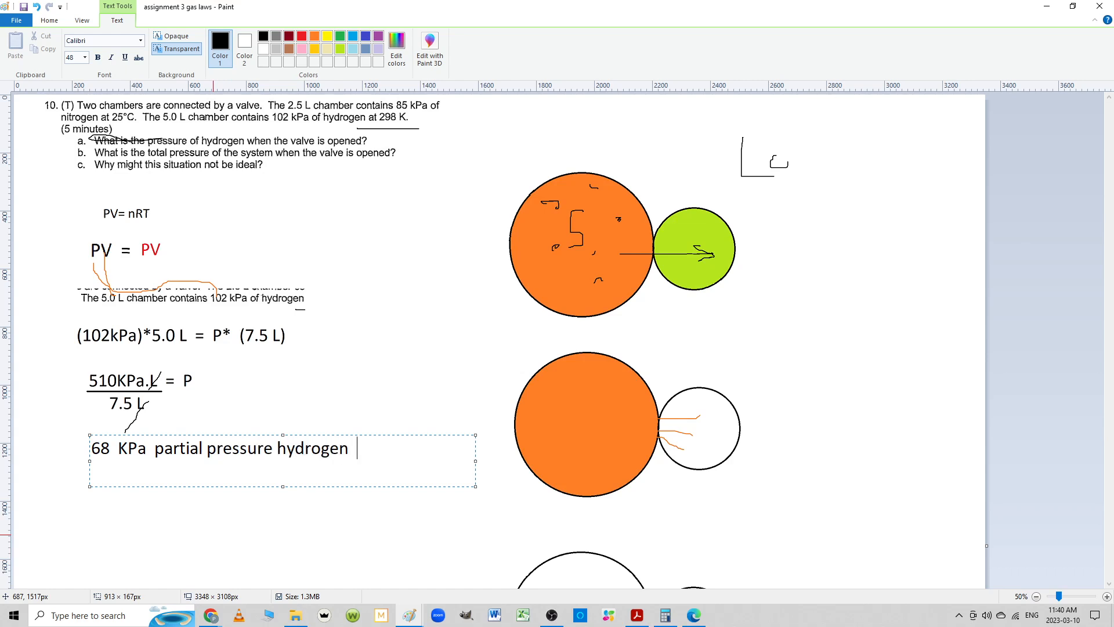
pyautogui.write('(P1)')
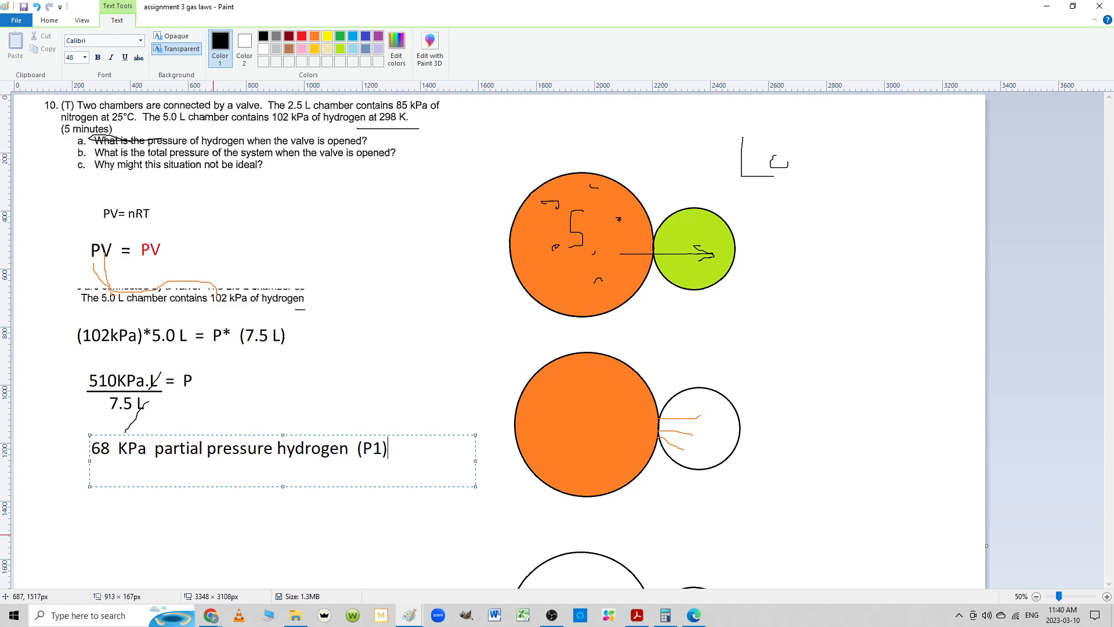
pyautogui.click(386, 307)
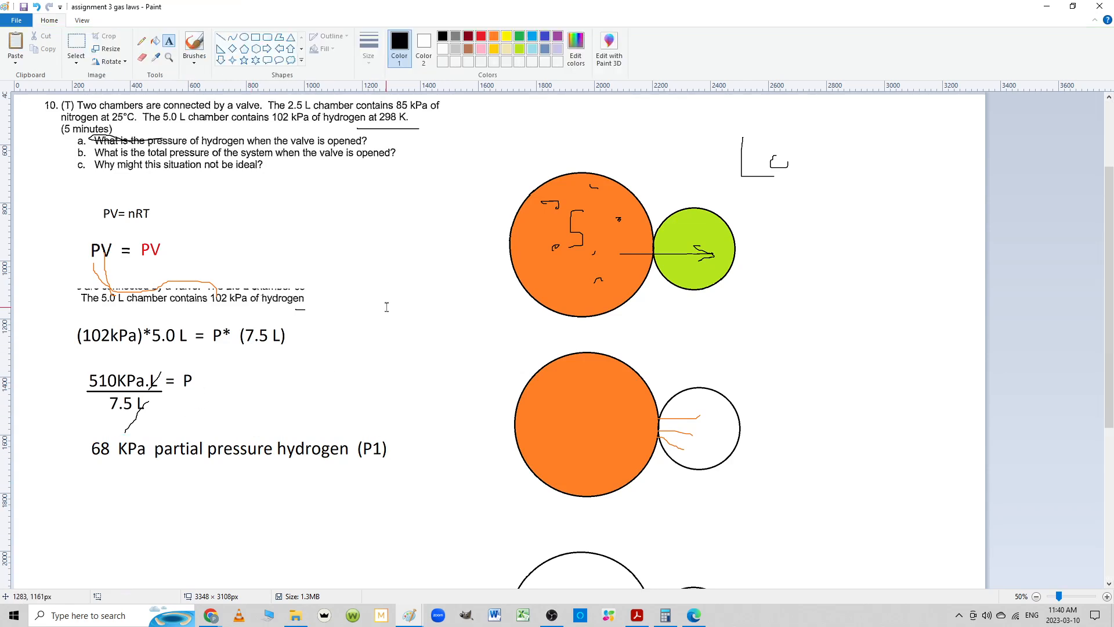
pyautogui.scroll(-3)
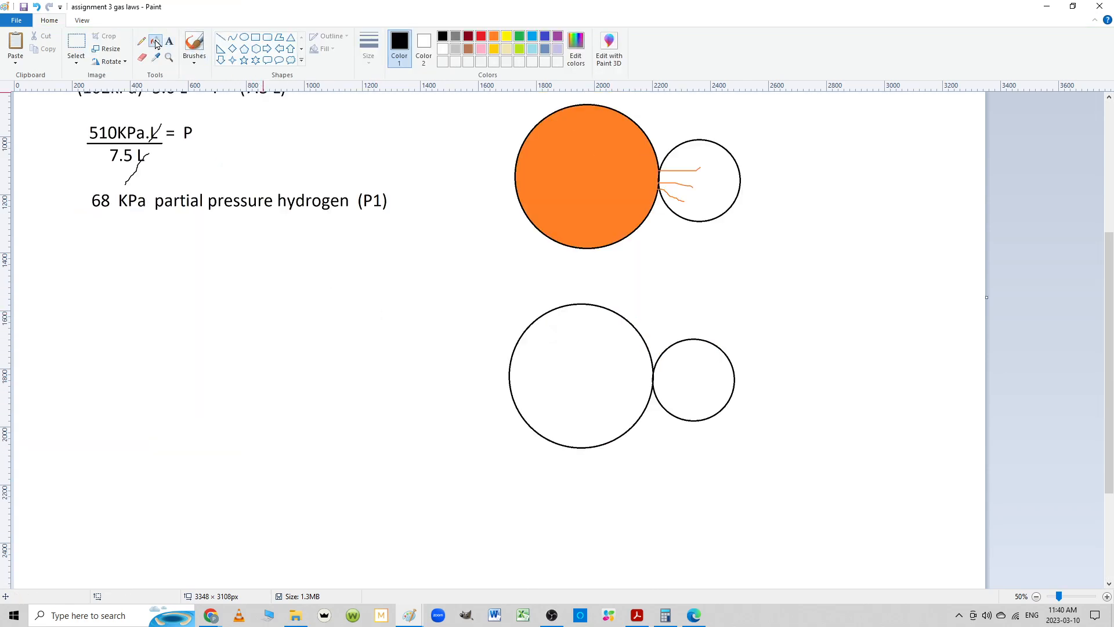
# Choose the Fill tool and select the 2.5 L chamber sentence for copying
pyautogui.click(693, 379)
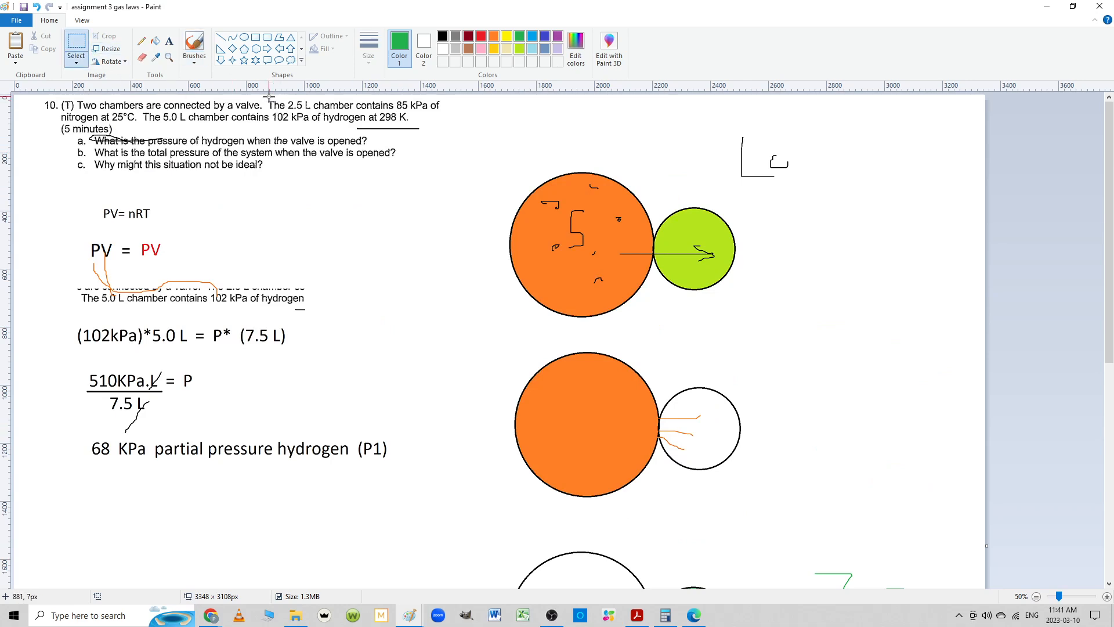
pyautogui.moveTo(268, 95); pyautogui.dragTo(451, 113)
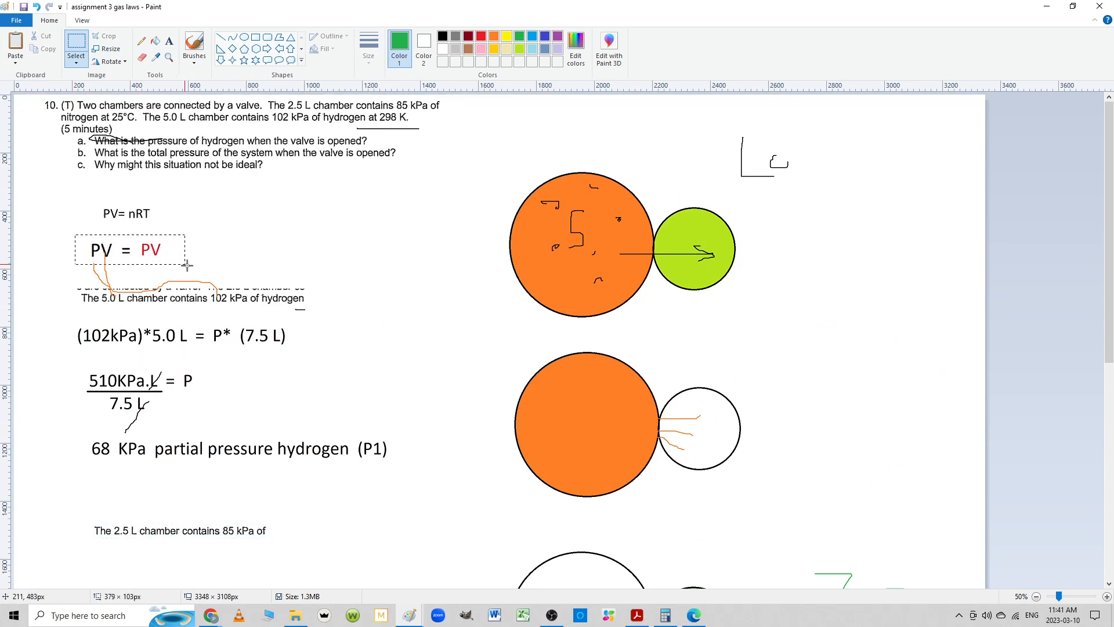
pyautogui.scroll(-3)
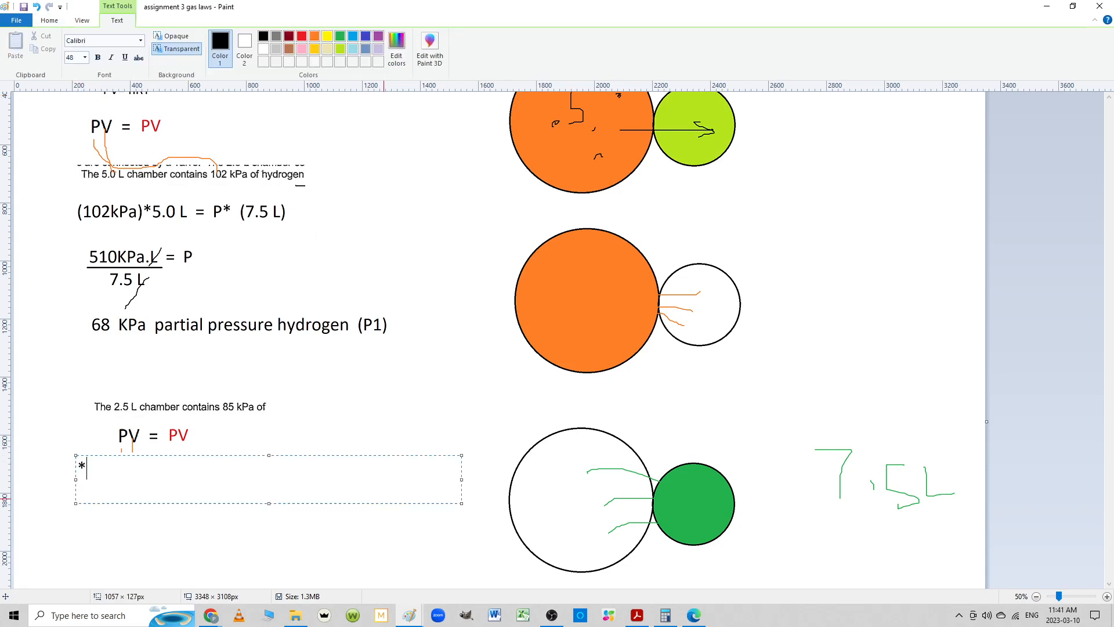
# Type the nitrogen equation '(85 Kpa)(2.5L) = P (7.5 L)'
pyautogui.write('(85 K')
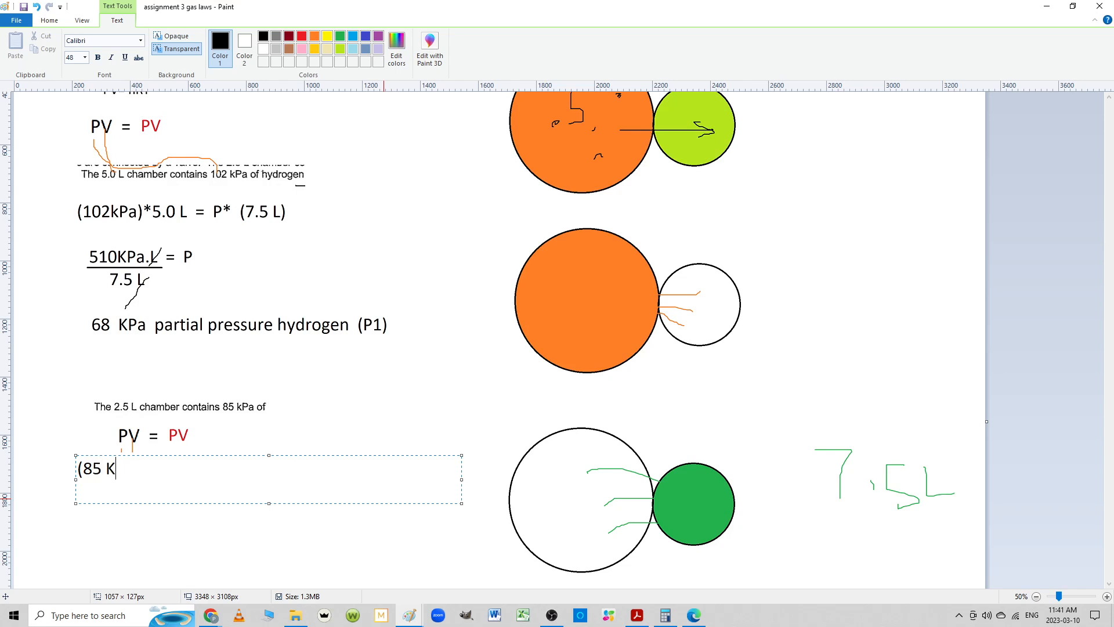
pyautogui.write('pa) (2')
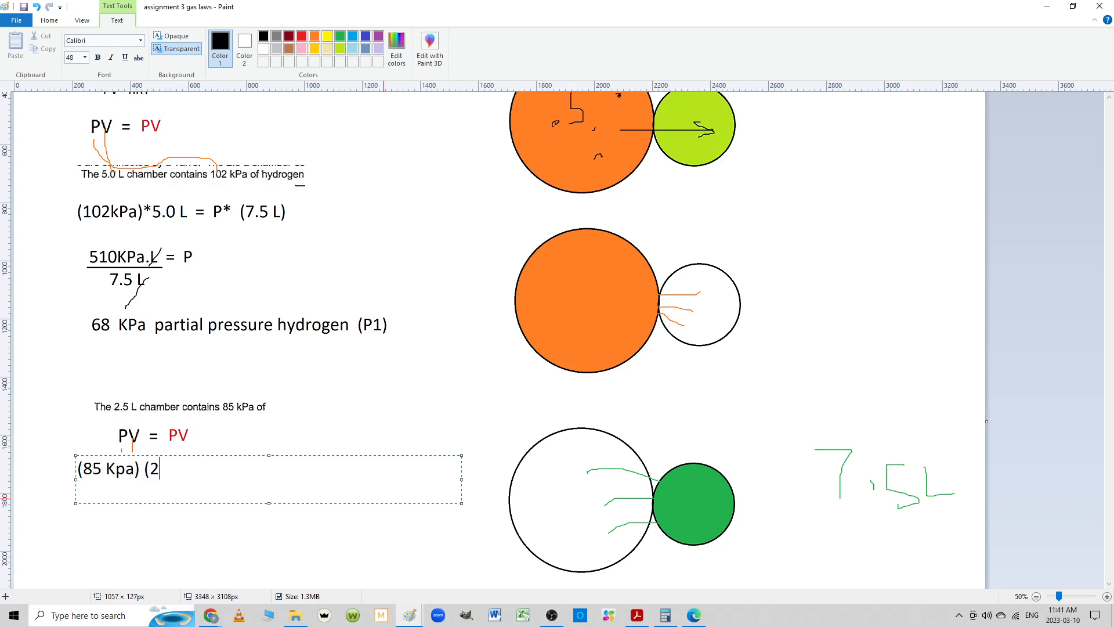
pyautogui.write('.5L_')
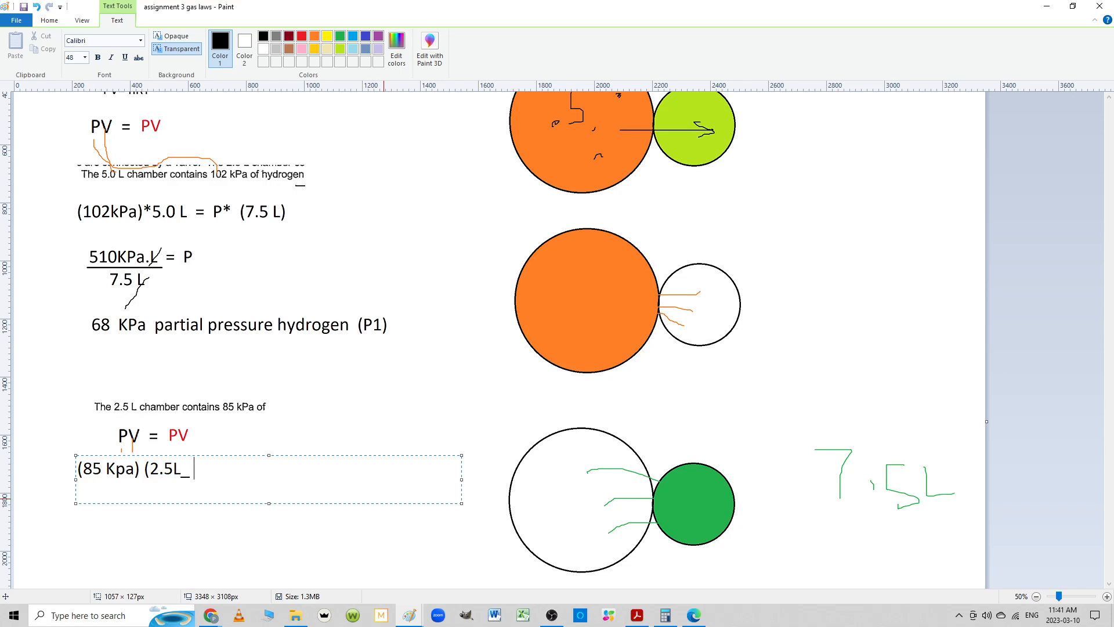
pyautogui.write(')')
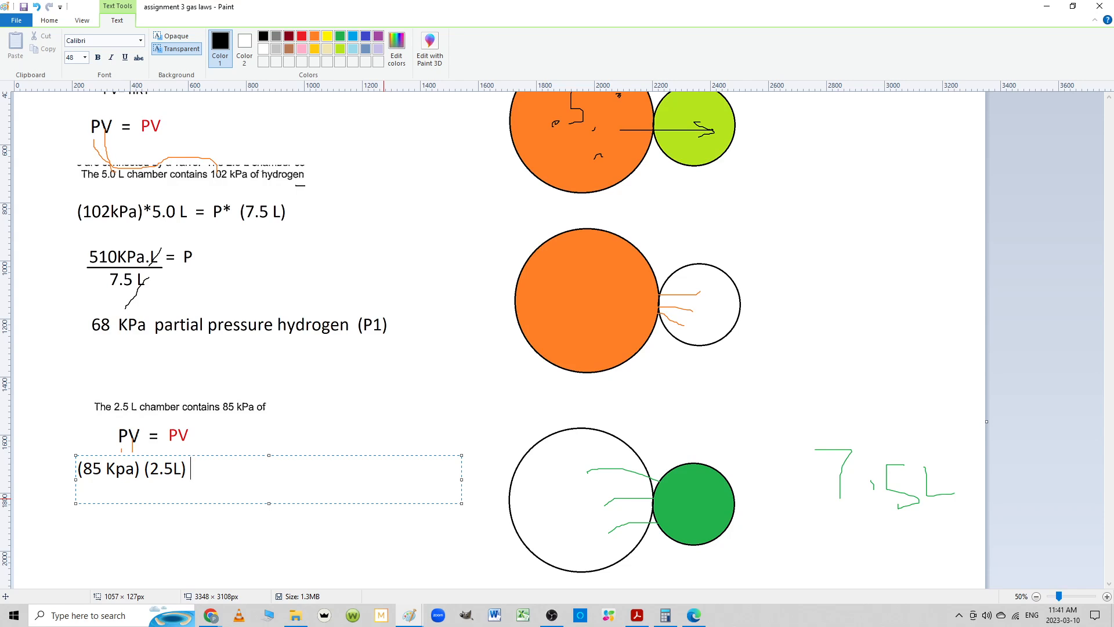
pyautogui.write('= P (')
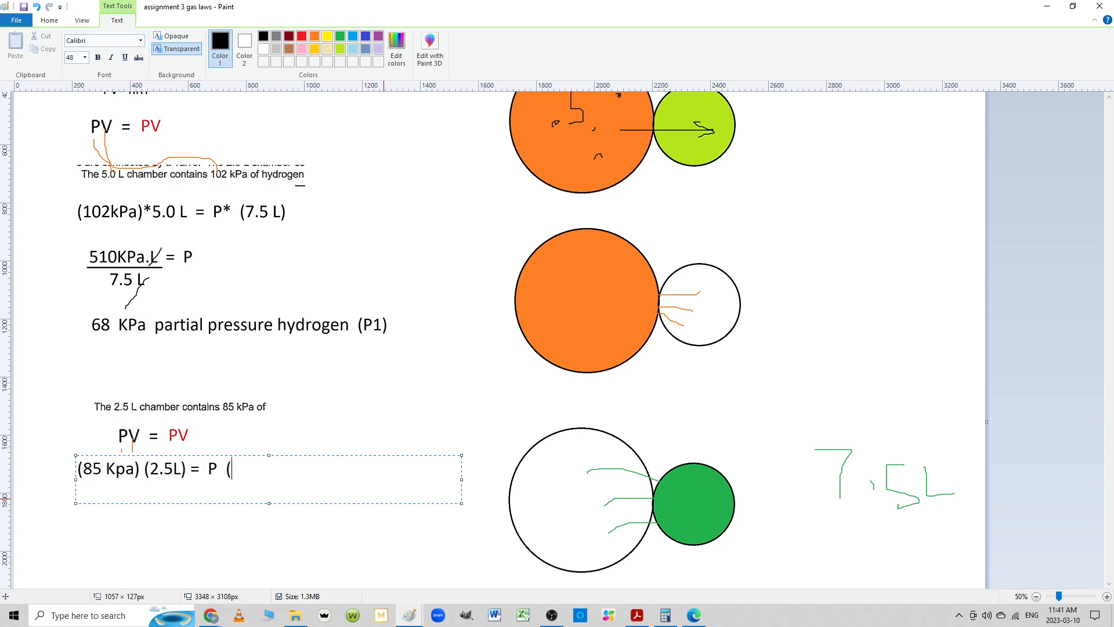
pyautogui.write('7.5 L)')
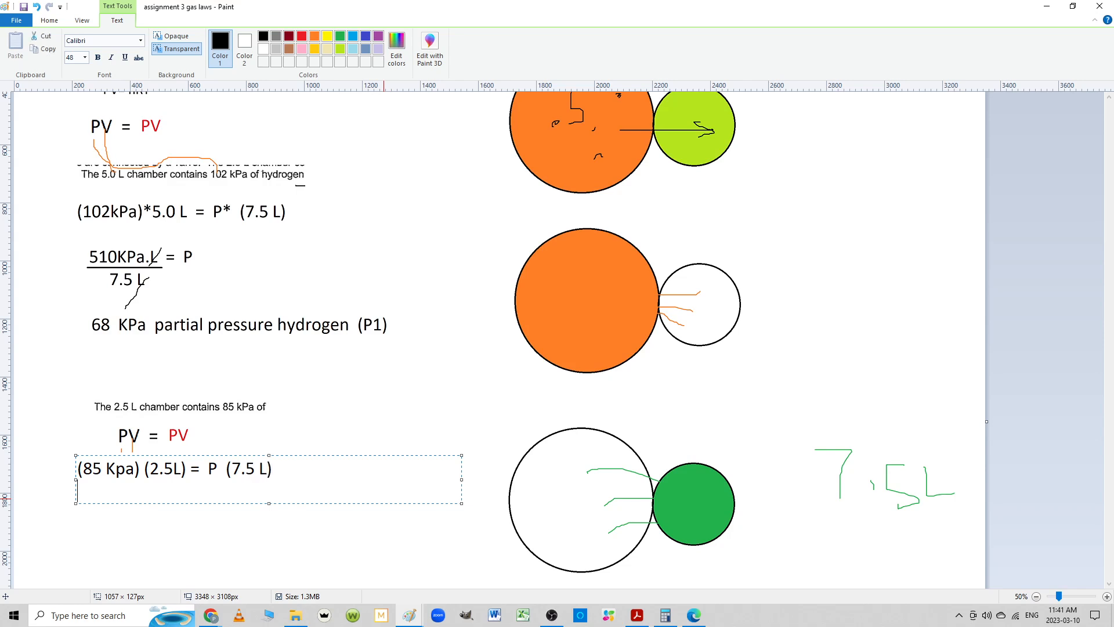
# Type the rearranged fraction 85*2.5 KpaL over 7.5 L
pyautogui.write('85')
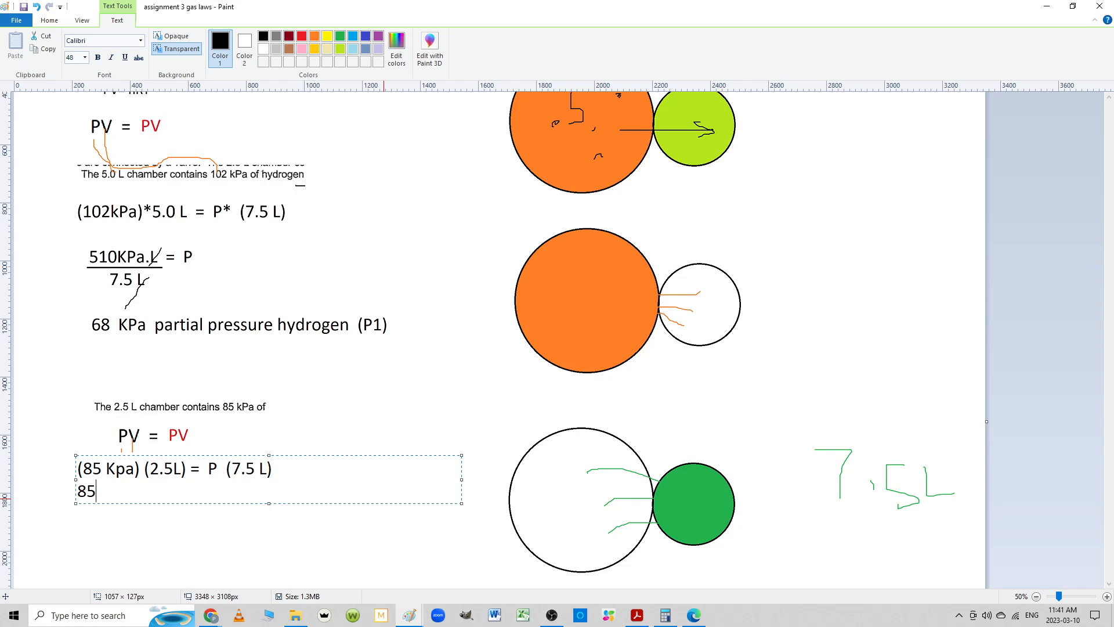
pyautogui.write('*2.5')
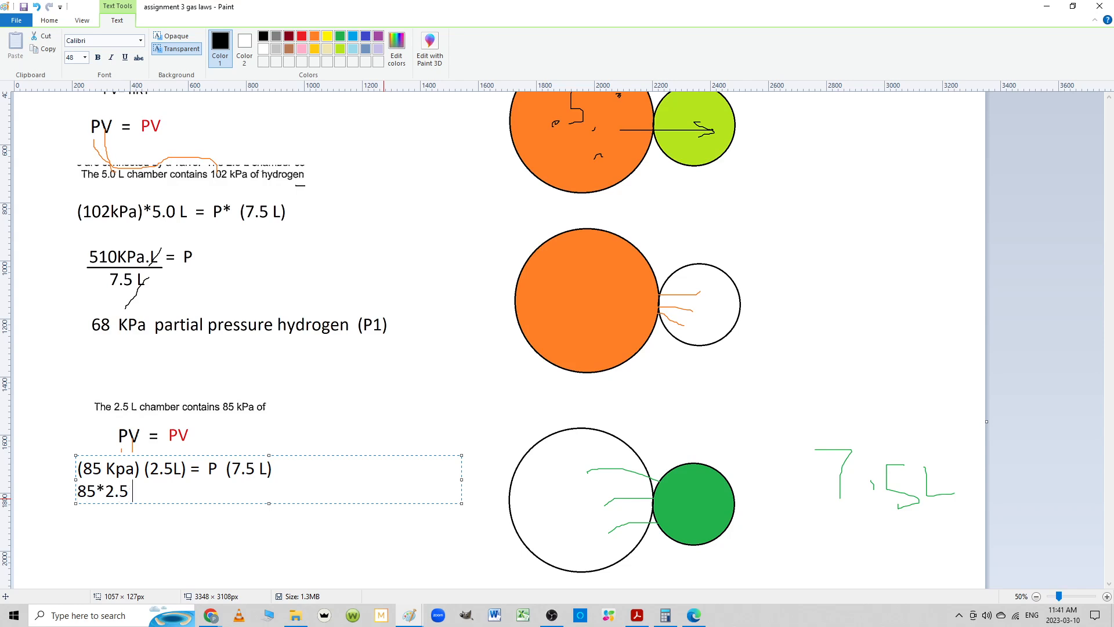
pyautogui.write('Kpa')
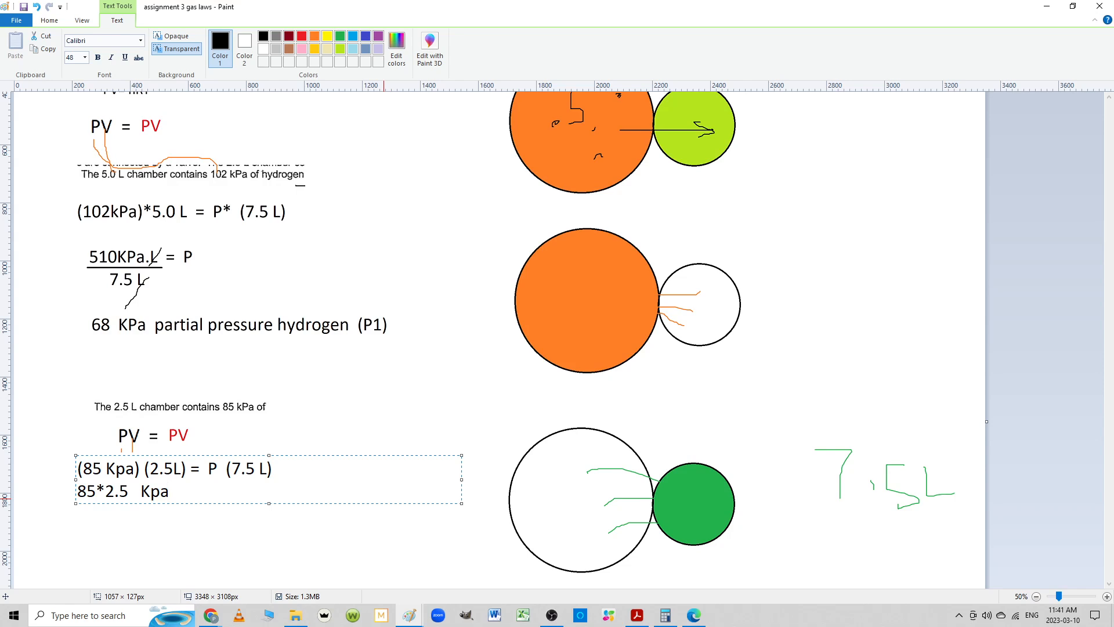
pyautogui.write('L')
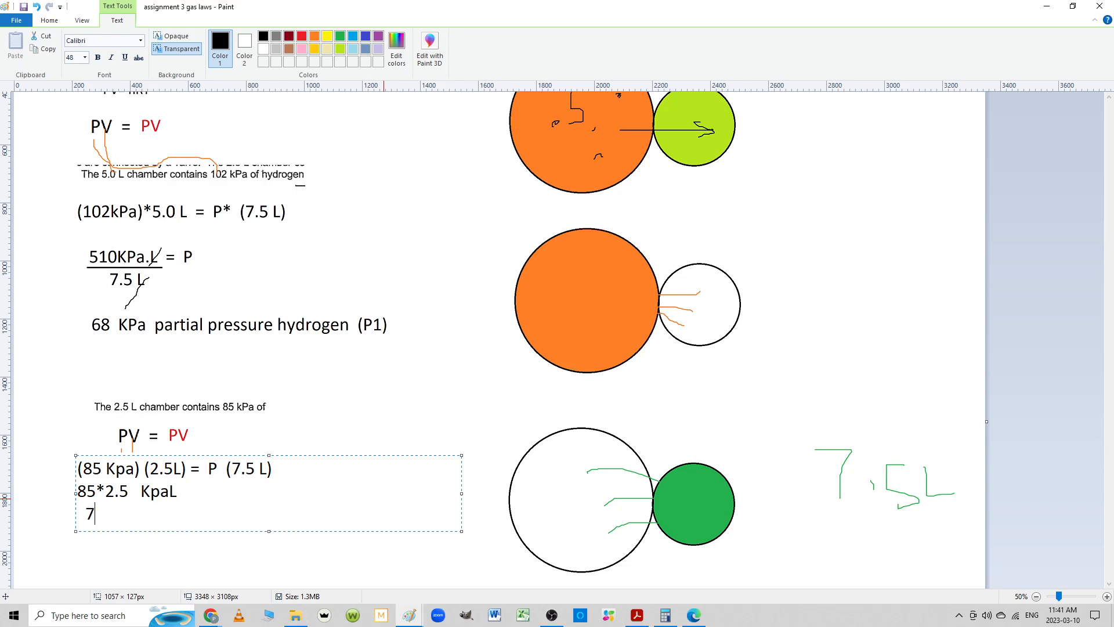
pyautogui.write('.5 L')
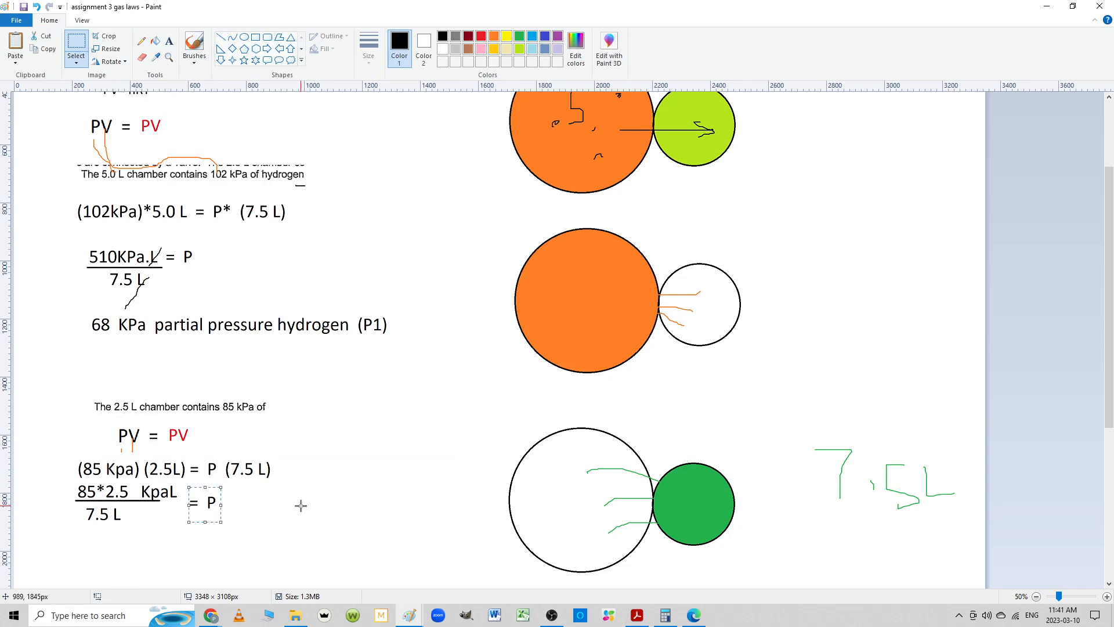
# Compute 85 × 2.5 in Calculator
pyautogui.click(664, 615)
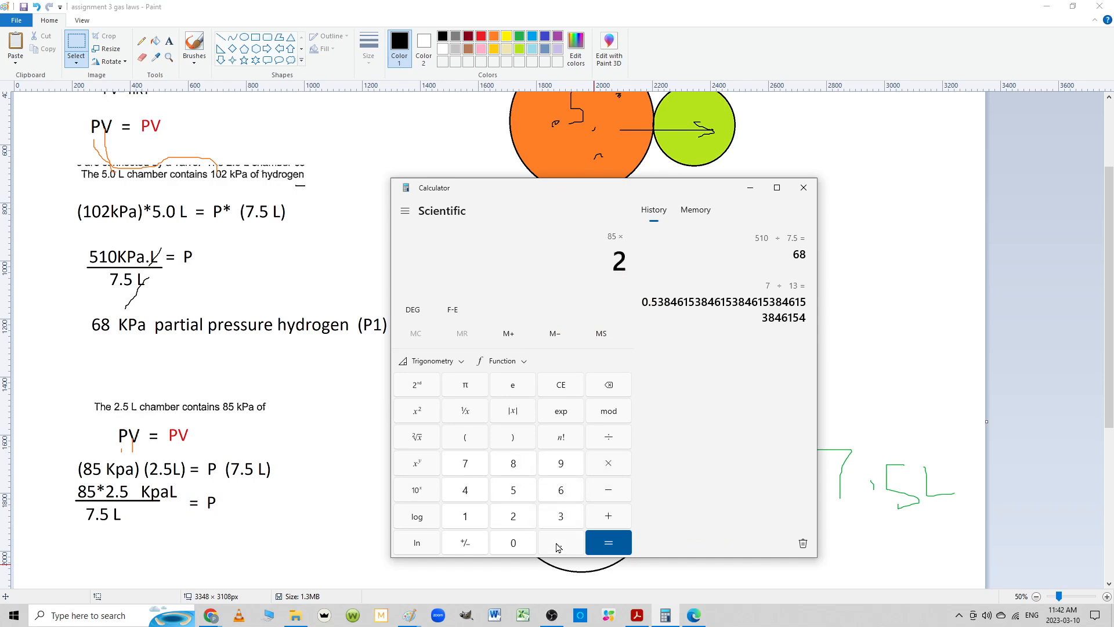
pyautogui.click(607, 542)
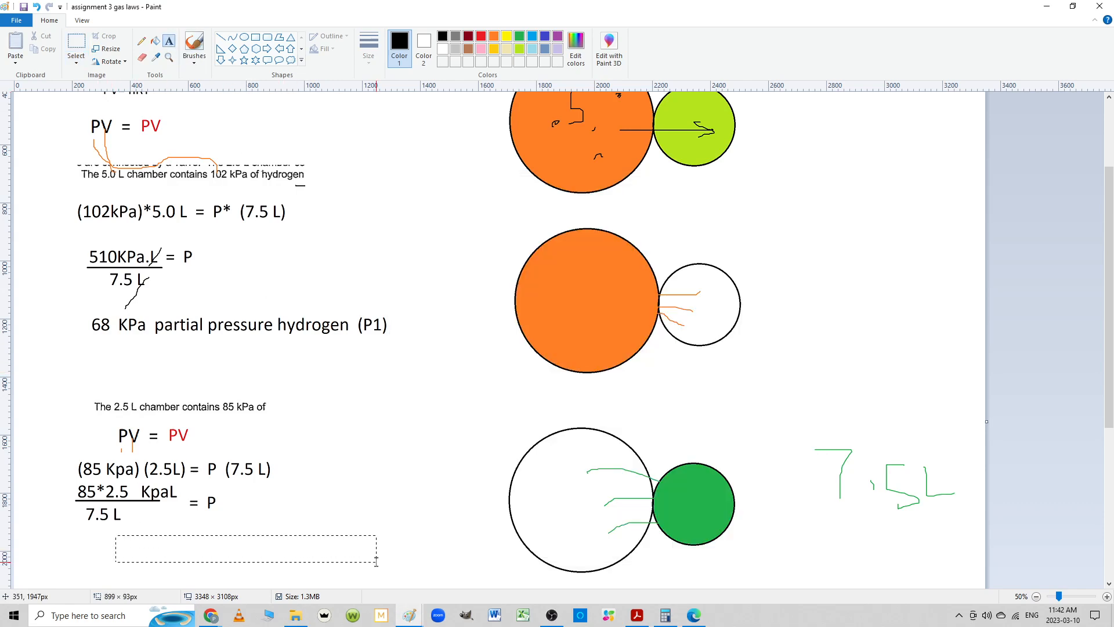
# Type 'Partial pressure of nitrogen = 28.3 Kpa', trimming the extra decimals
pyautogui.write('Partial pressure of n')
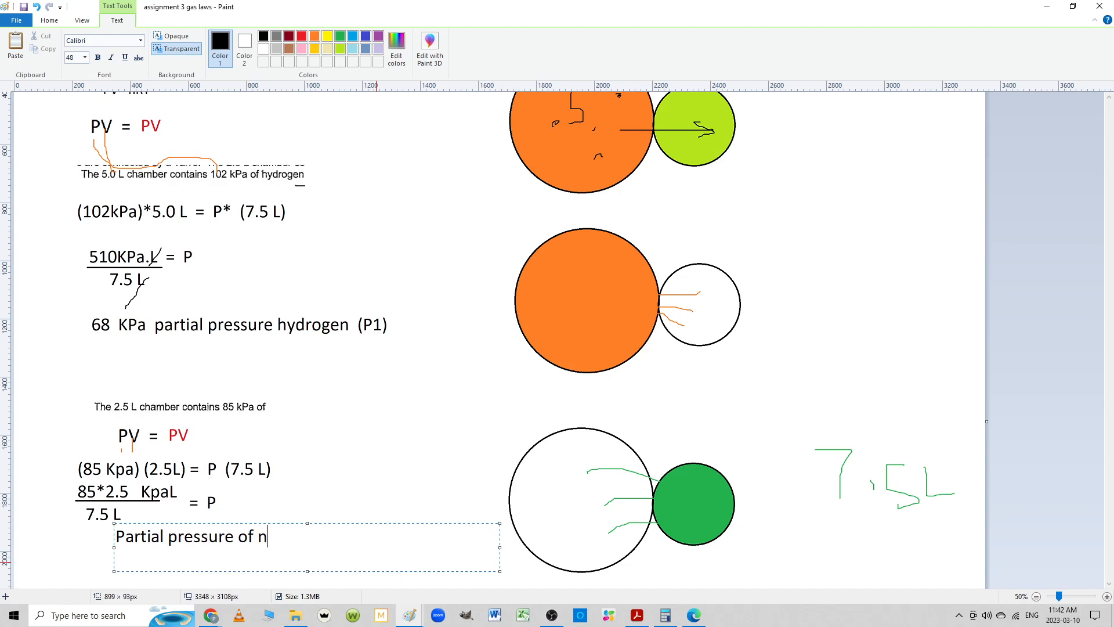
pyautogui.write('itrogen =28.333333333')
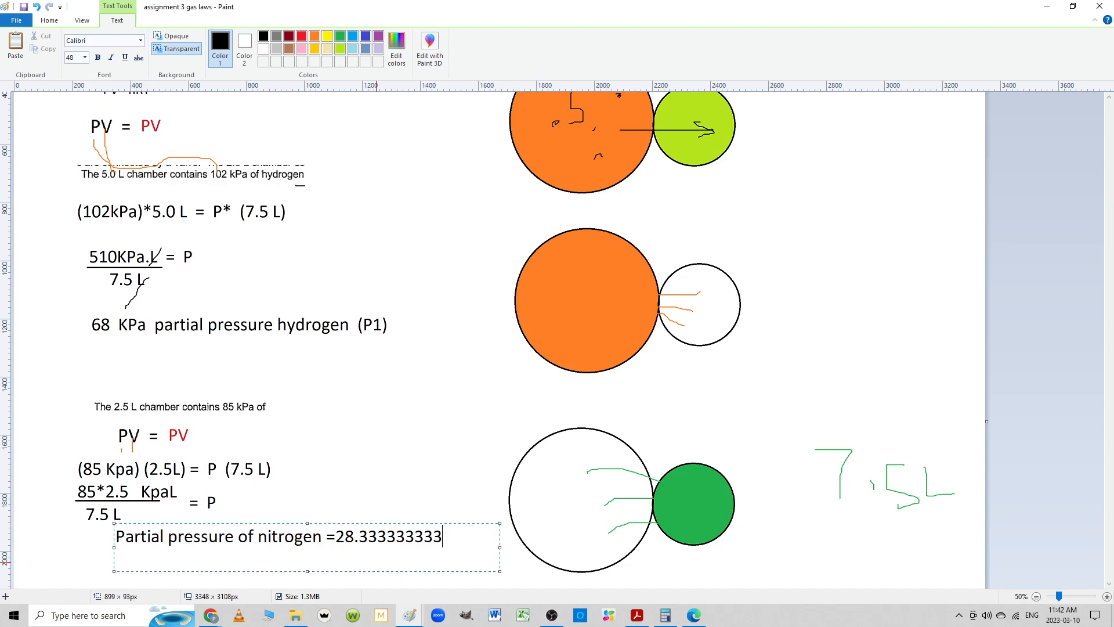
pyautogui.press('Backspace')
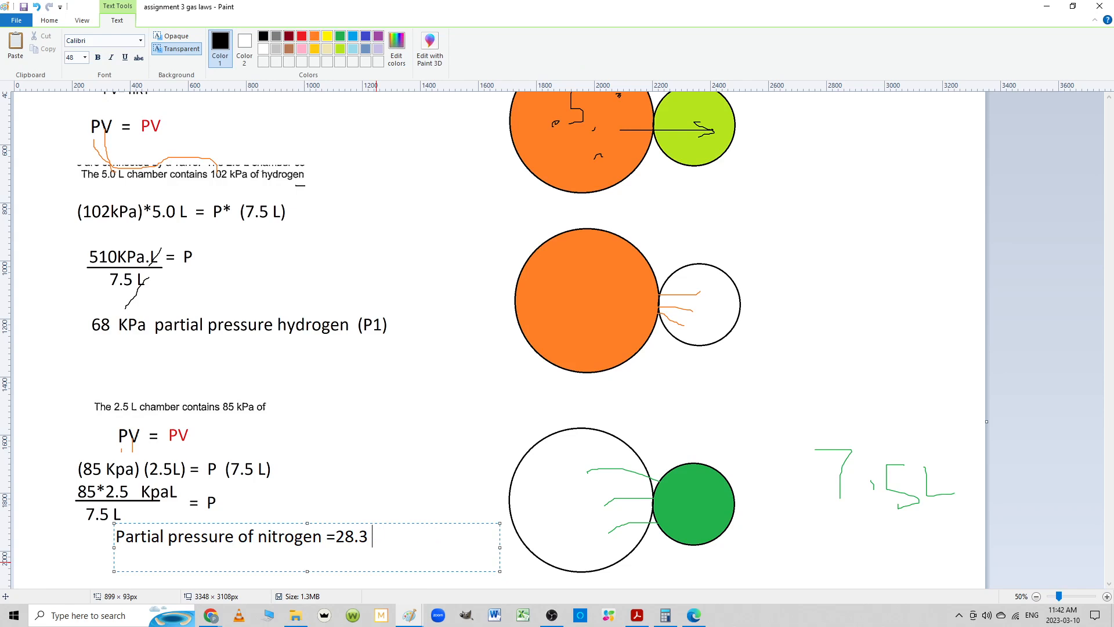
pyautogui.write('Kpa')
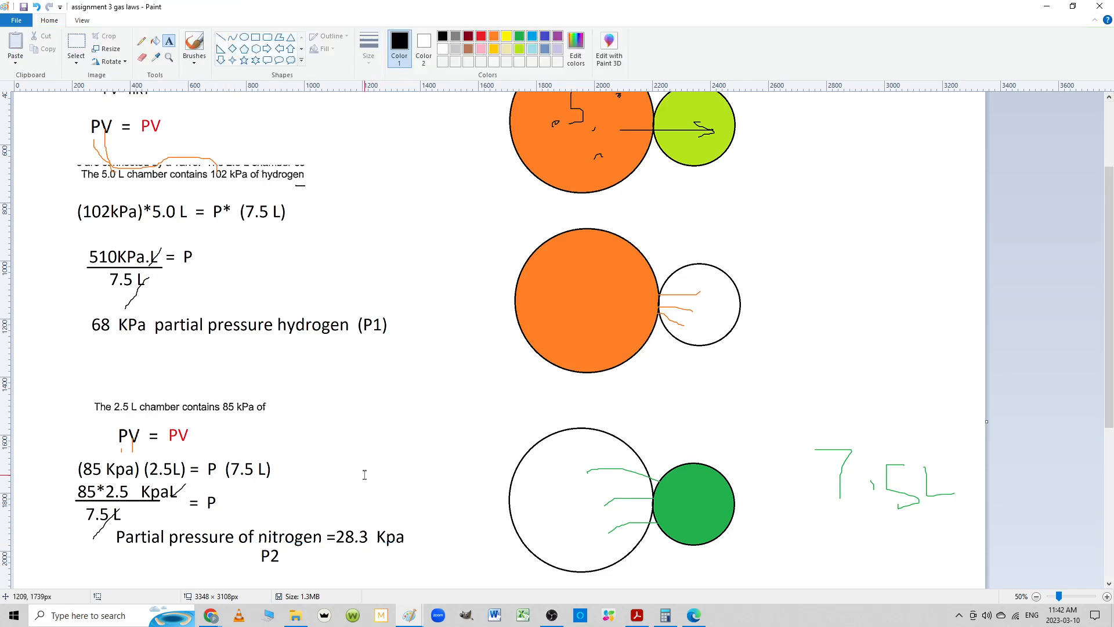
# Strike through question b at the top, then scroll back to the working
pyautogui.scroll(3)
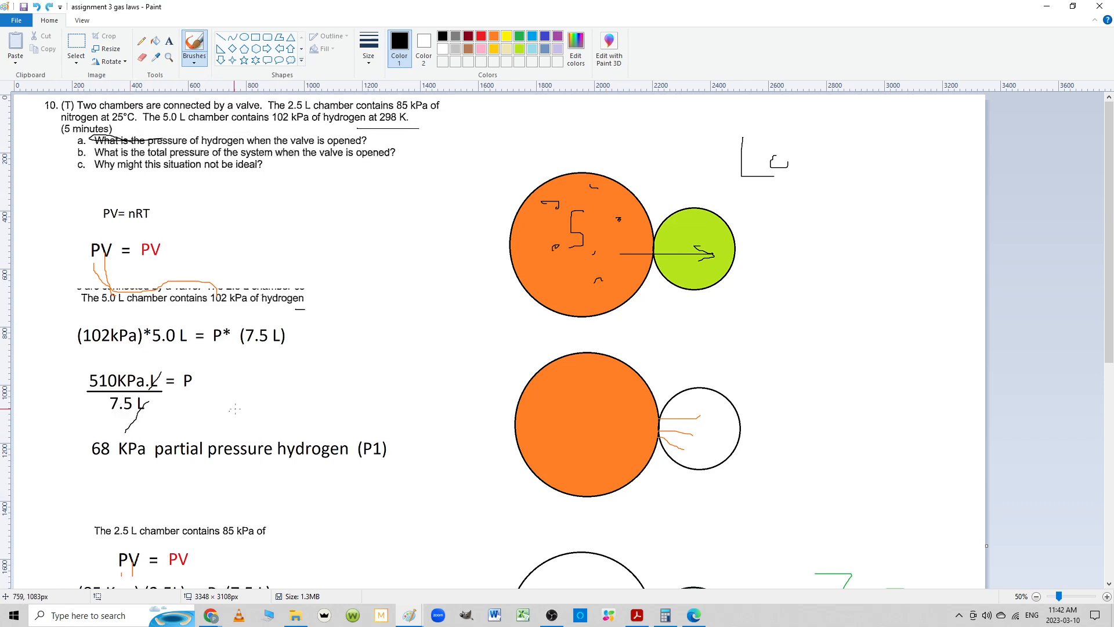
pyautogui.scroll(-3)
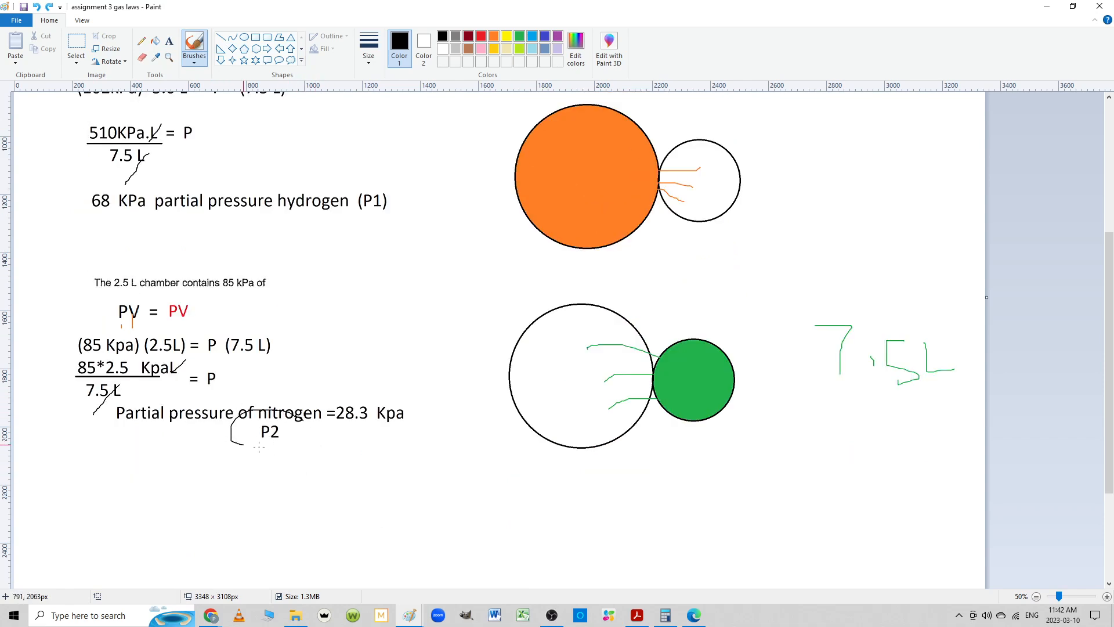
pyautogui.scroll(3)
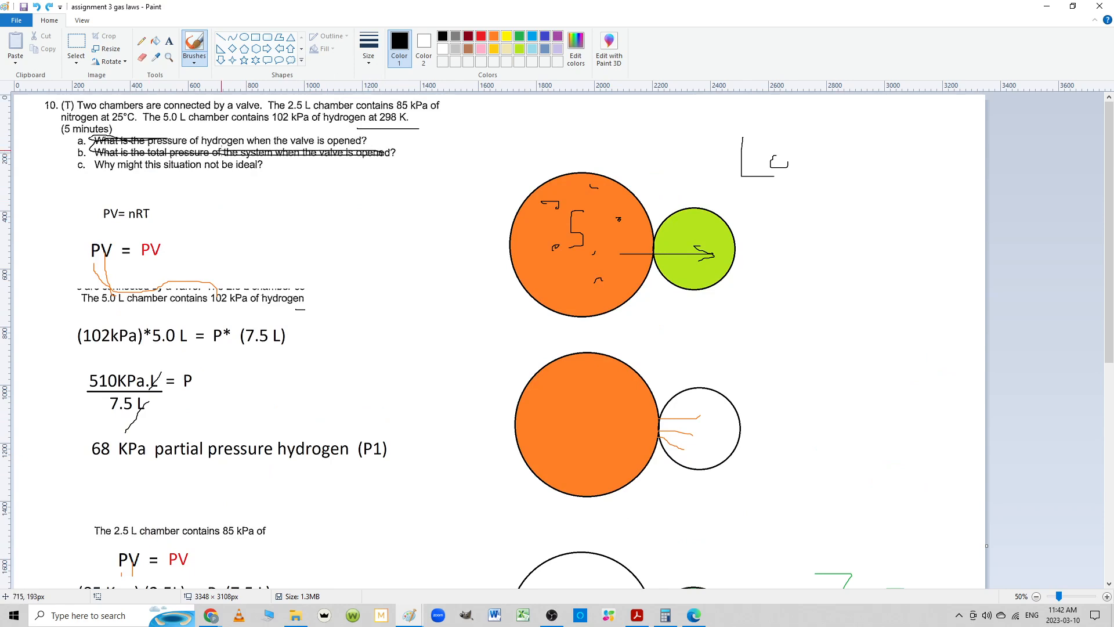
pyautogui.scroll(-3)
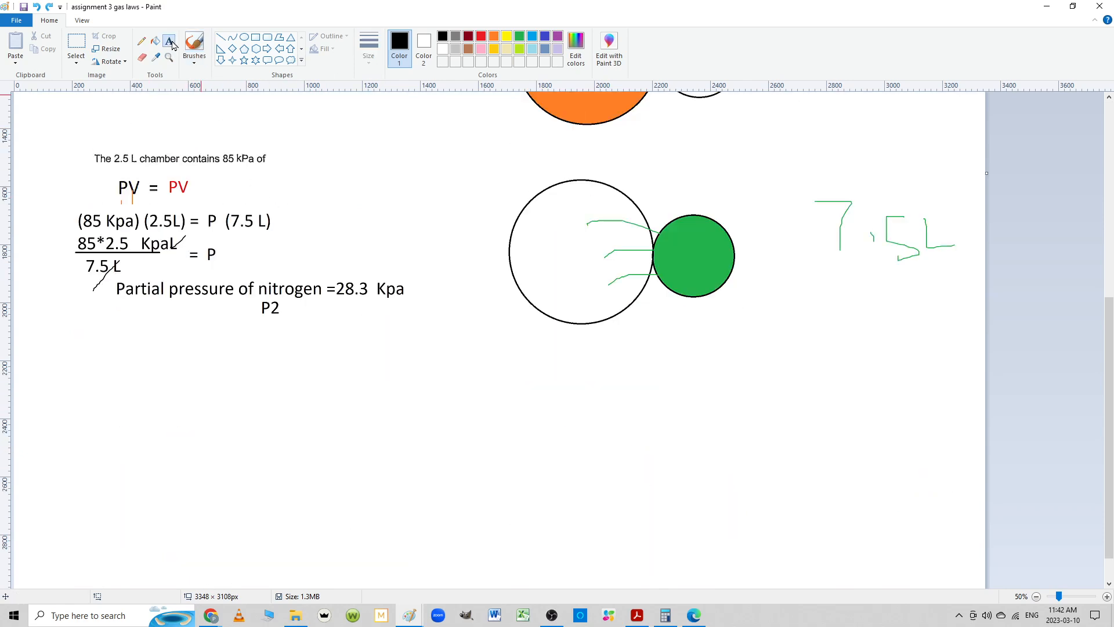
# Type 'Daltons law total pressure = P1 + P2'
pyautogui.write('Da')
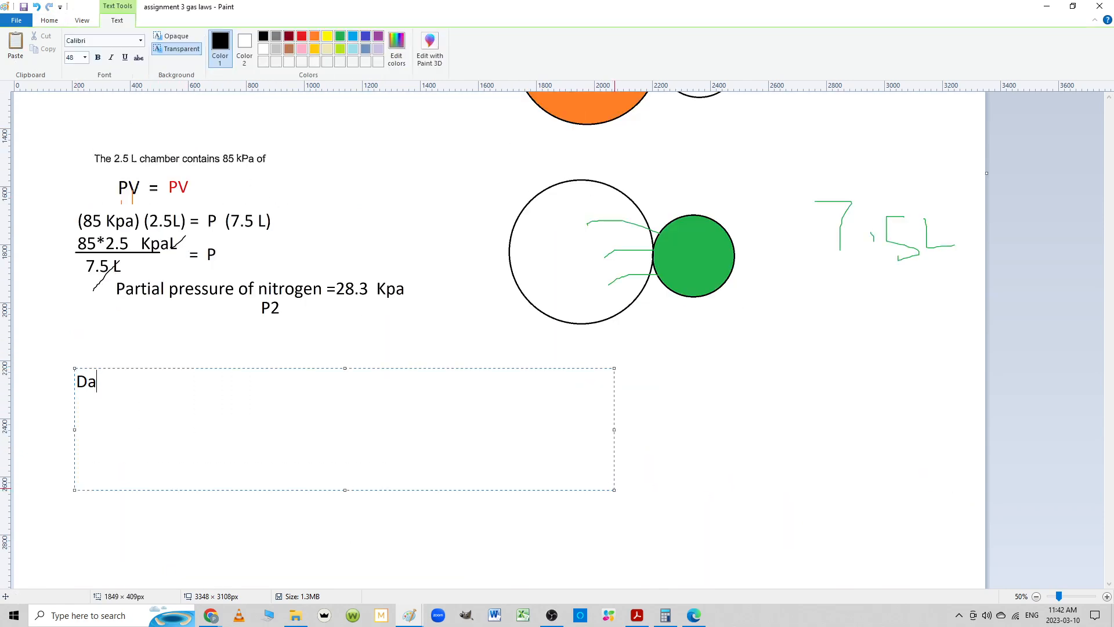
pyautogui.write('ltons law')
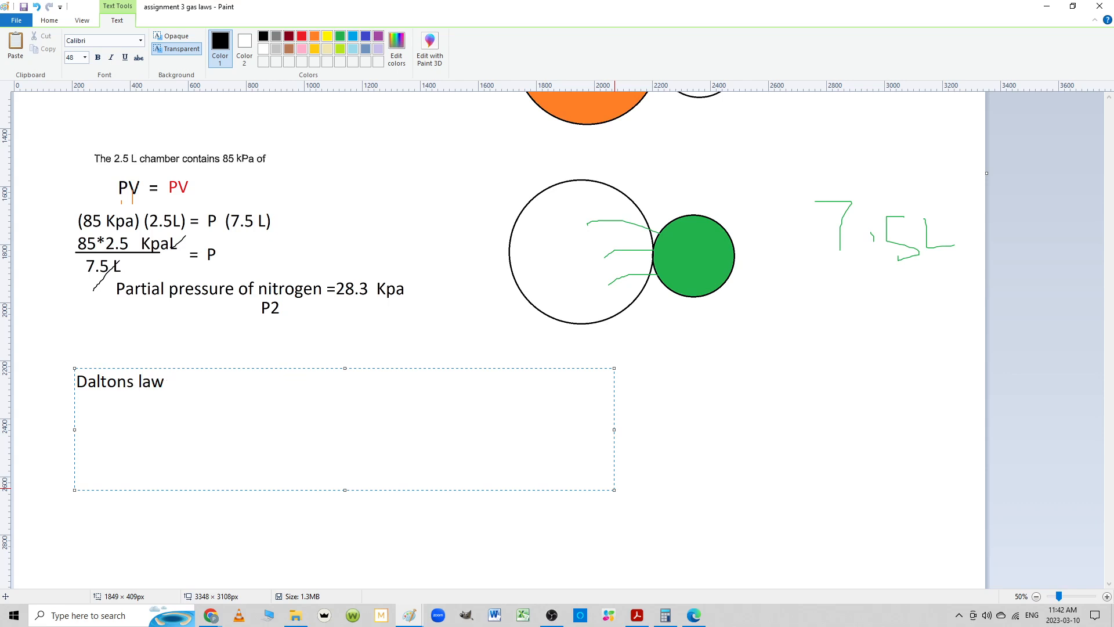
pyautogui.write('total pressure')
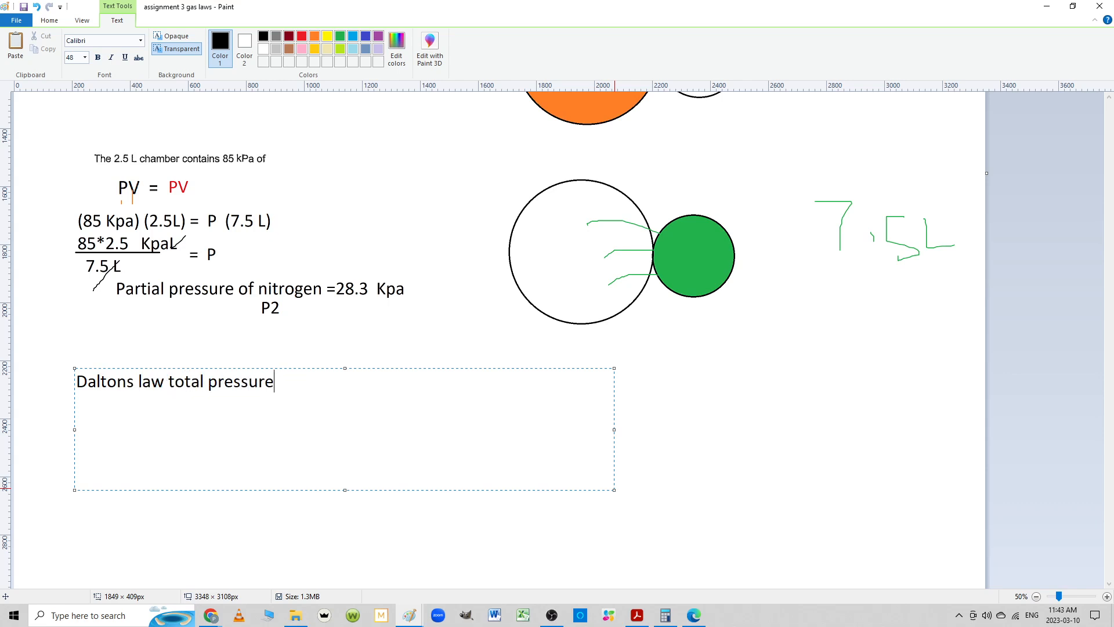
pyautogui.write('= P1 +')
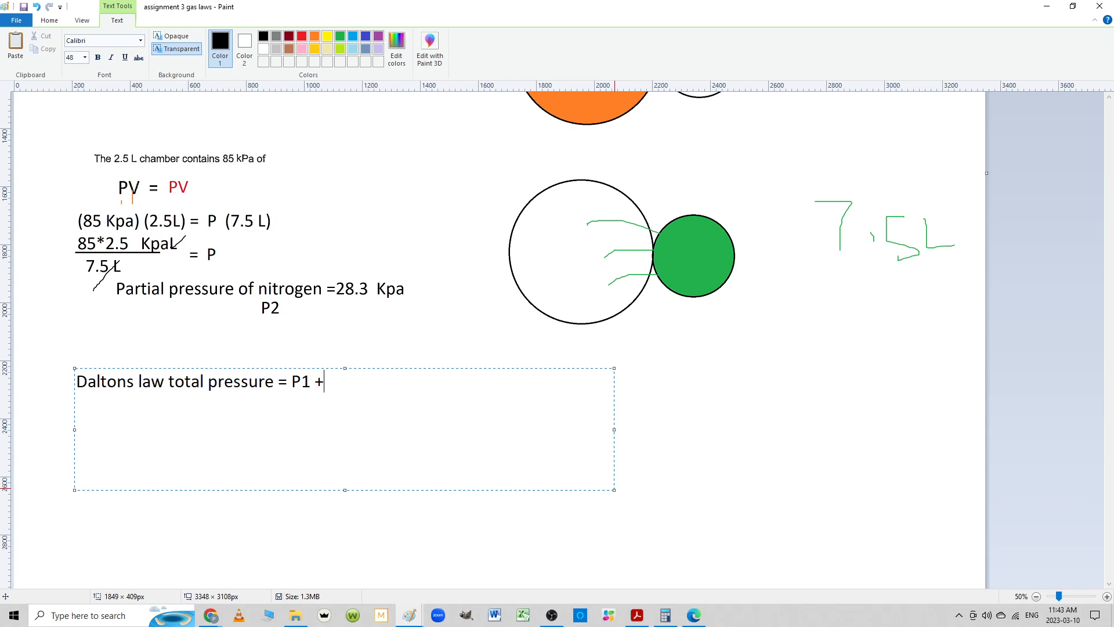
pyautogui.write('P2')
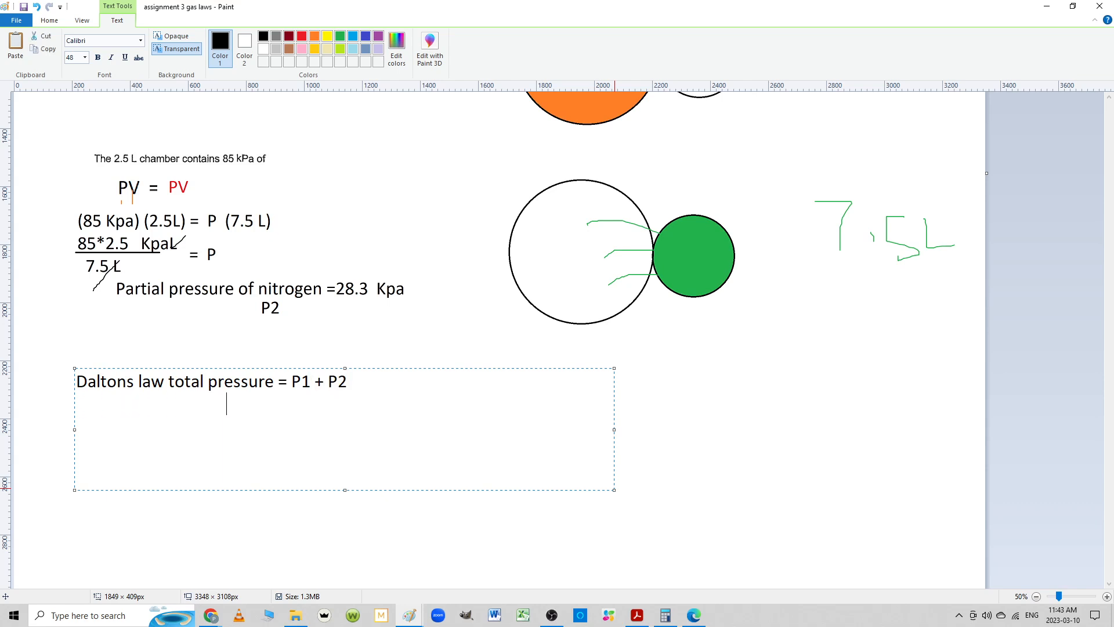
# Substitute 68 Kpa and 28.3 Kpa and write the sum 96.333
pyautogui.write('=')
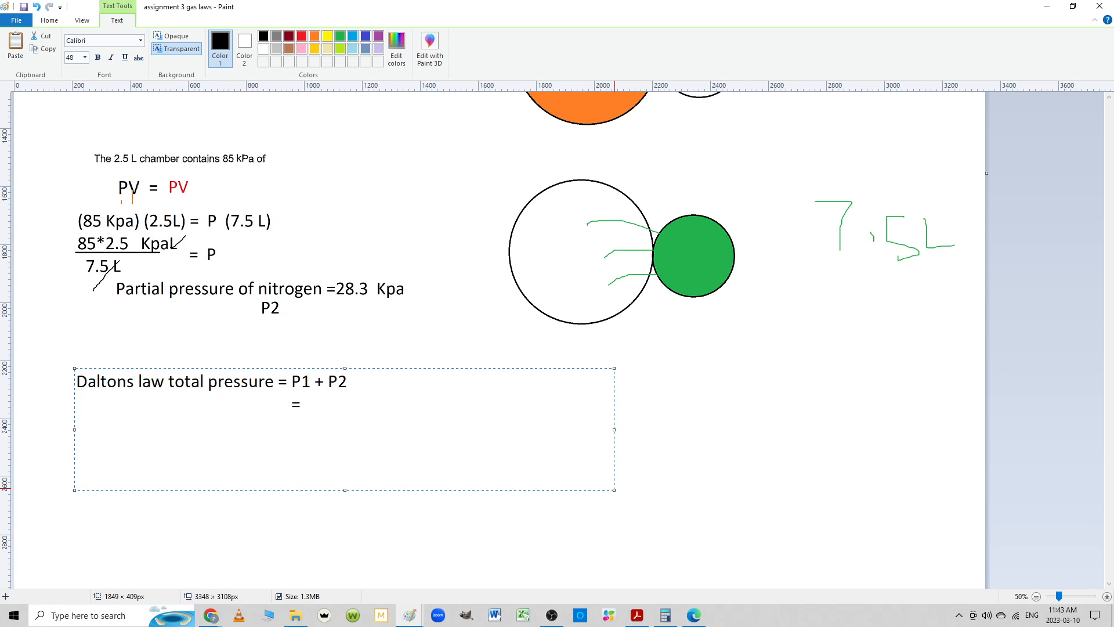
pyautogui.write('28.3')
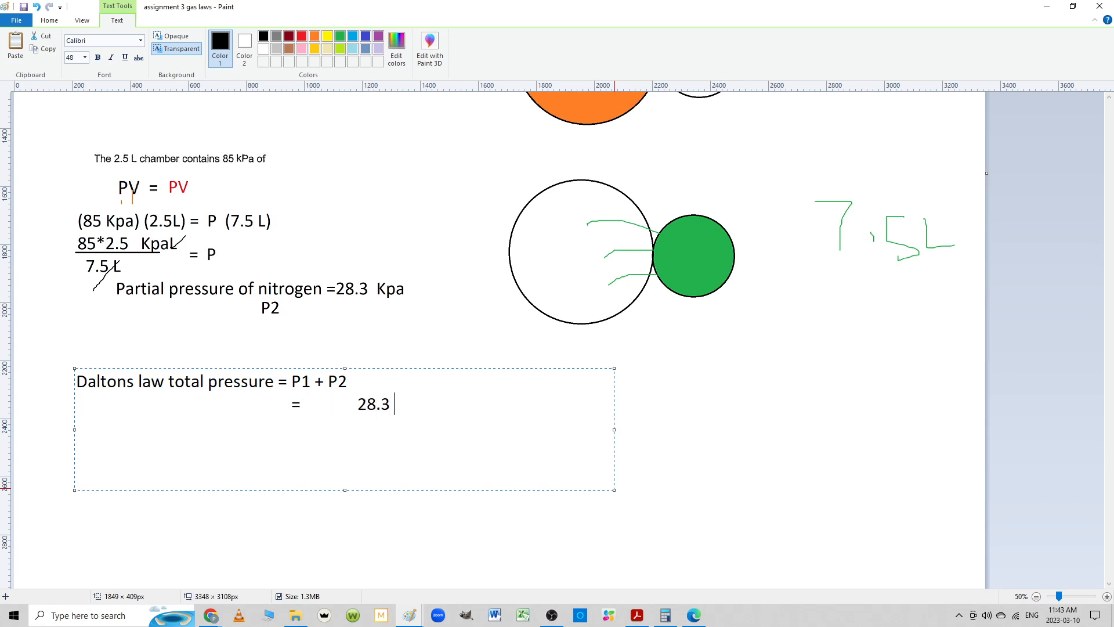
pyautogui.write('Kpa')
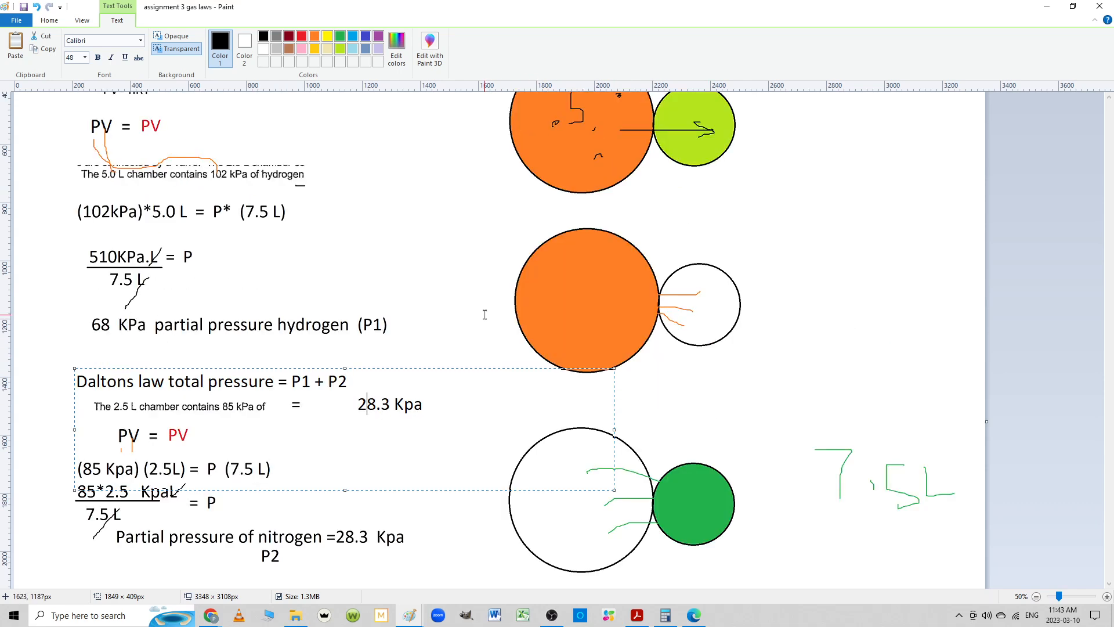
pyautogui.scroll(-3)
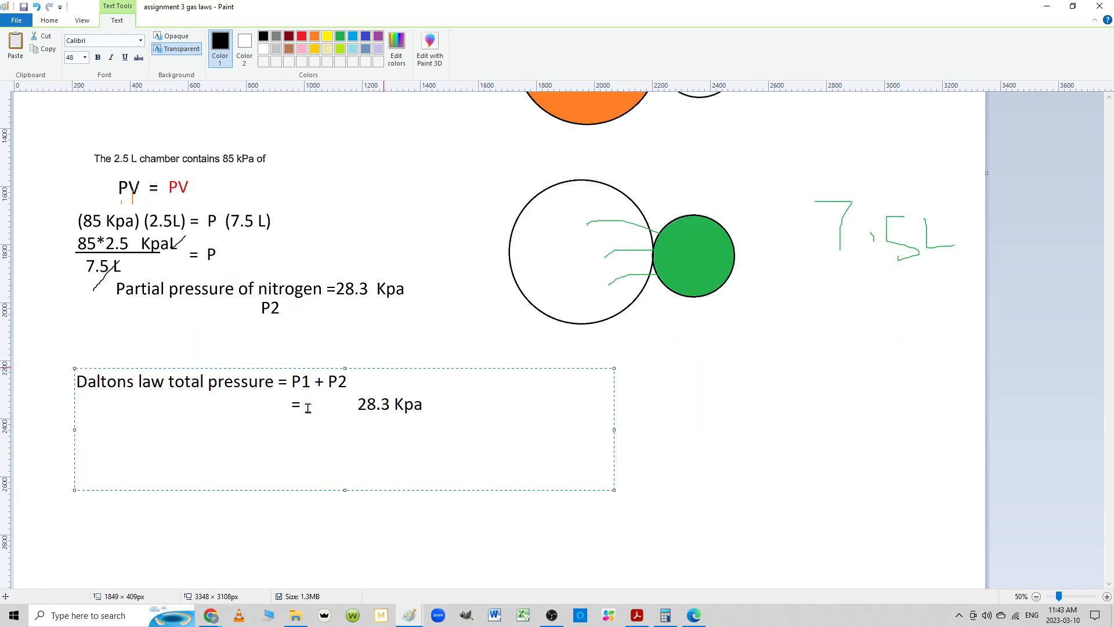
pyautogui.write('68K')
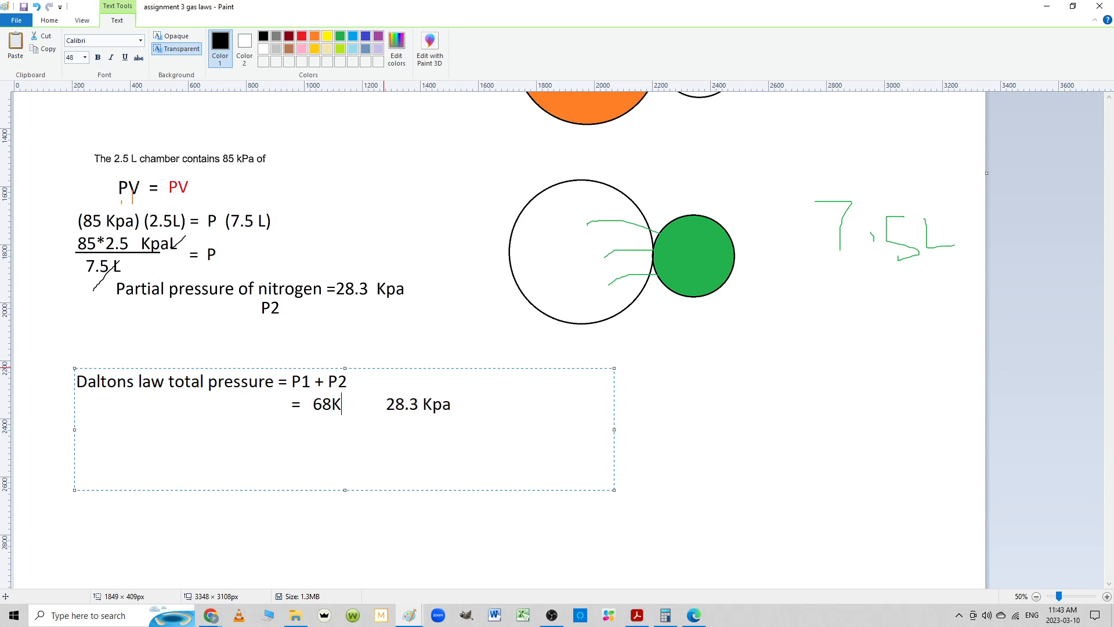
pyautogui.write('Kpa')
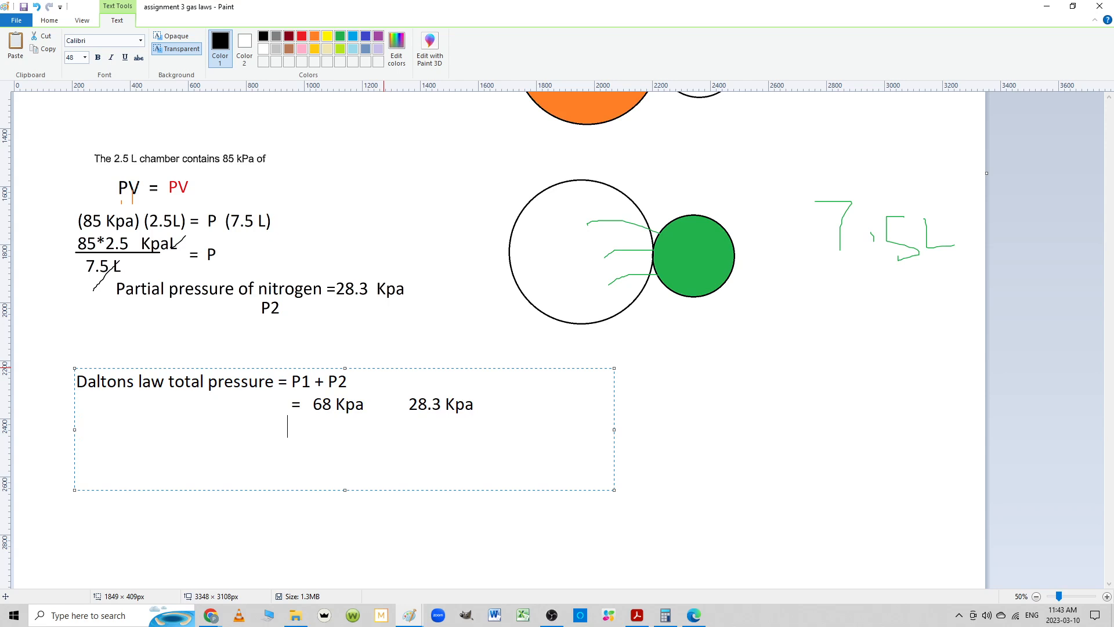
pyautogui.write('= 92')
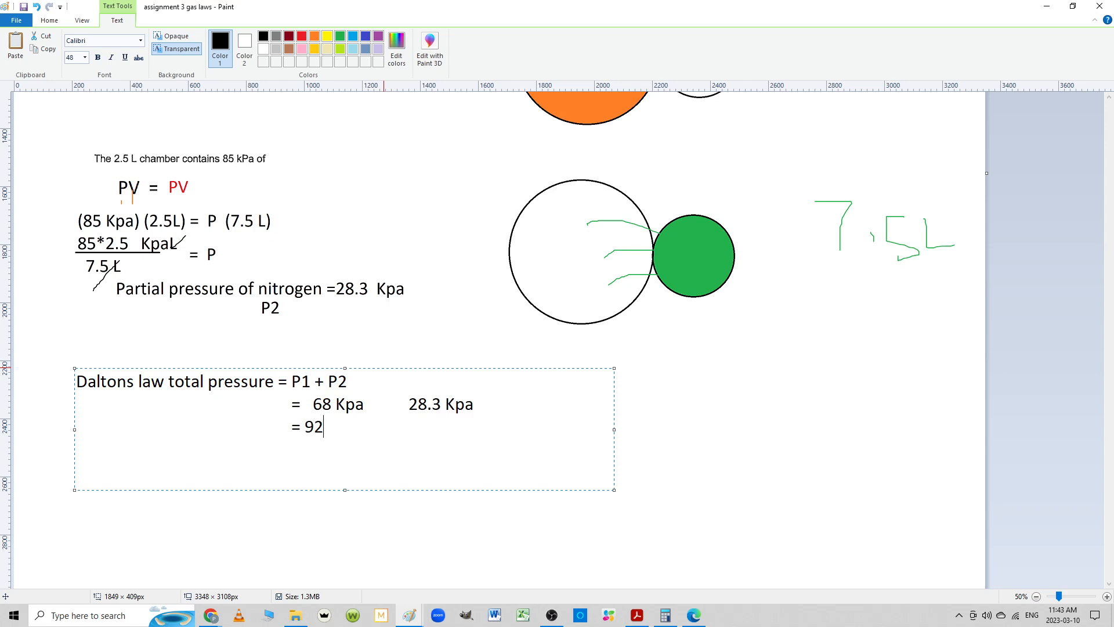
pyautogui.write('6.333')
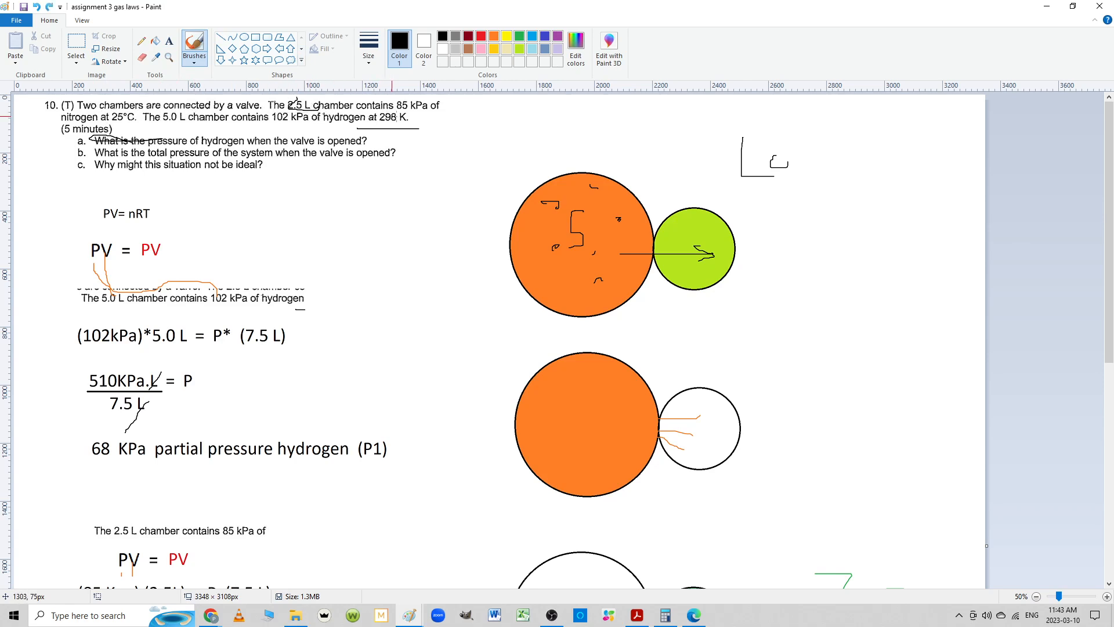
pyautogui.moveTo(414, 247)
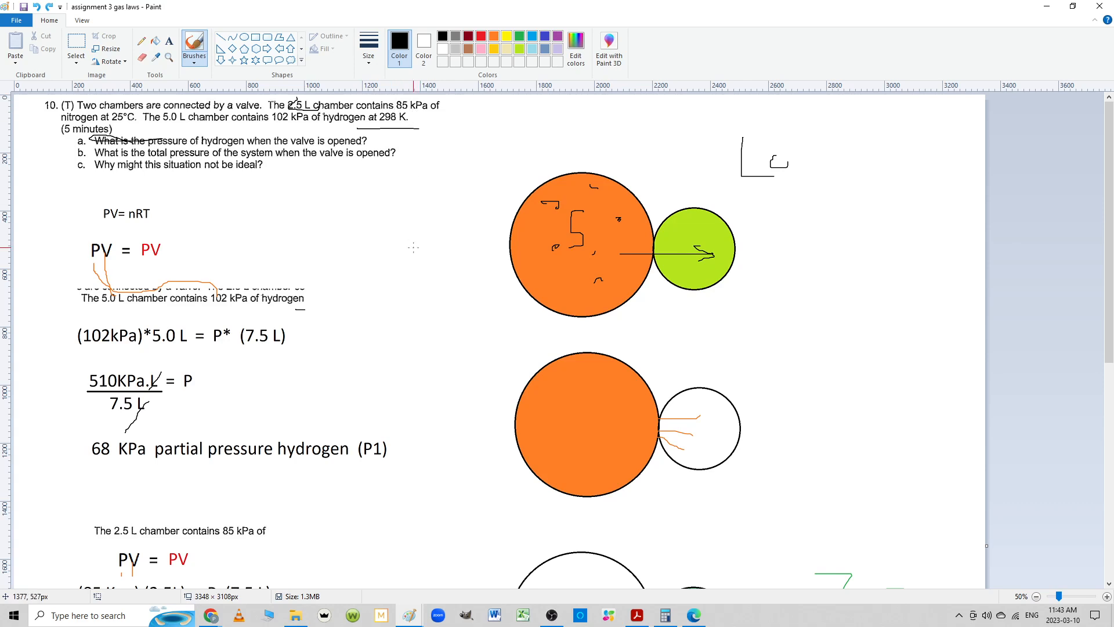
# Handwrite '=96 kPa' below the typed 96.333 total
pyautogui.scroll(-3)
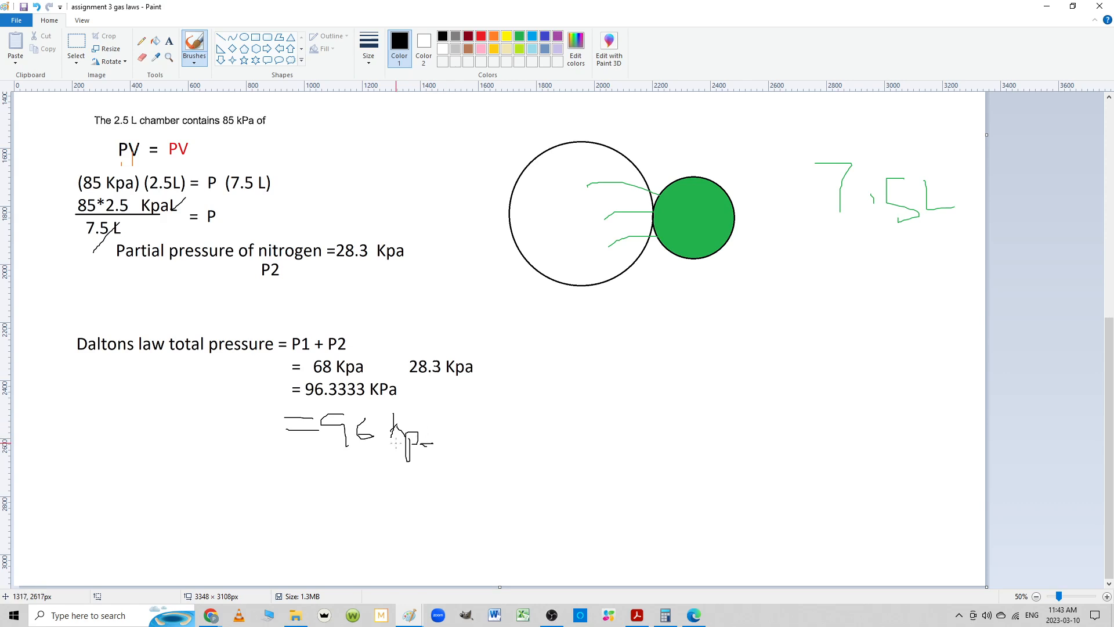
pyautogui.scroll(3)
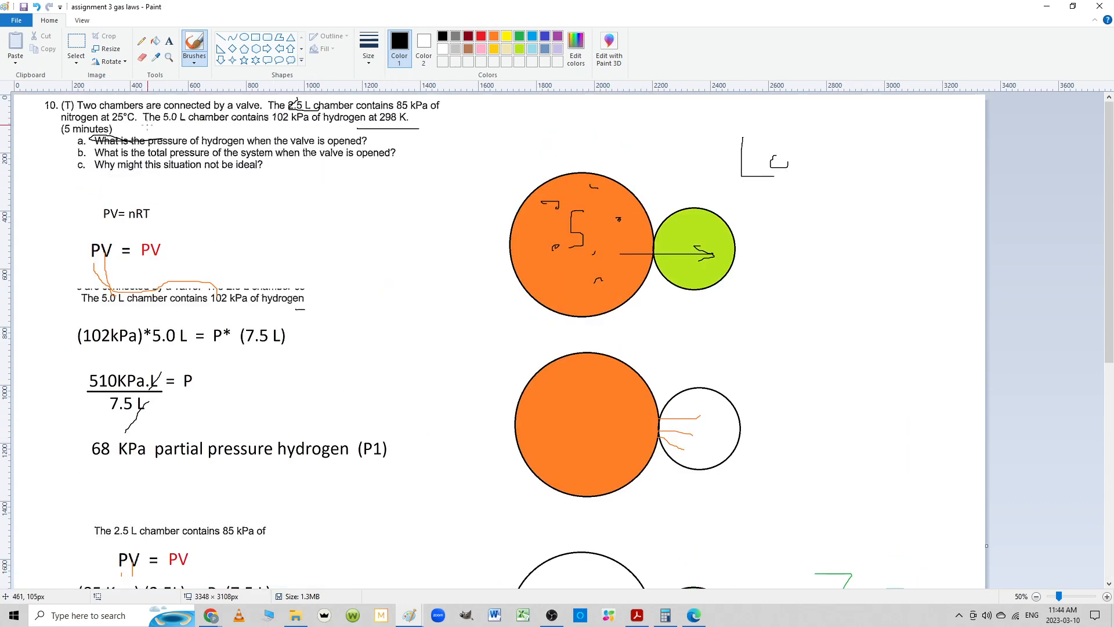
pyautogui.moveTo(104, 185)
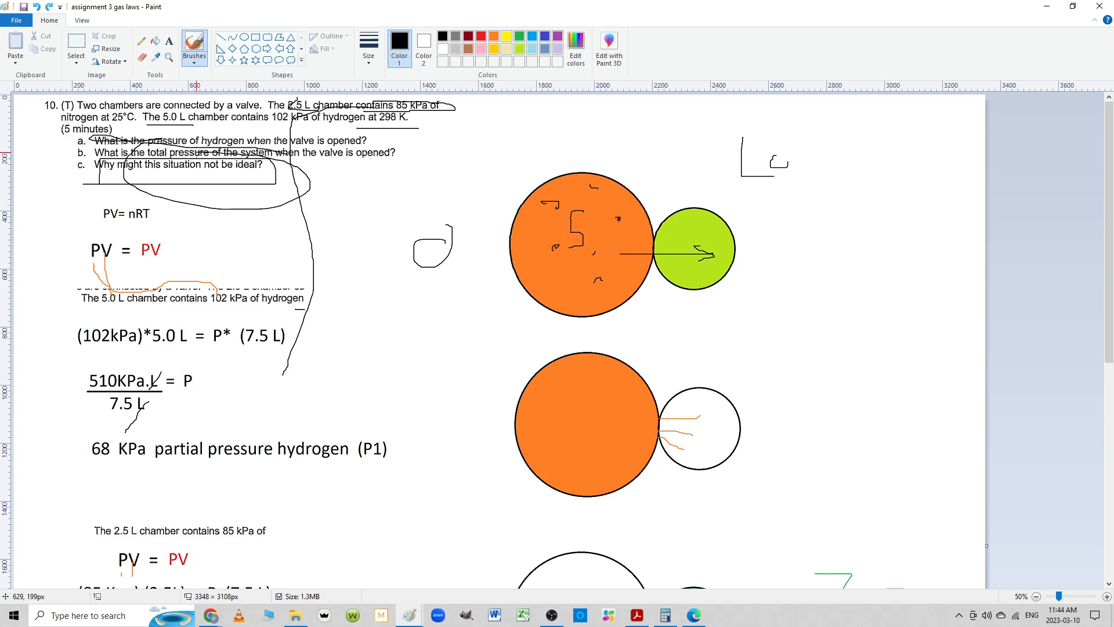
pyautogui.moveTo(686, 241)
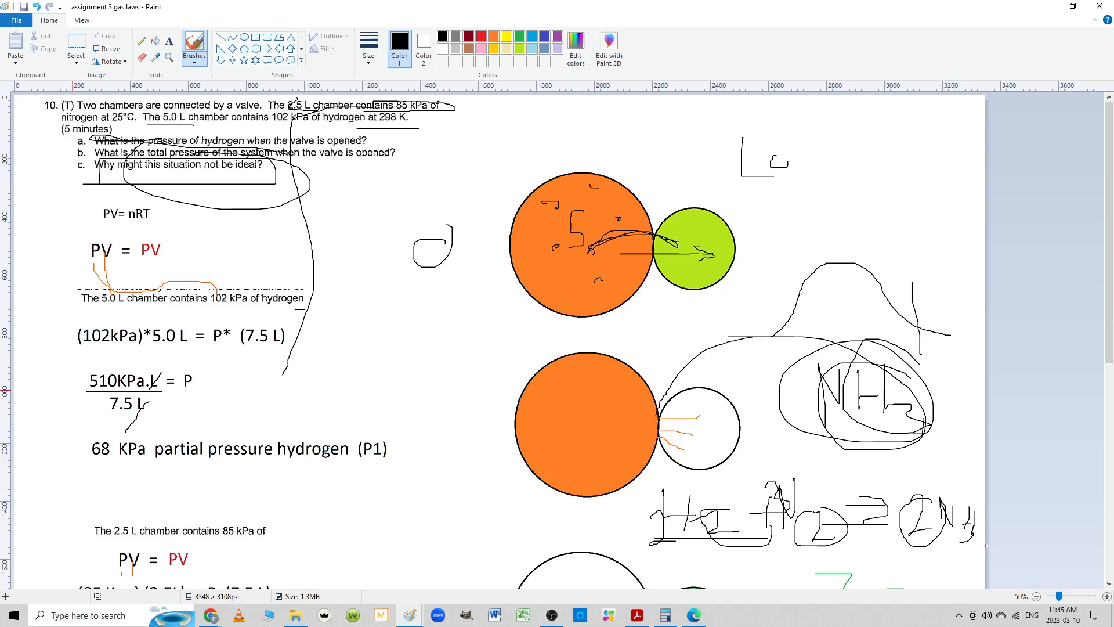
# Add part-c ink notes: loops around the question, an NH3 sketch, He/H2/O2/N2 list
pyautogui.scroll(-3)
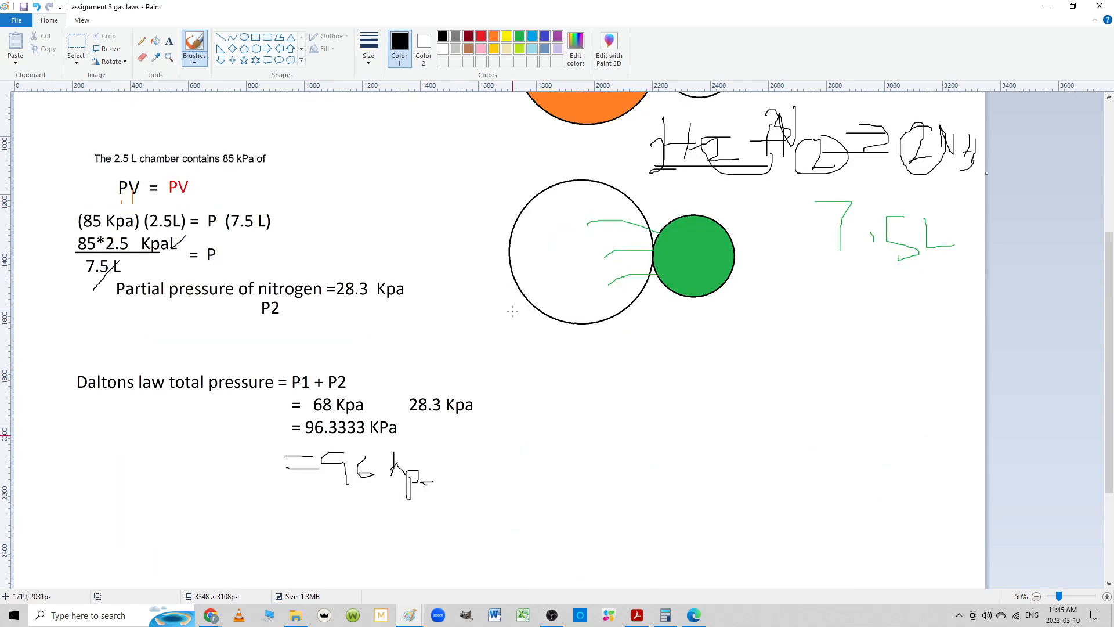
pyautogui.scroll(3)
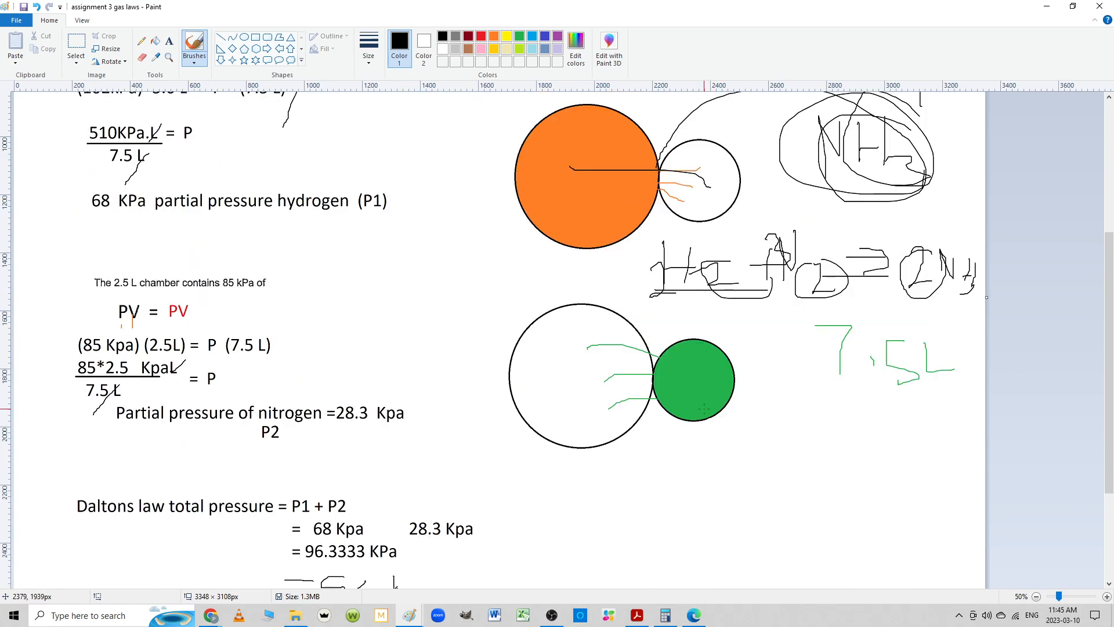